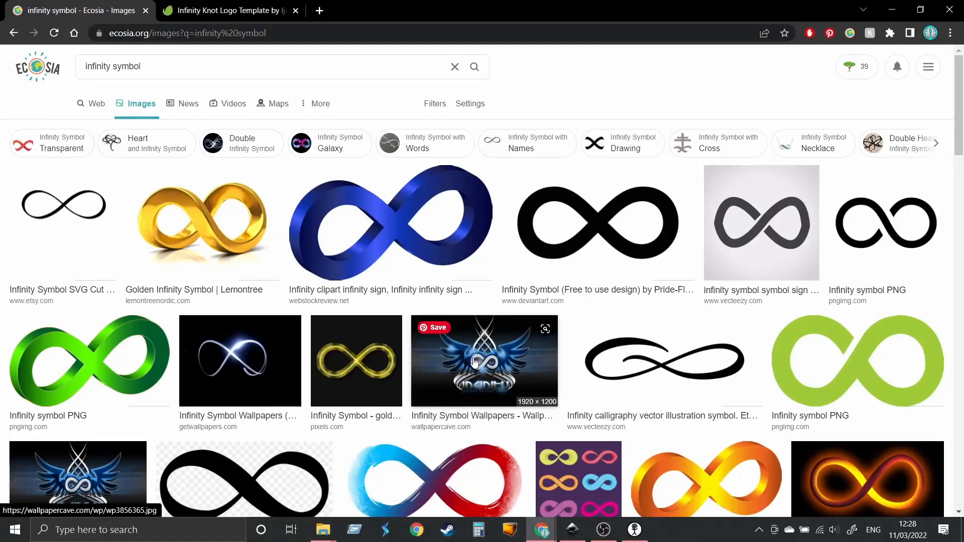
{"action": "mouse_move", "coordinate": [494, 349]}
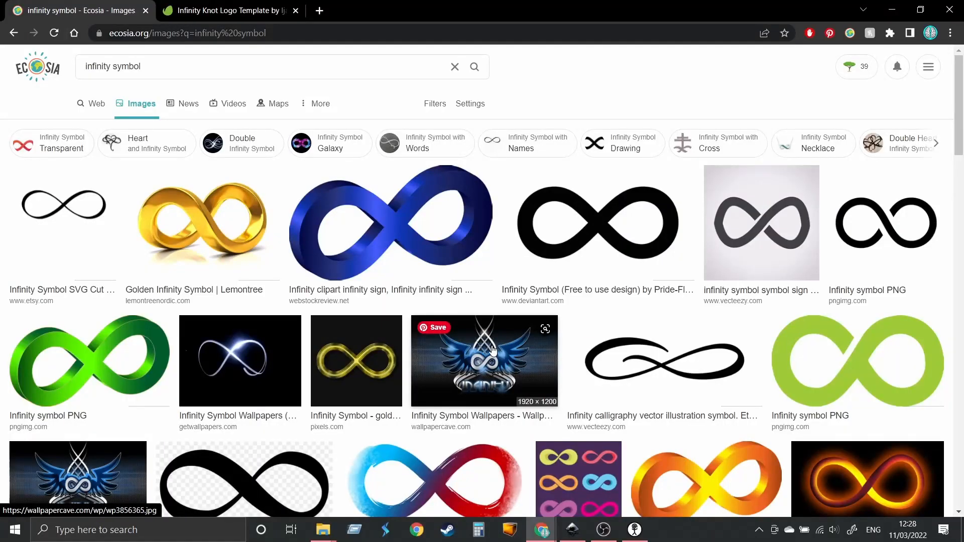
{"action": "mouse_move", "coordinate": [408, 325]}
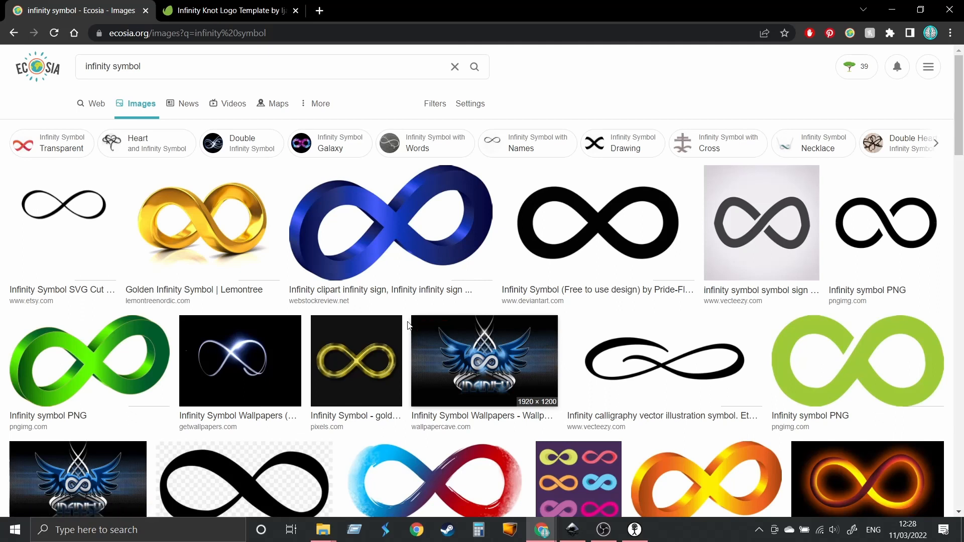
{"action": "mouse_move", "coordinate": [405, 319]}
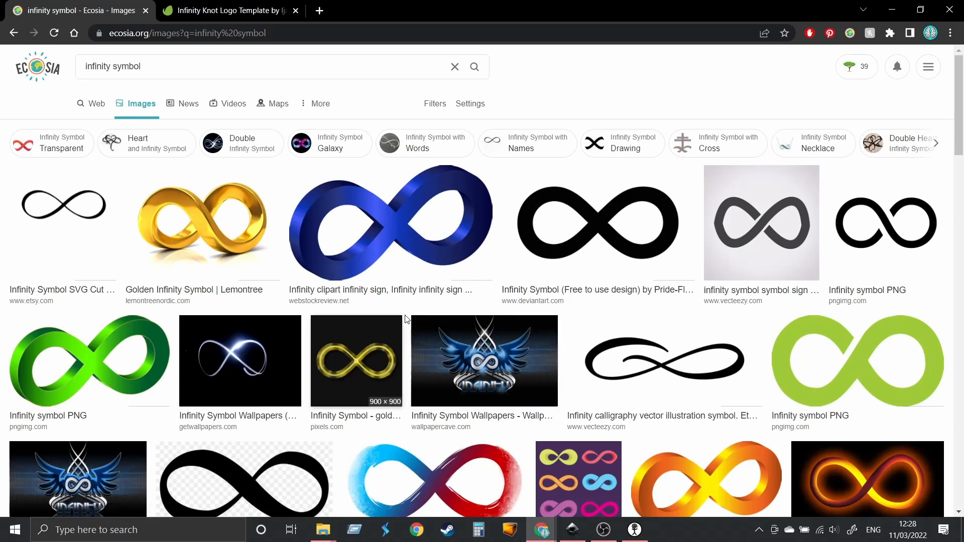
{"action": "mouse_move", "coordinate": [513, 349]}
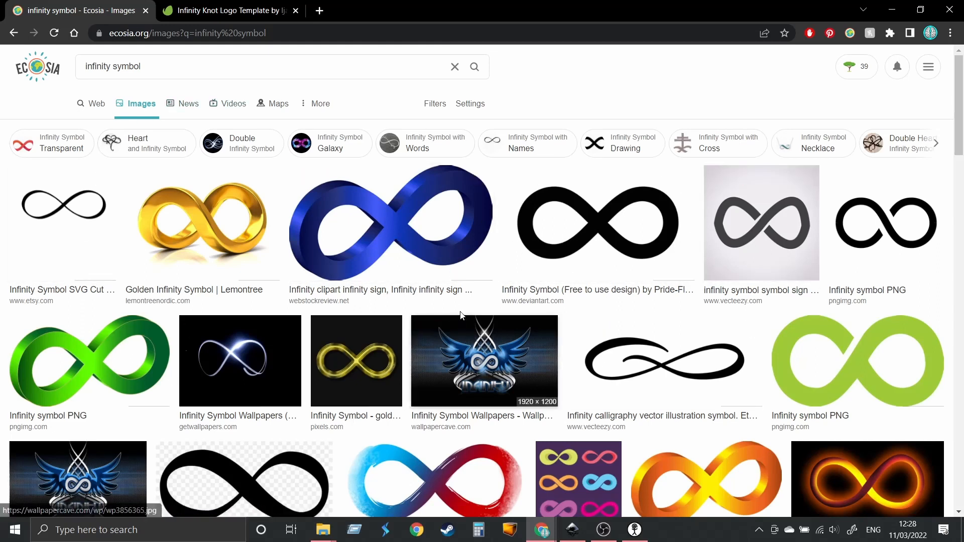
{"action": "mouse_move", "coordinate": [263, 243]}
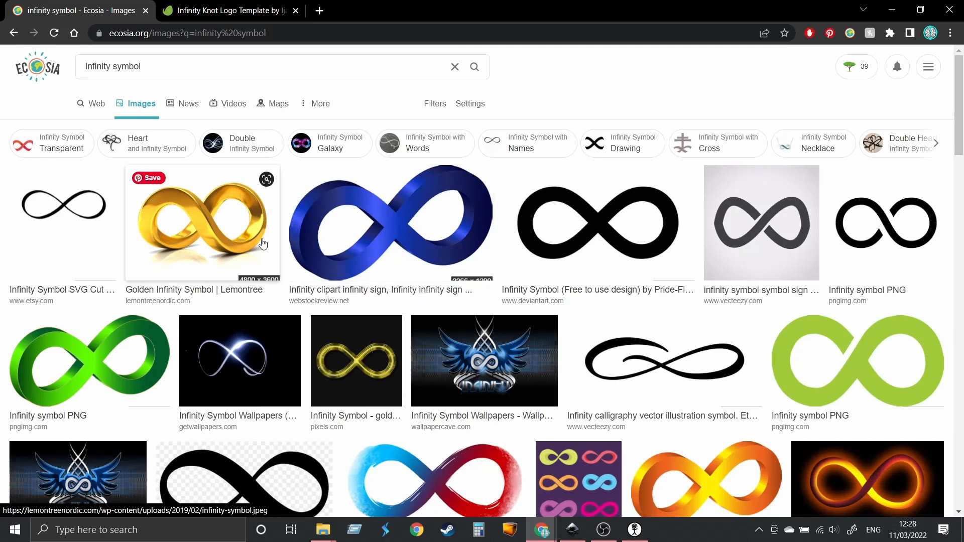
{"action": "mouse_move", "coordinate": [540, 313]}
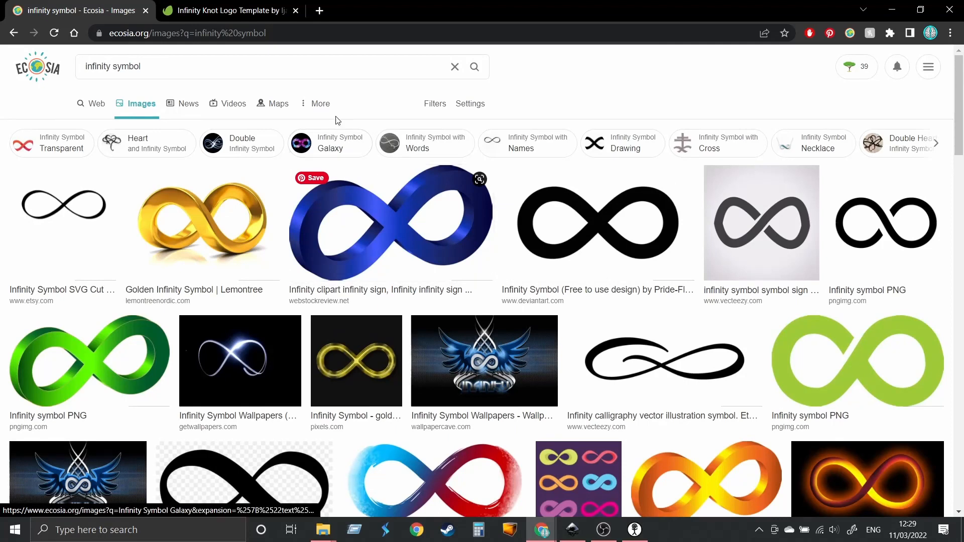
Review the Usage rights licence options in the image search filters, leaving results unfiltered
{"action": "left_click", "coordinate": [315, 104]}
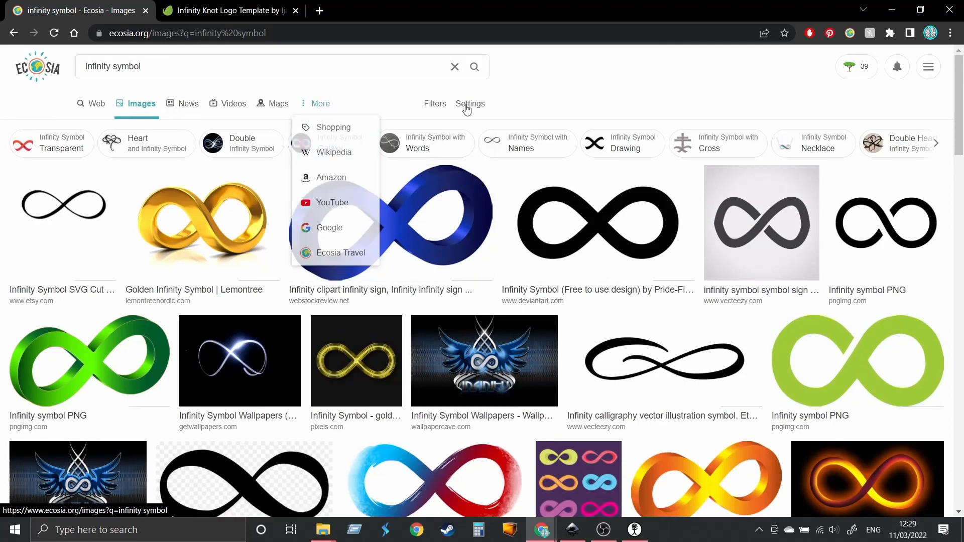
{"action": "left_click", "coordinate": [435, 104]}
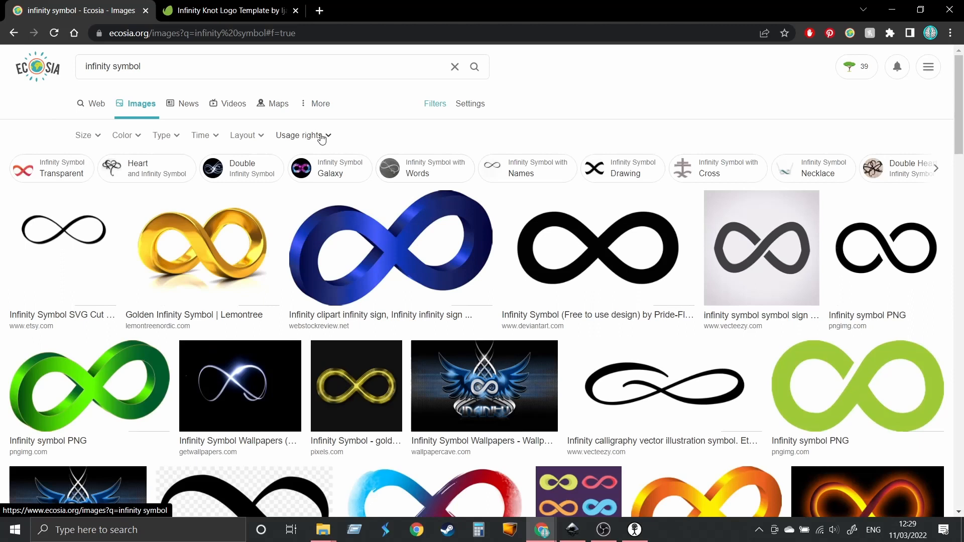
{"action": "left_click", "coordinate": [298, 135]}
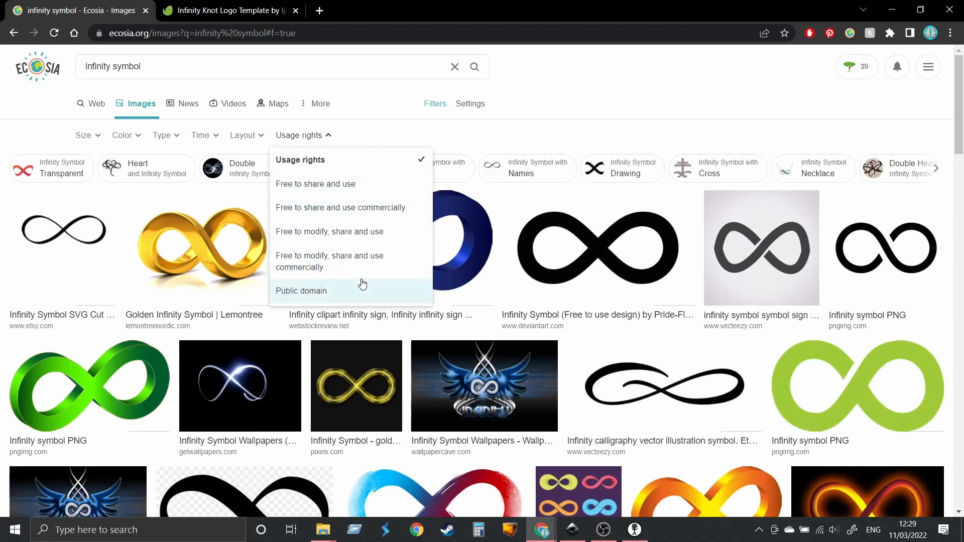
{"action": "mouse_move", "coordinate": [369, 209]}
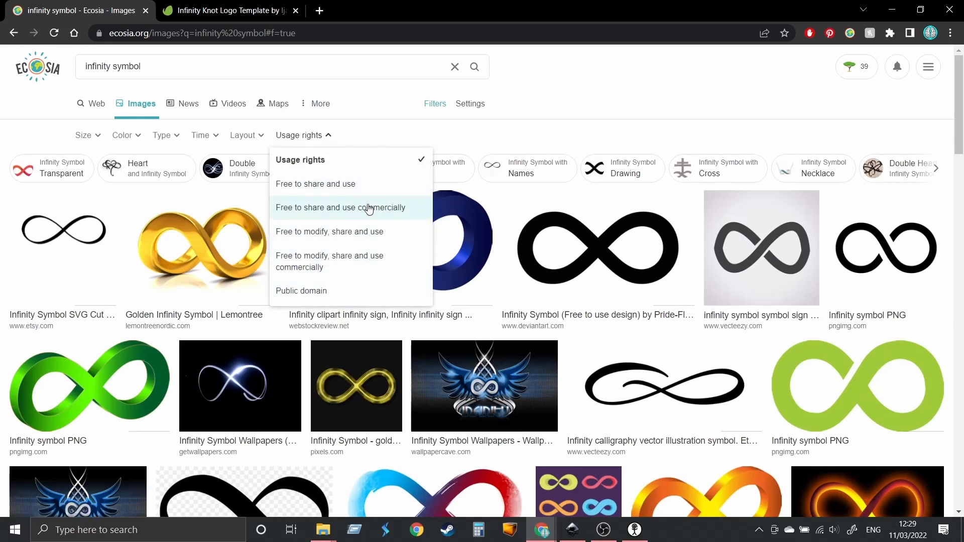
{"action": "mouse_move", "coordinate": [382, 217]}
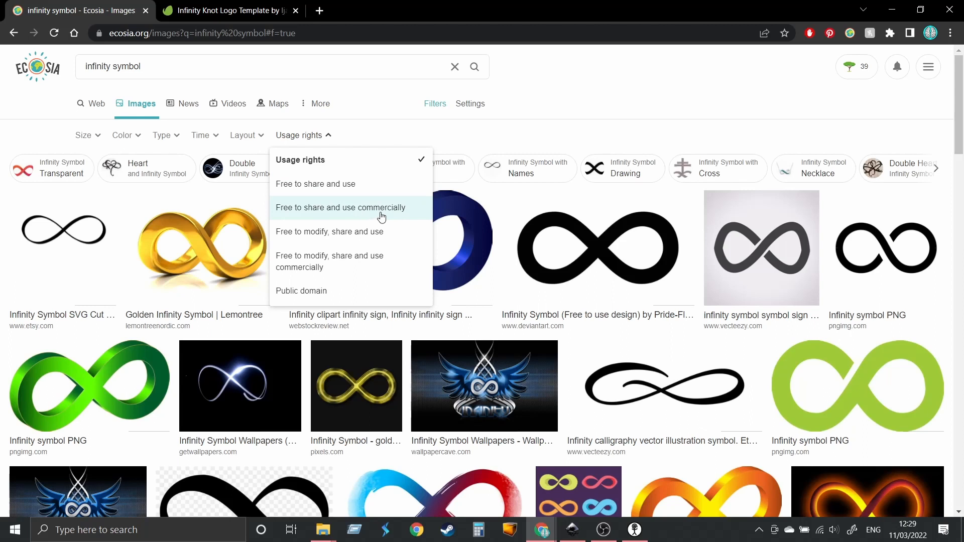
{"action": "mouse_move", "coordinate": [331, 293]}
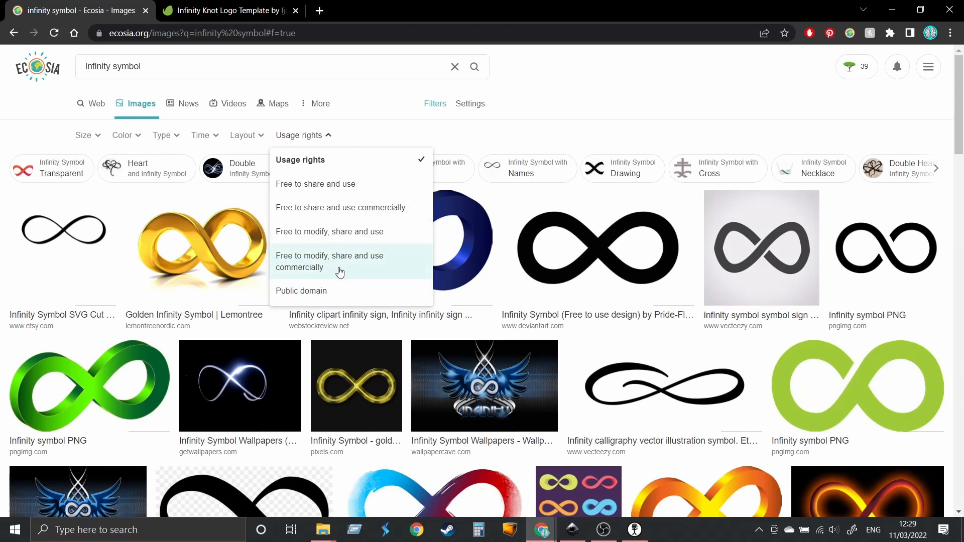
{"action": "mouse_move", "coordinate": [329, 283]}
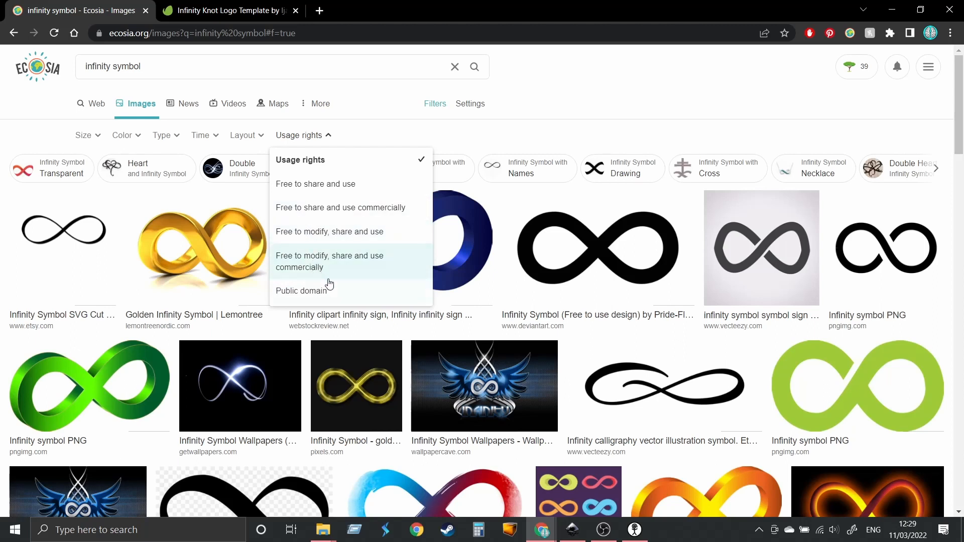
{"action": "mouse_move", "coordinate": [651, 127]}
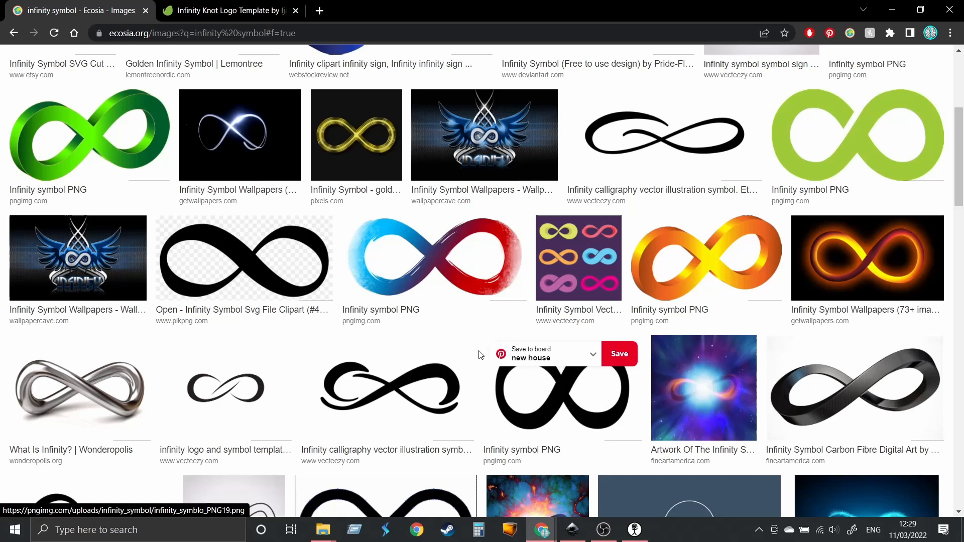
{"action": "mouse_move", "coordinate": [572, 404]}
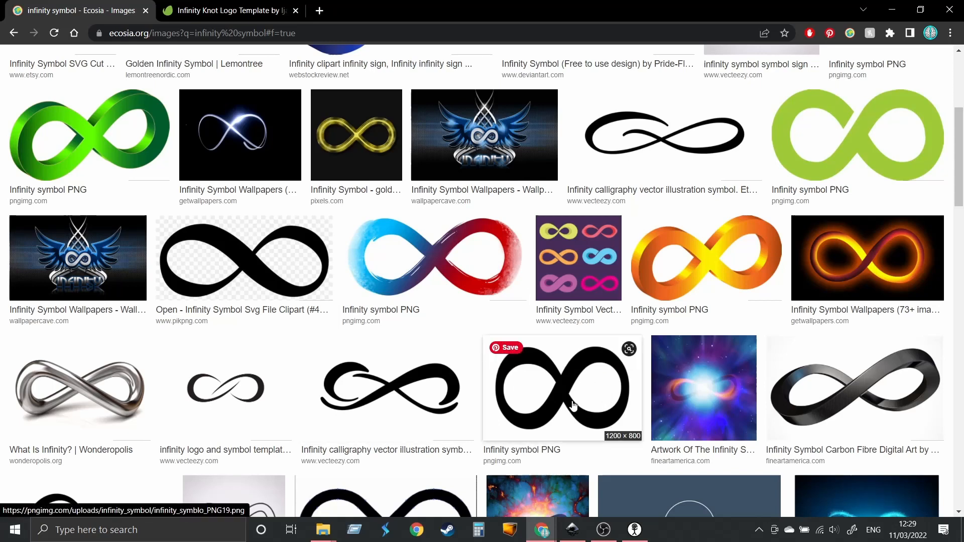
{"action": "mouse_move", "coordinate": [249, 20]}
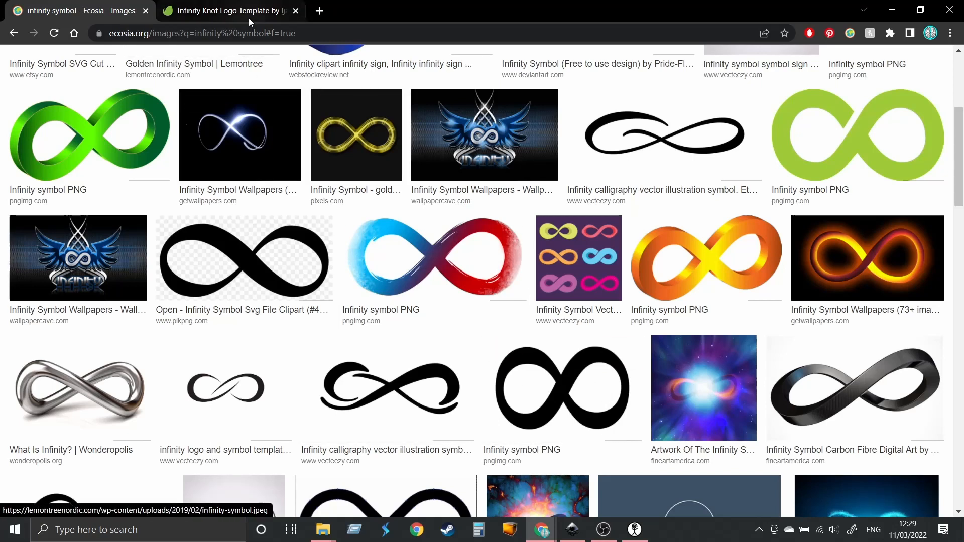
{"action": "scroll", "scroll_direction": "down", "scroll_amount": 3}
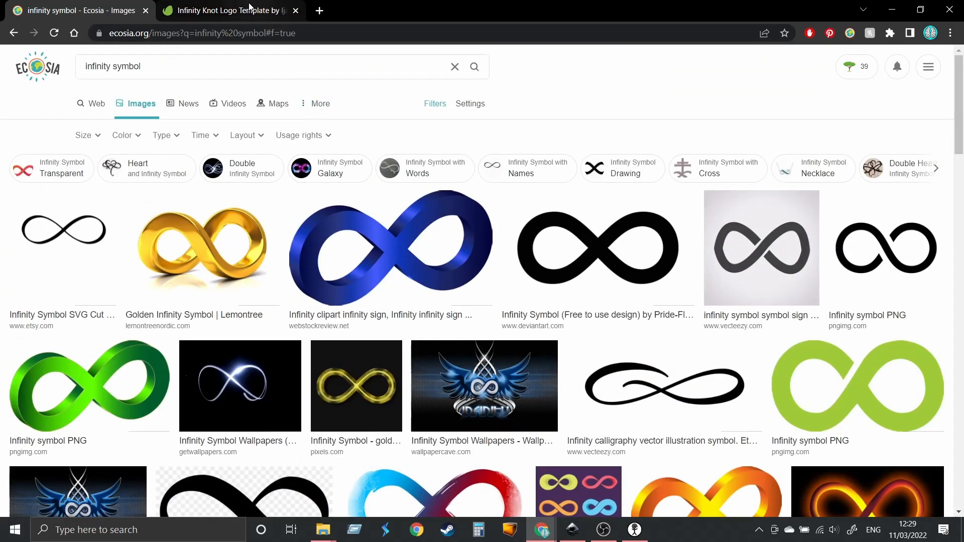
Open the Infinity Knot Logo Template result, then view its downloaded AI, EPS and JPG files
{"action": "left_click", "coordinate": [233, 10]}
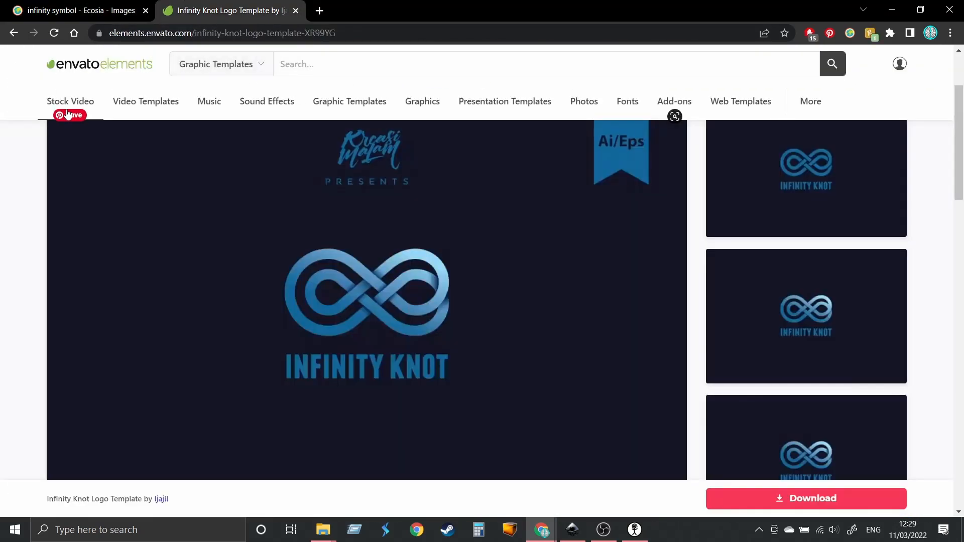
{"action": "mouse_move", "coordinate": [294, 133]}
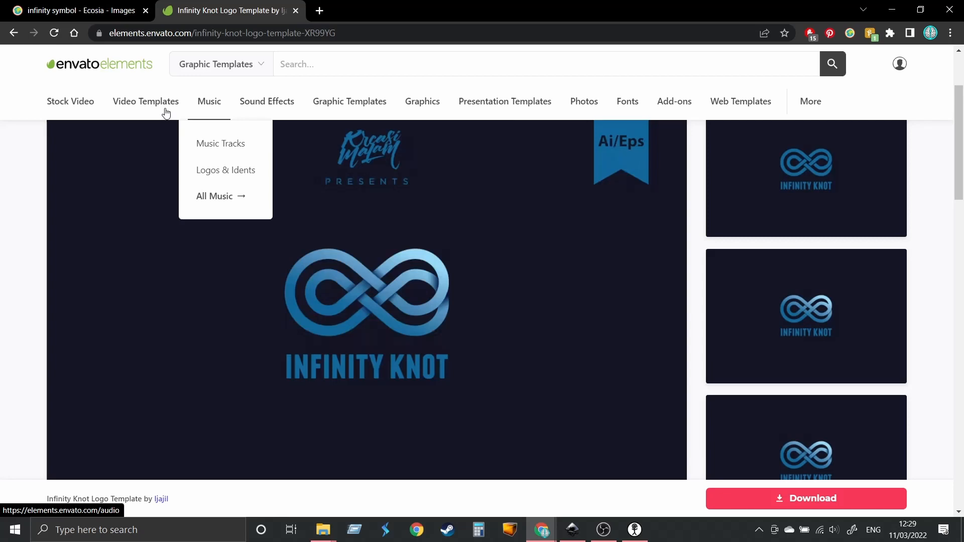
{"action": "mouse_move", "coordinate": [230, 112]}
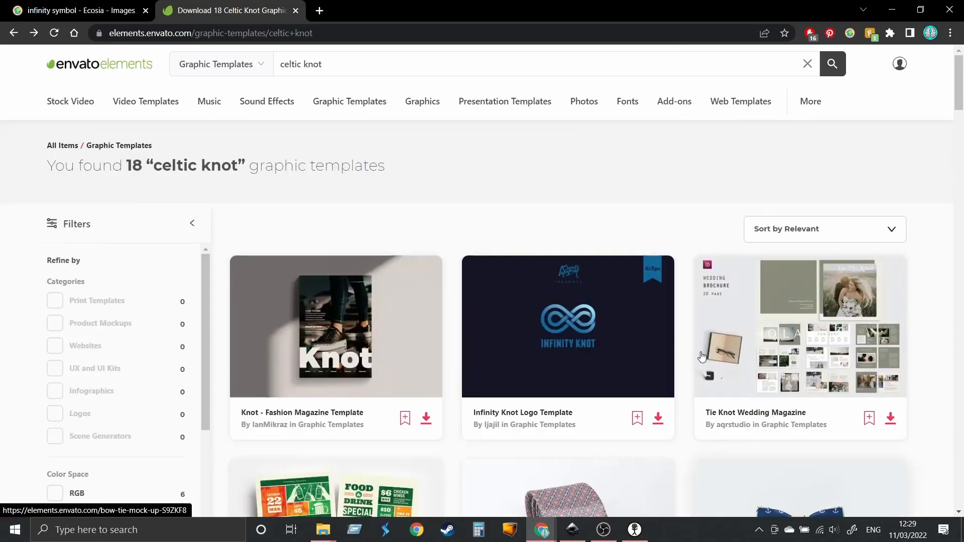
{"action": "mouse_move", "coordinate": [693, 354]}
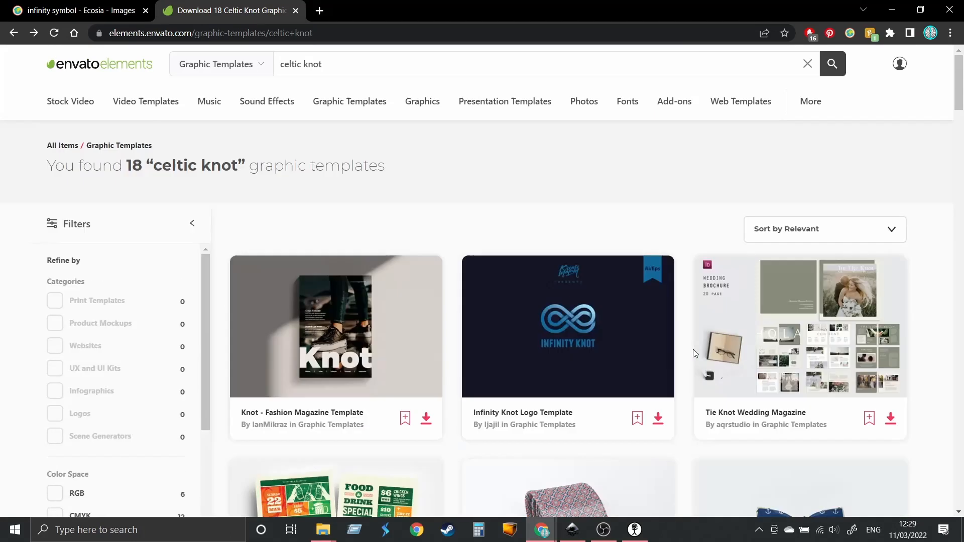
{"action": "left_click", "coordinate": [567, 327]}
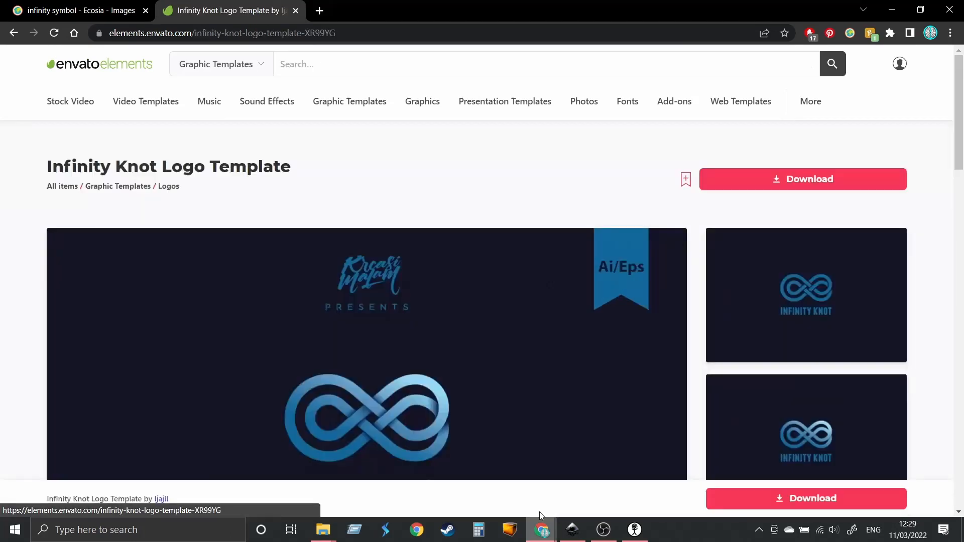
{"action": "scroll", "scroll_direction": "down", "scroll_amount": 3}
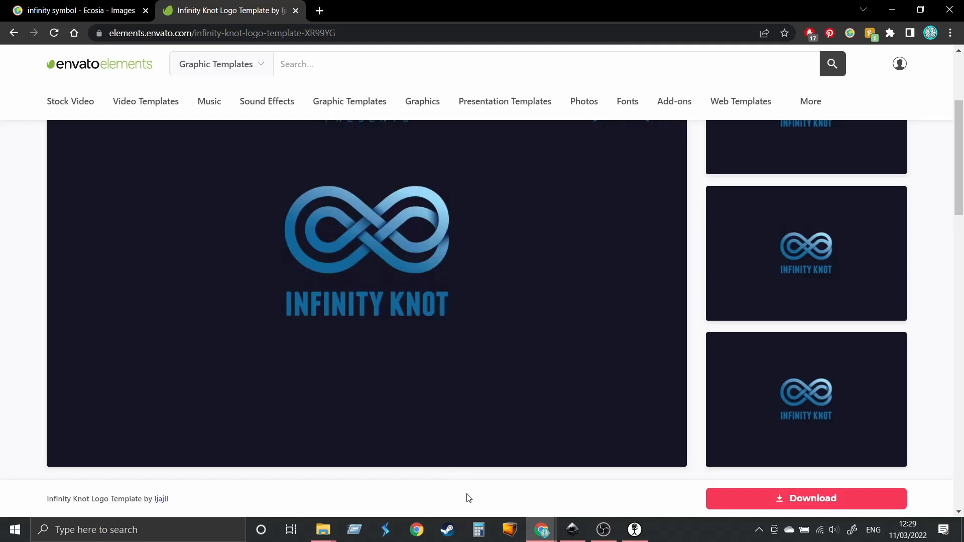
{"action": "left_click", "coordinate": [323, 530]}
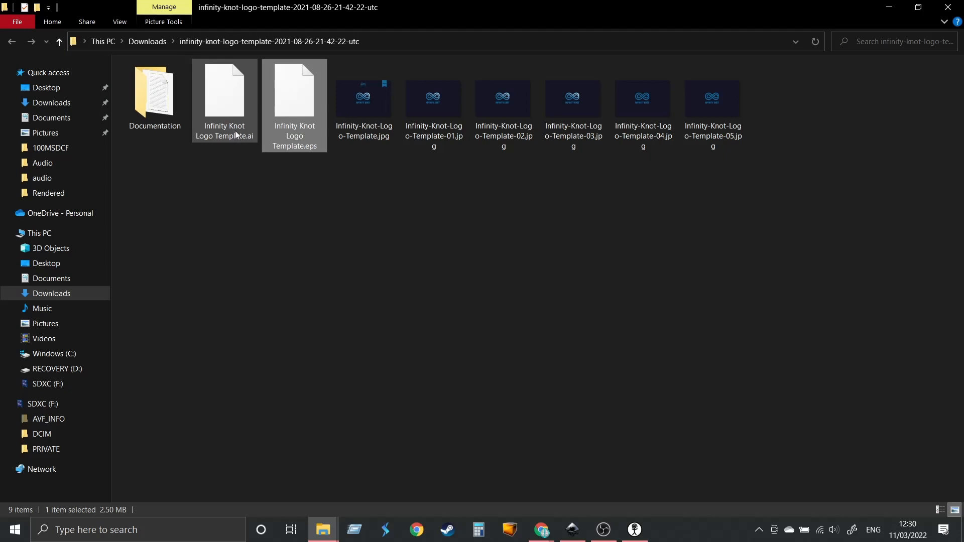
{"action": "mouse_move", "coordinate": [234, 121]}
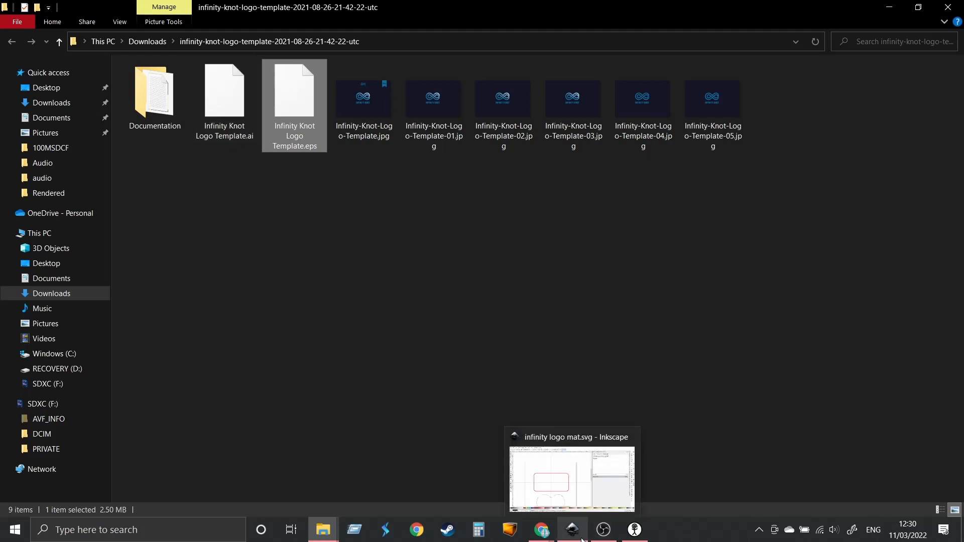
{"action": "mouse_move", "coordinate": [602, 530]}
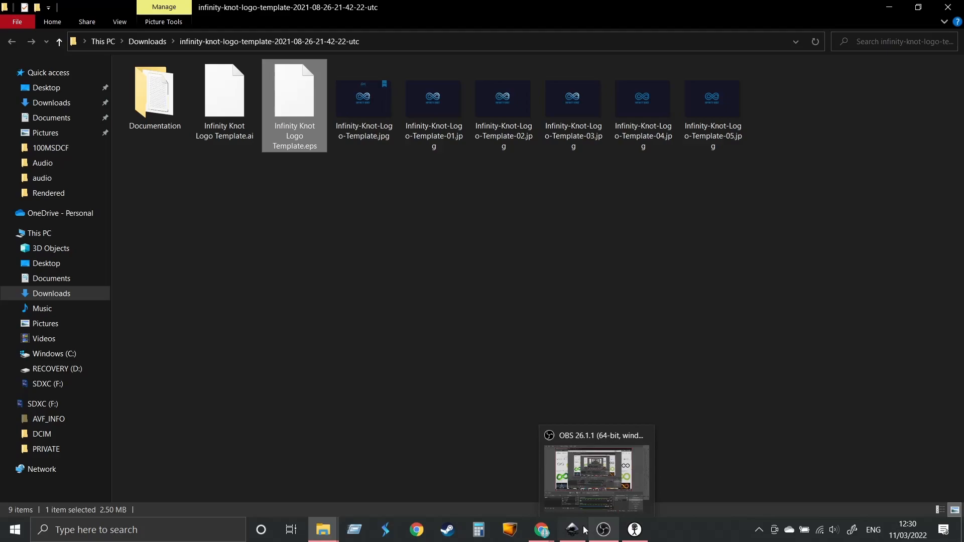
Select the red rounded rectangle to confirm its stroke is pure red, RGBA 255, 0, 0
{"action": "left_click", "coordinate": [571, 530]}
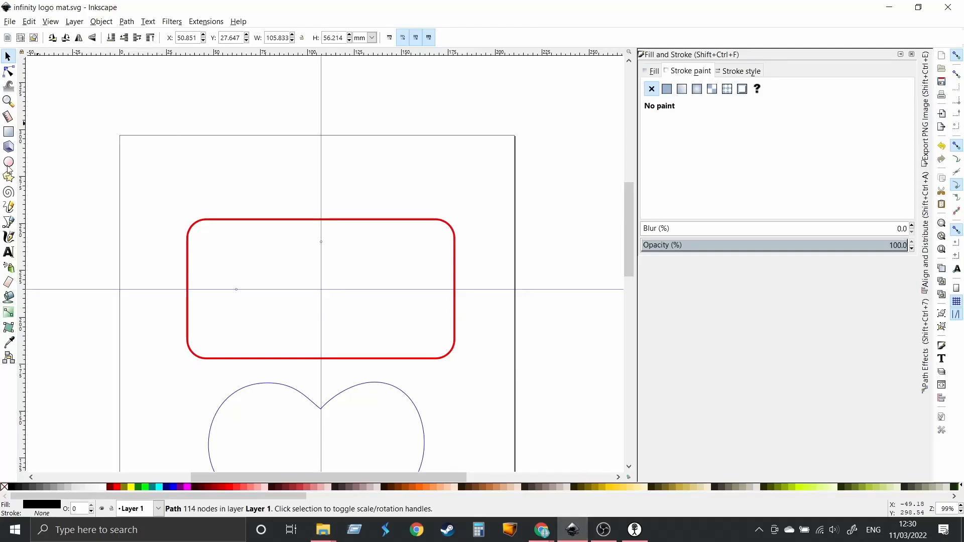
{"action": "mouse_move", "coordinate": [492, 279]}
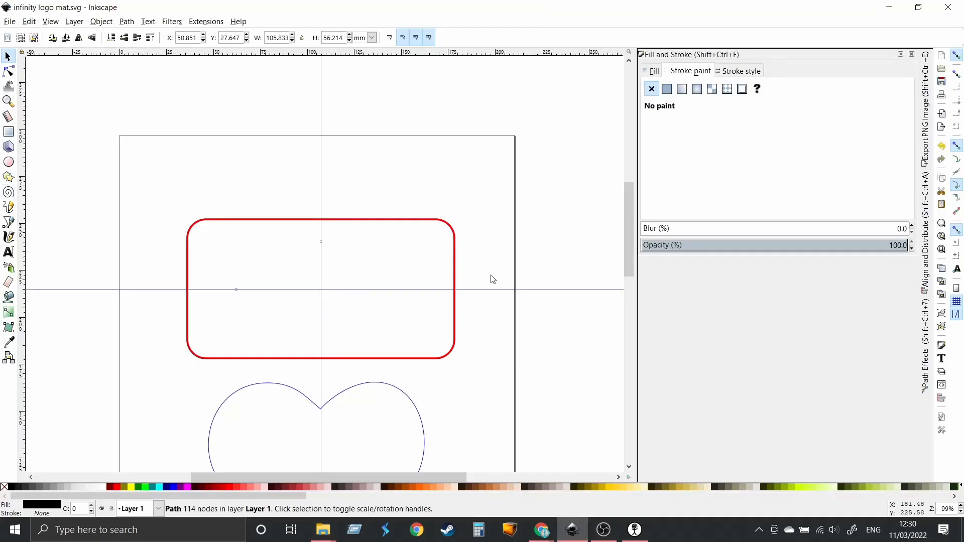
{"action": "mouse_move", "coordinate": [169, 357]}
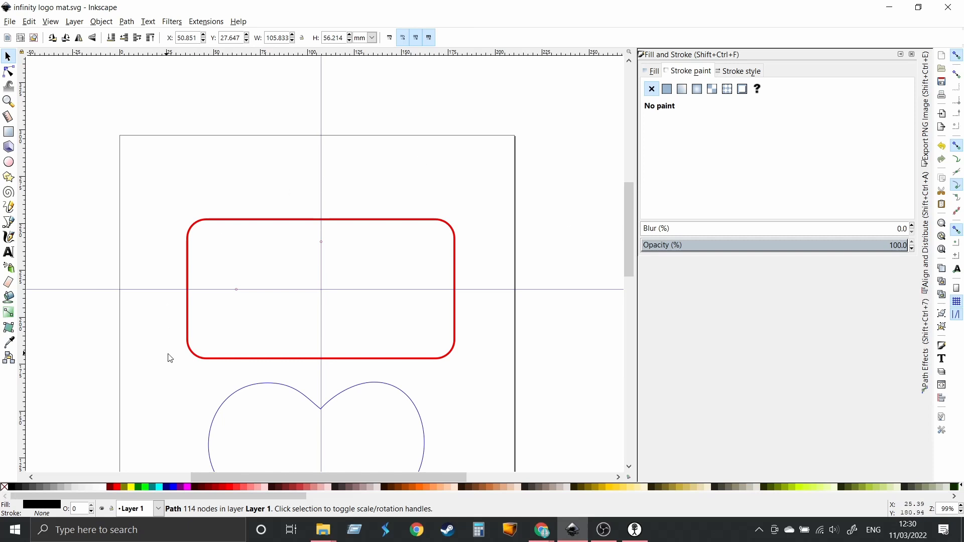
{"action": "mouse_move", "coordinate": [307, 216]}
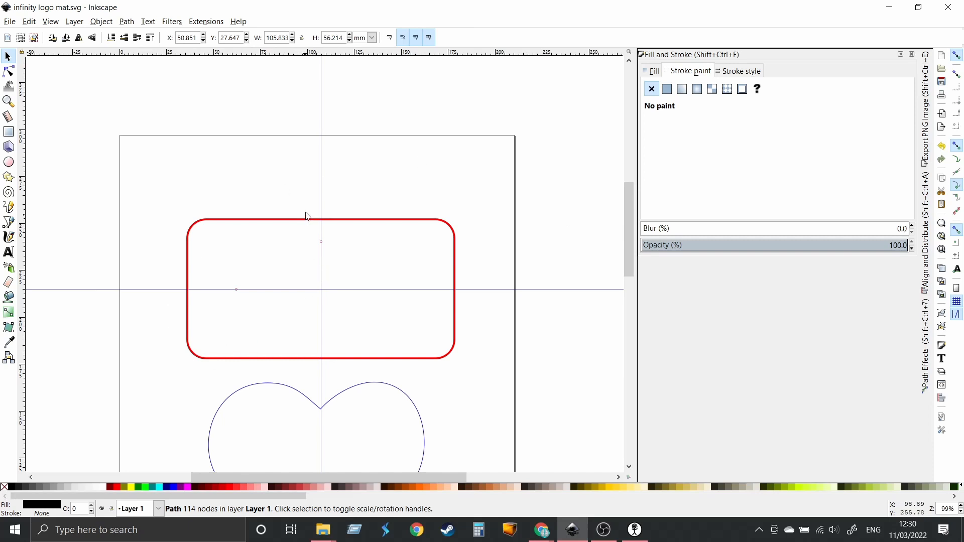
{"action": "mouse_move", "coordinate": [617, 349]}
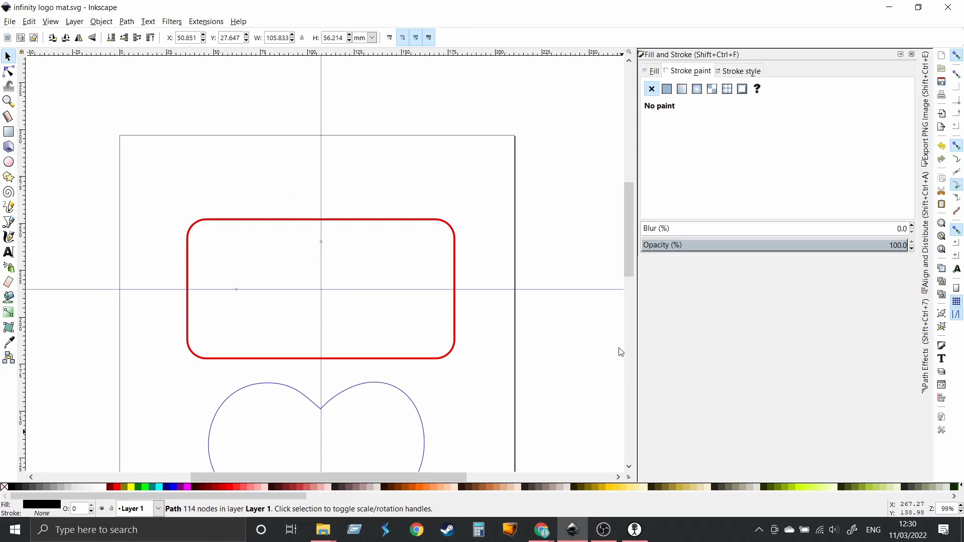
{"action": "mouse_move", "coordinate": [350, 285]}
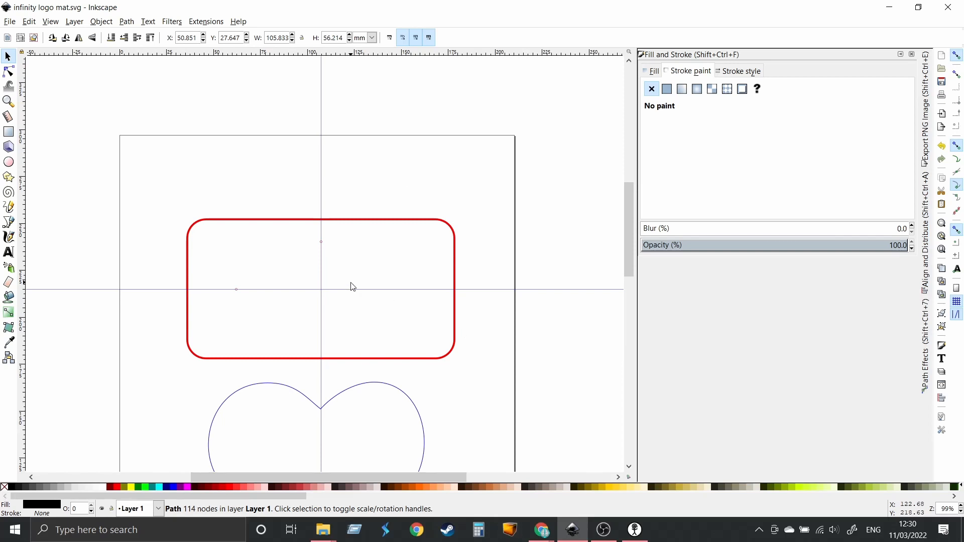
{"action": "mouse_move", "coordinate": [179, 175]}
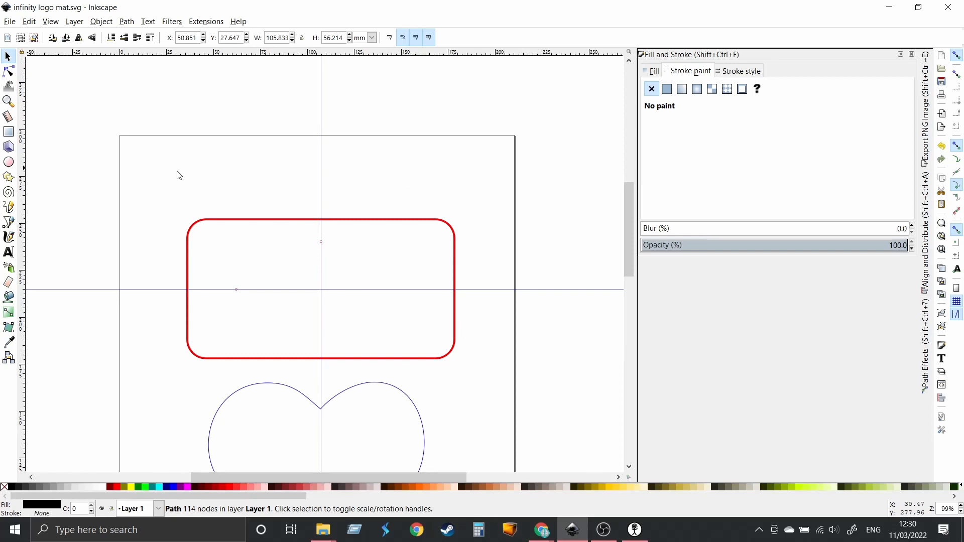
{"action": "mouse_move", "coordinate": [209, 212]}
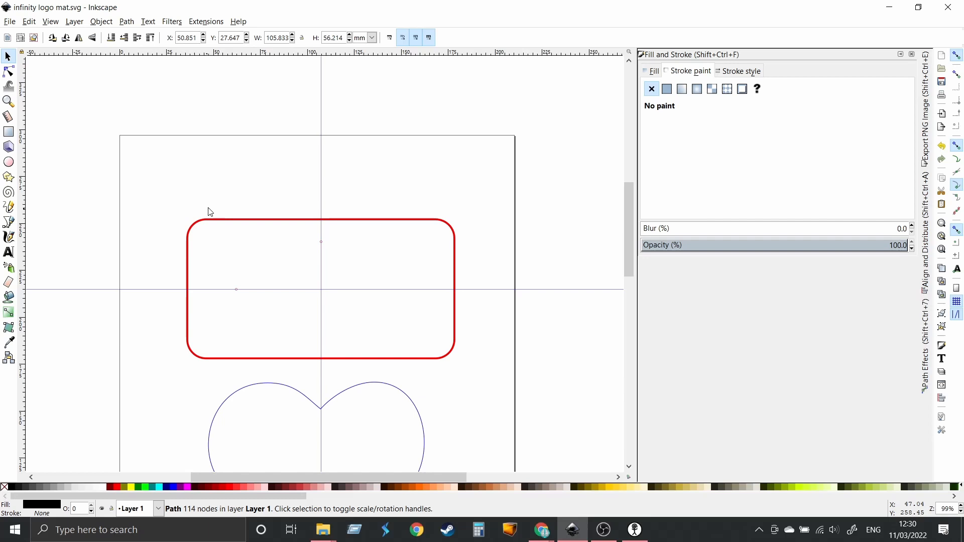
{"action": "mouse_move", "coordinate": [361, 158]}
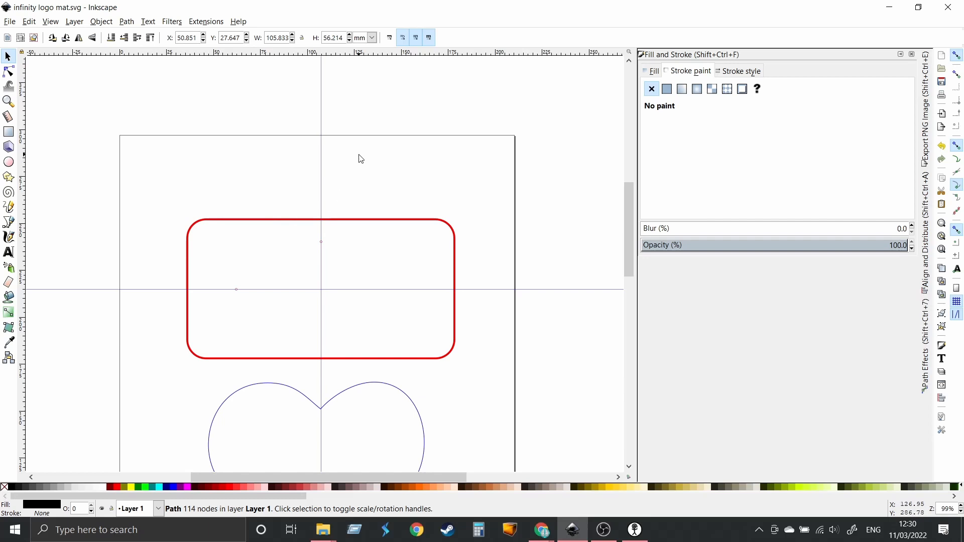
{"action": "mouse_move", "coordinate": [161, 249]}
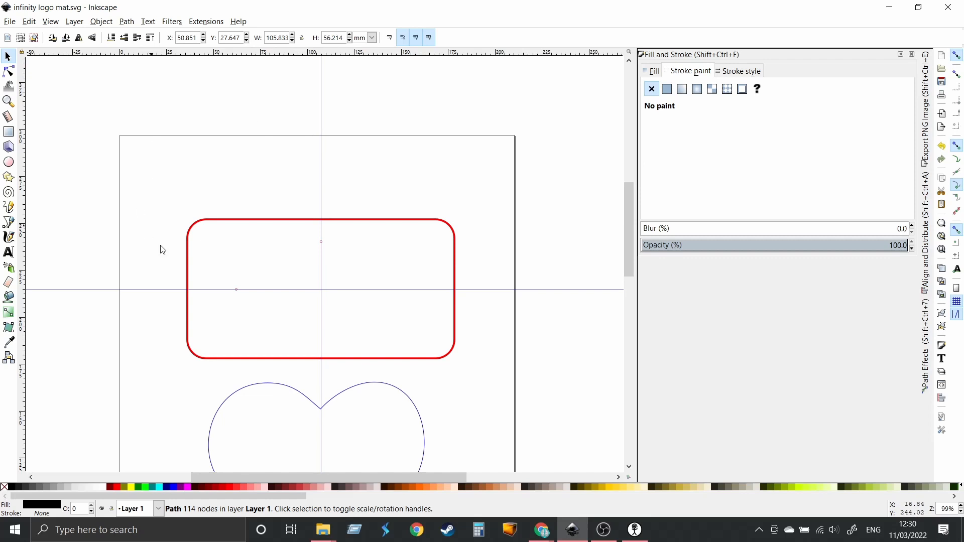
{"action": "mouse_move", "coordinate": [187, 232]}
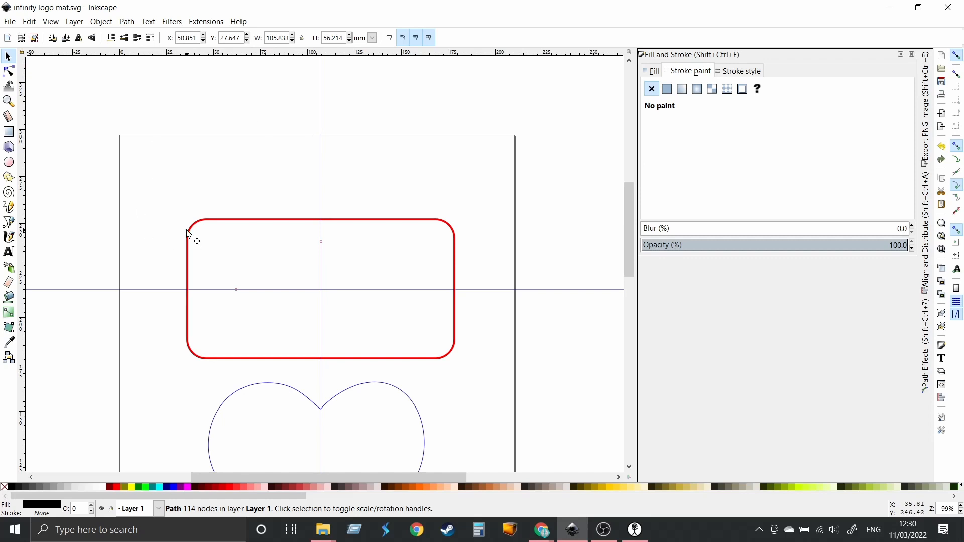
{"action": "left_click", "coordinate": [667, 88]}
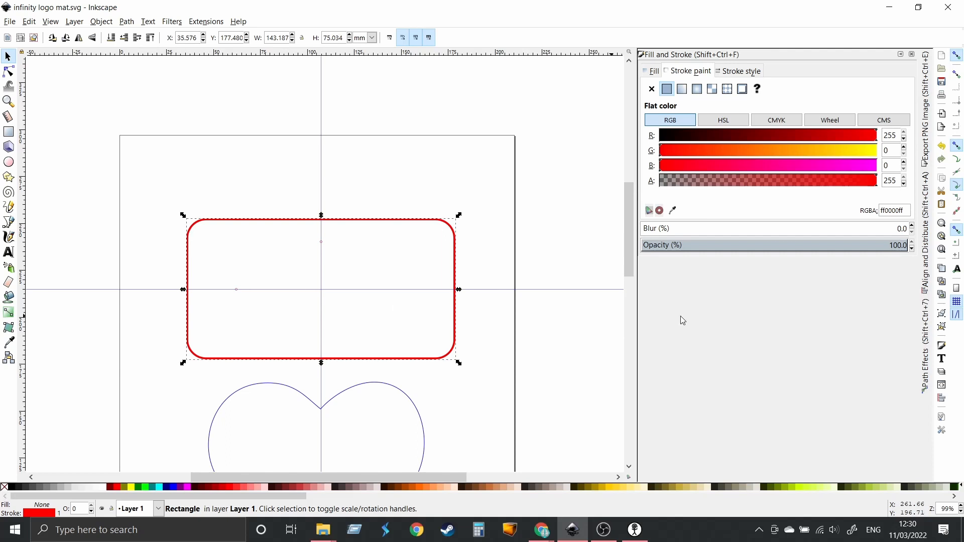
{"action": "mouse_move", "coordinate": [713, 178]}
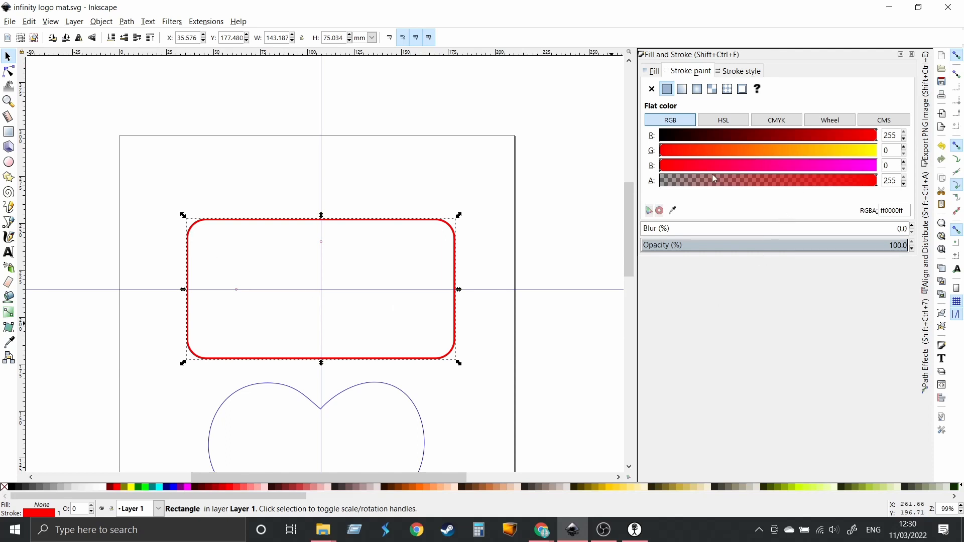
{"action": "mouse_move", "coordinate": [690, 203]}
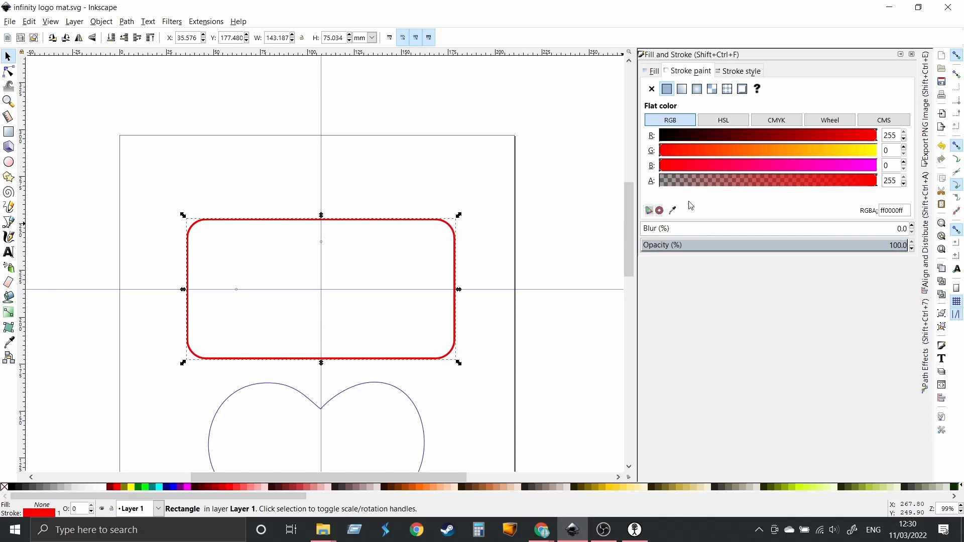
{"action": "mouse_move", "coordinate": [708, 137]}
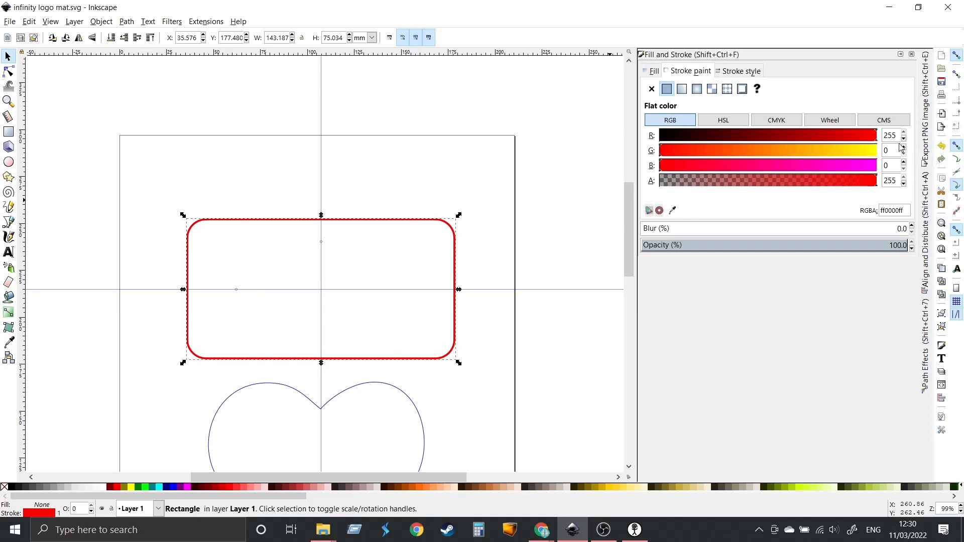
{"action": "mouse_move", "coordinate": [574, 124]}
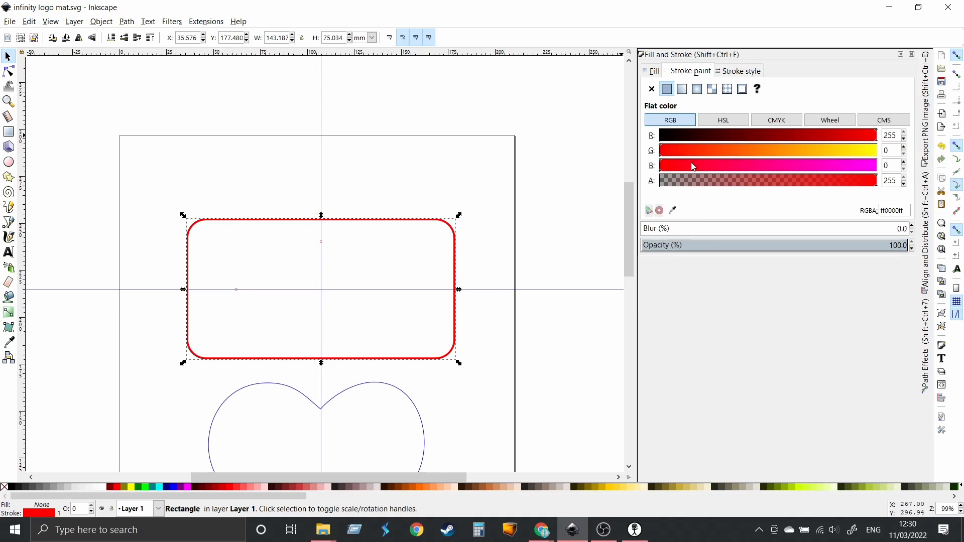
{"action": "mouse_move", "coordinate": [889, 180]}
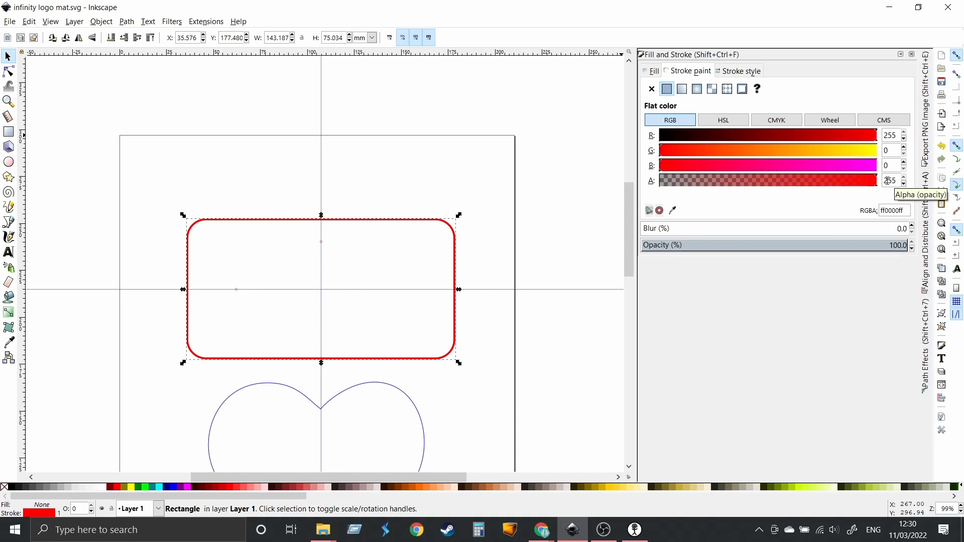
{"action": "mouse_move", "coordinate": [588, 233]}
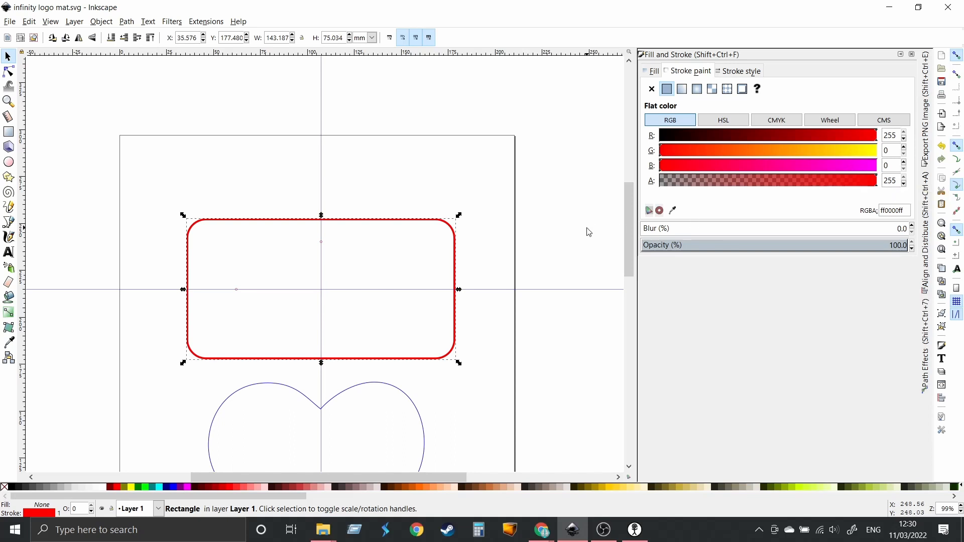
{"action": "mouse_move", "coordinate": [506, 241]}
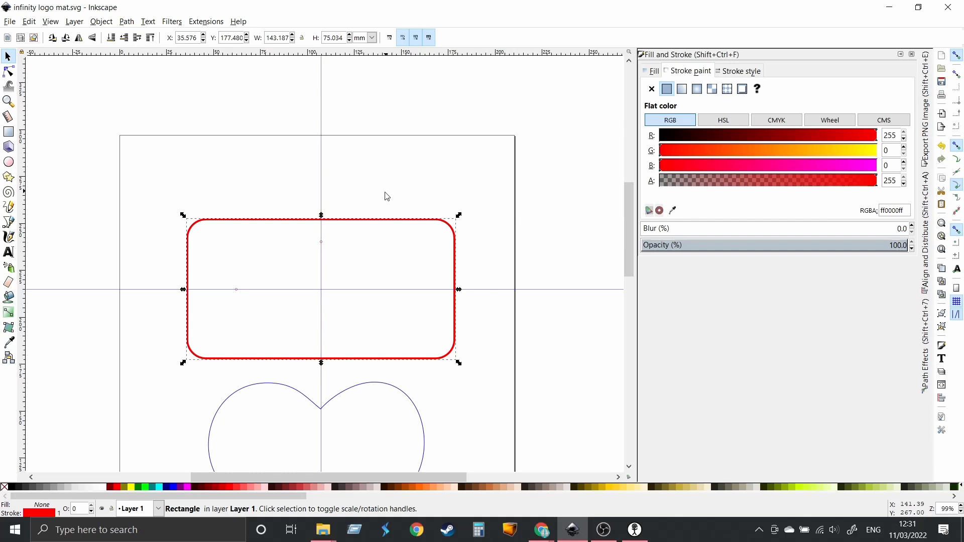
{"action": "mouse_move", "coordinate": [387, 281]}
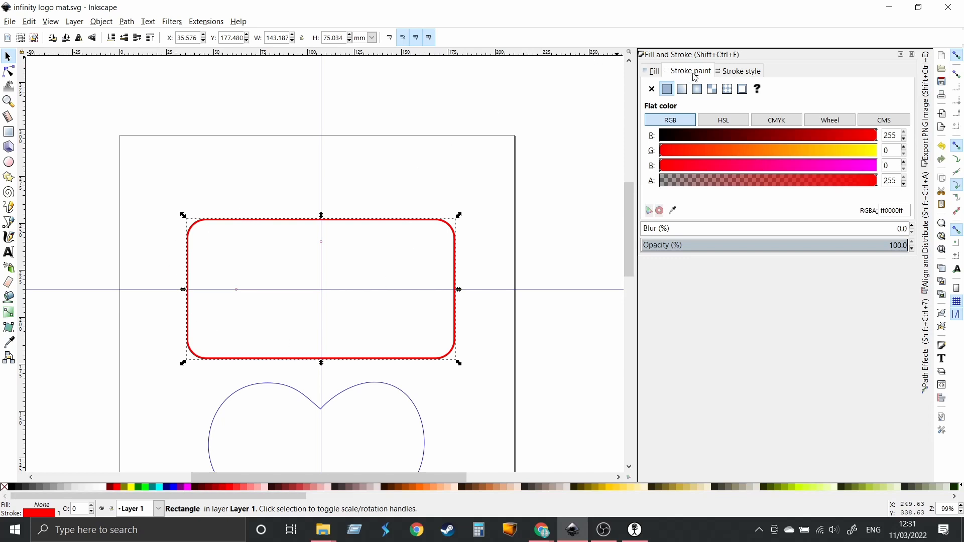
{"action": "mouse_move", "coordinate": [333, 308]}
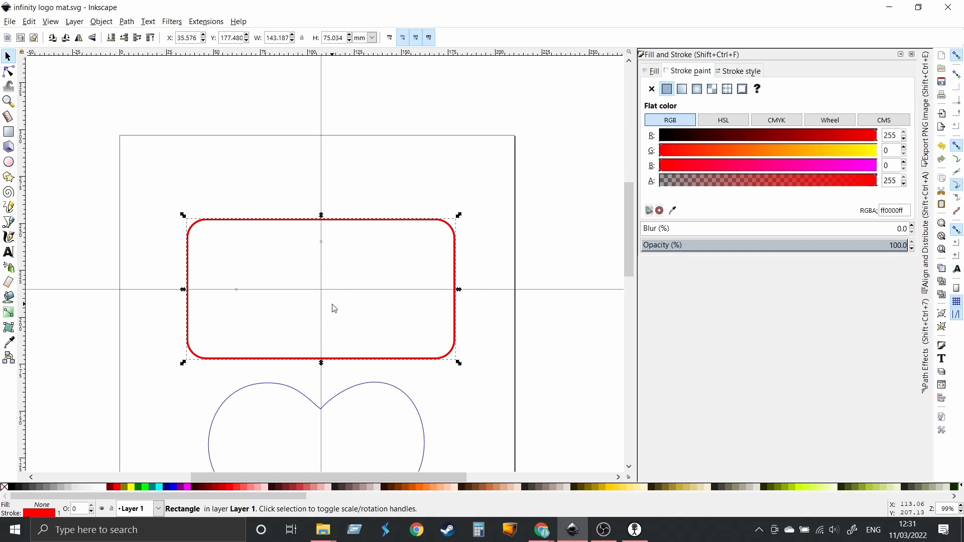
{"action": "mouse_move", "coordinate": [256, 235]}
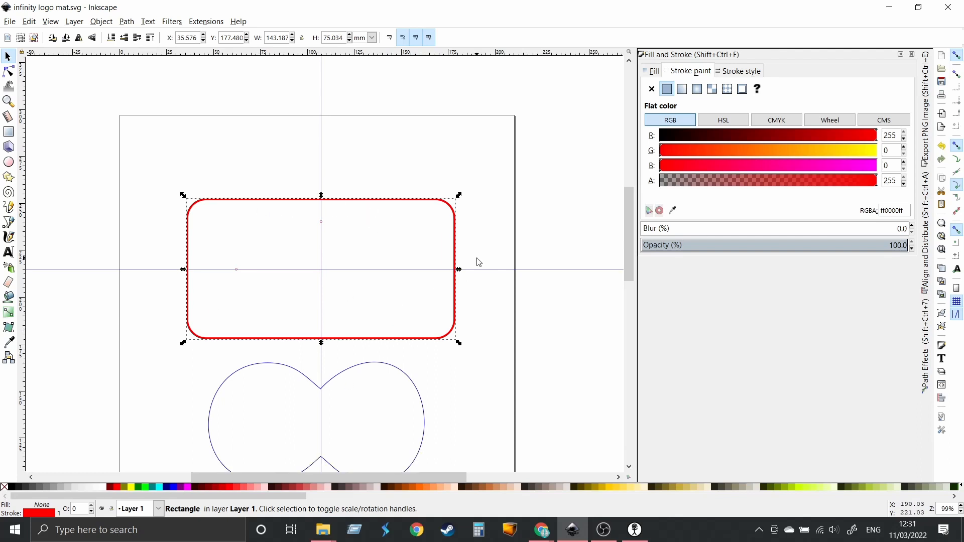
{"action": "mouse_move", "coordinate": [244, 236]}
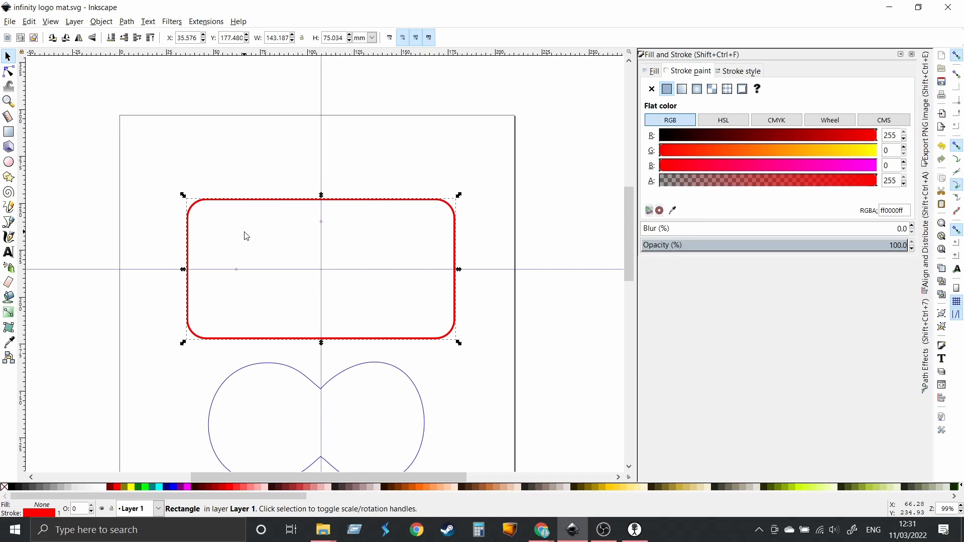
{"action": "mouse_move", "coordinate": [261, 117]}
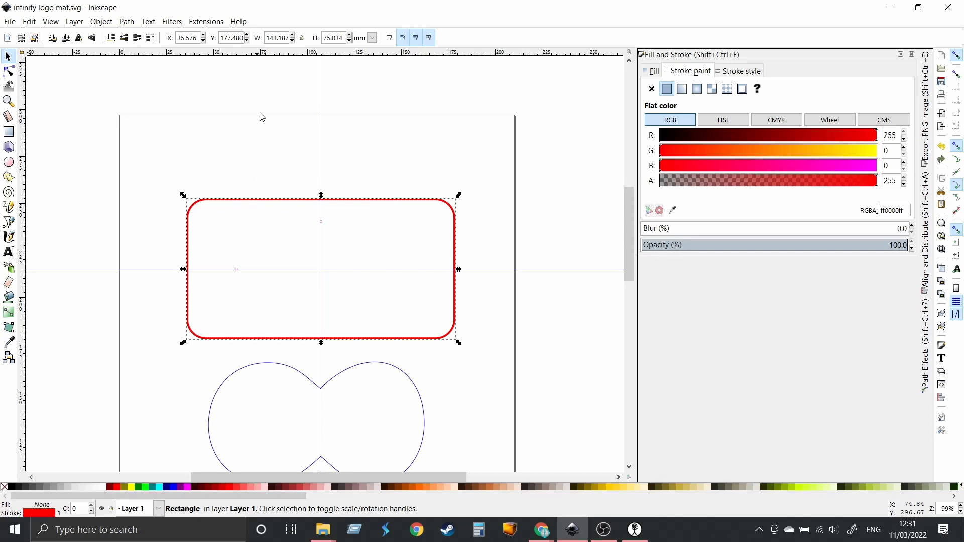
{"action": "mouse_move", "coordinate": [282, 369]}
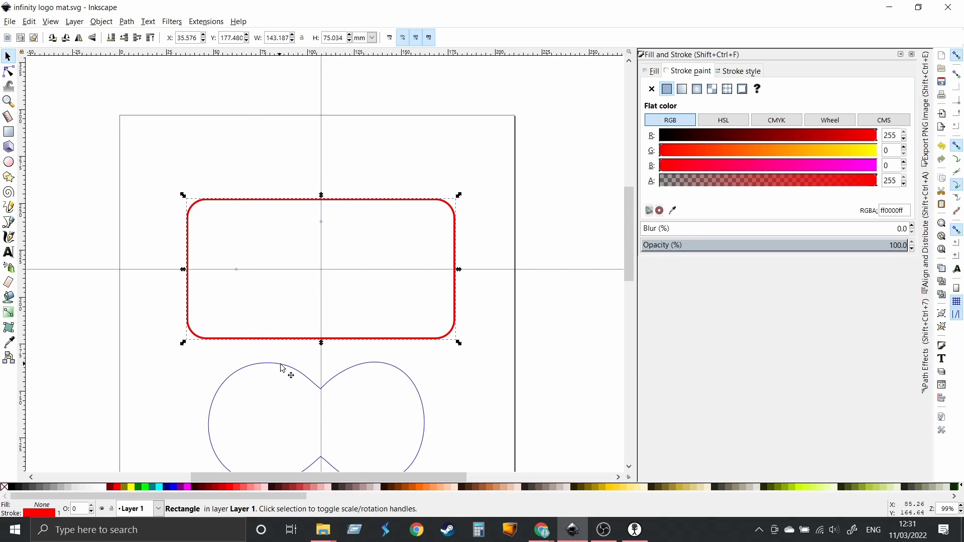
{"action": "mouse_move", "coordinate": [89, 275]}
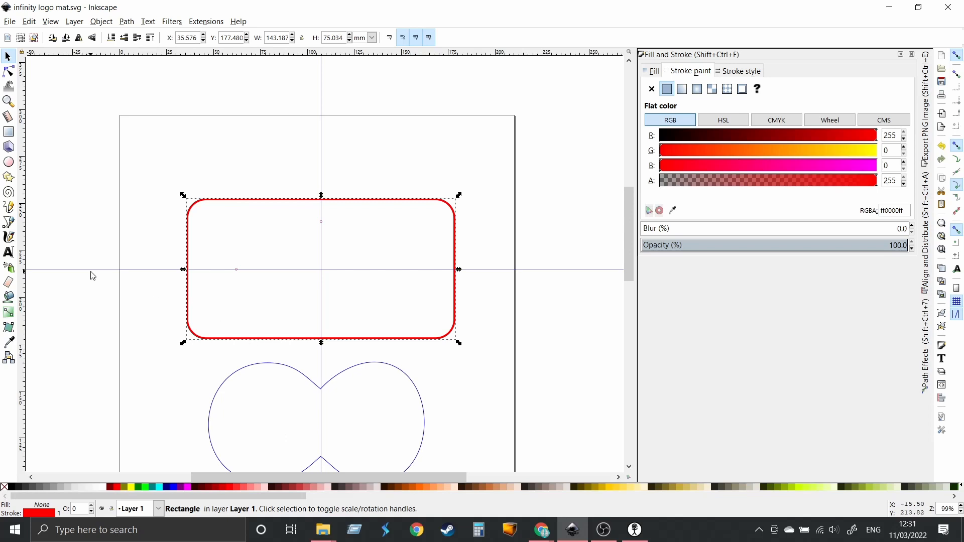
{"action": "mouse_move", "coordinate": [355, 148]}
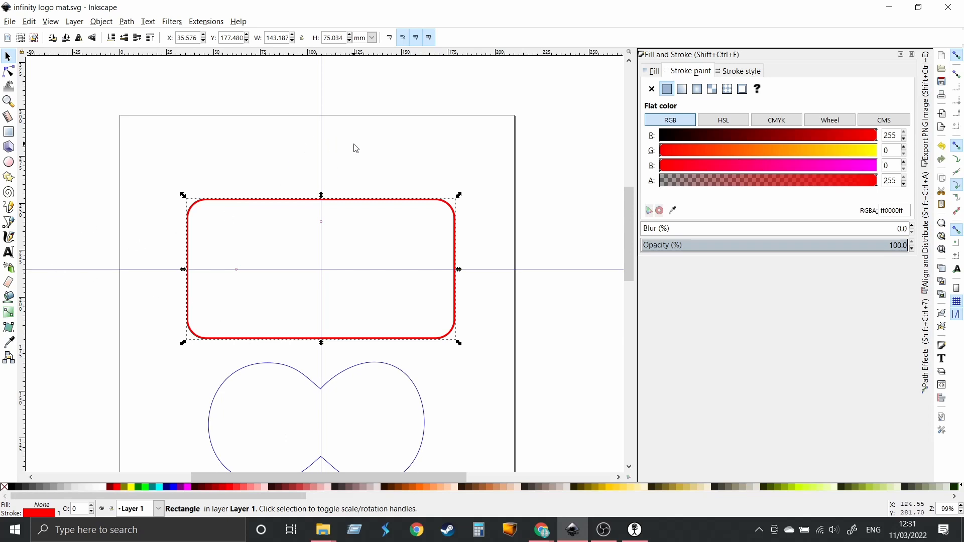
{"action": "mouse_move", "coordinate": [344, 410]}
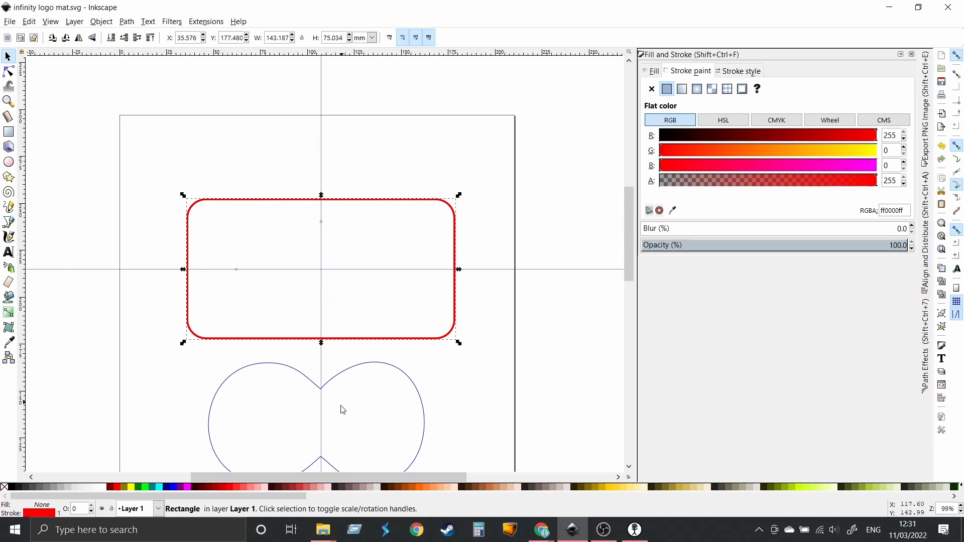
Place the blue infinity path inside the red rectangle and clear the selection
{"action": "scroll", "scroll_direction": "down", "scroll_amount": 3}
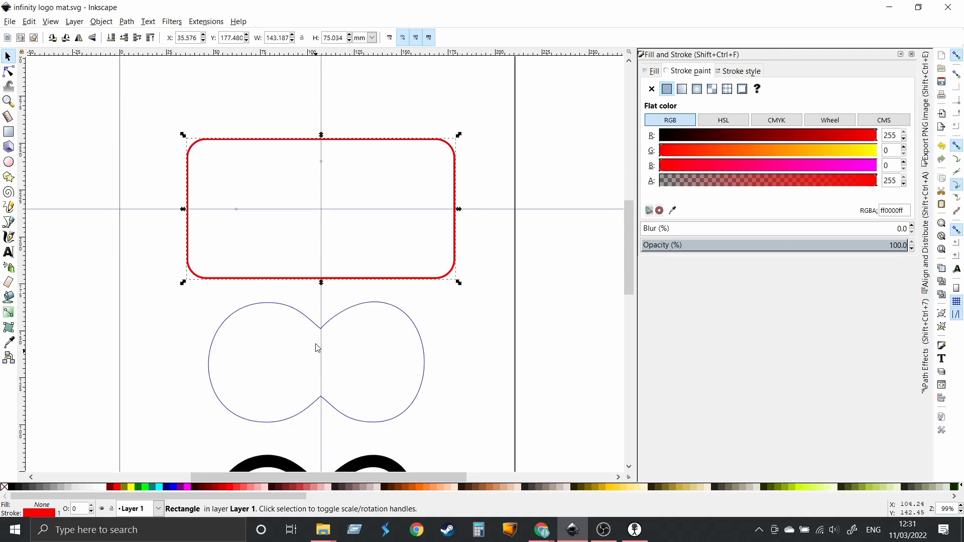
{"action": "mouse_move", "coordinate": [360, 90]}
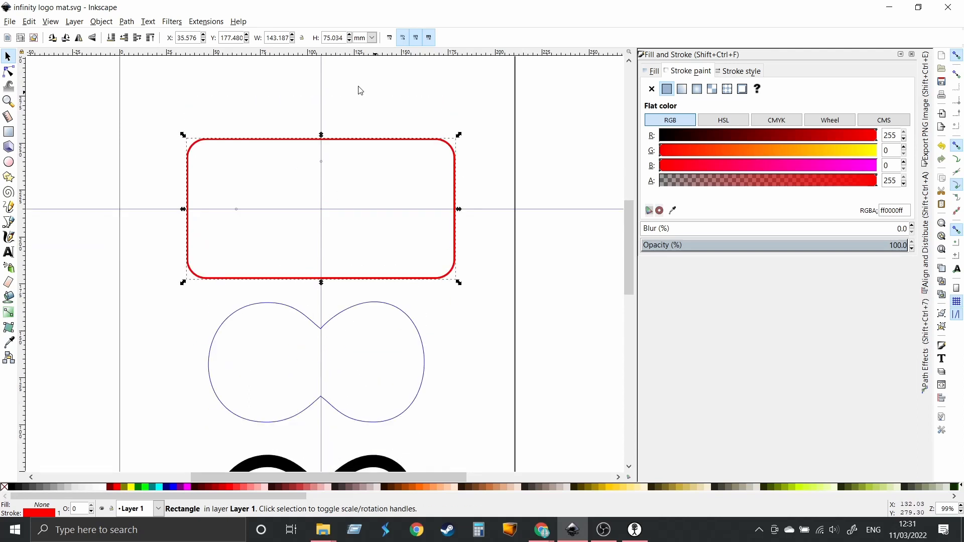
{"action": "mouse_move", "coordinate": [384, 307]}
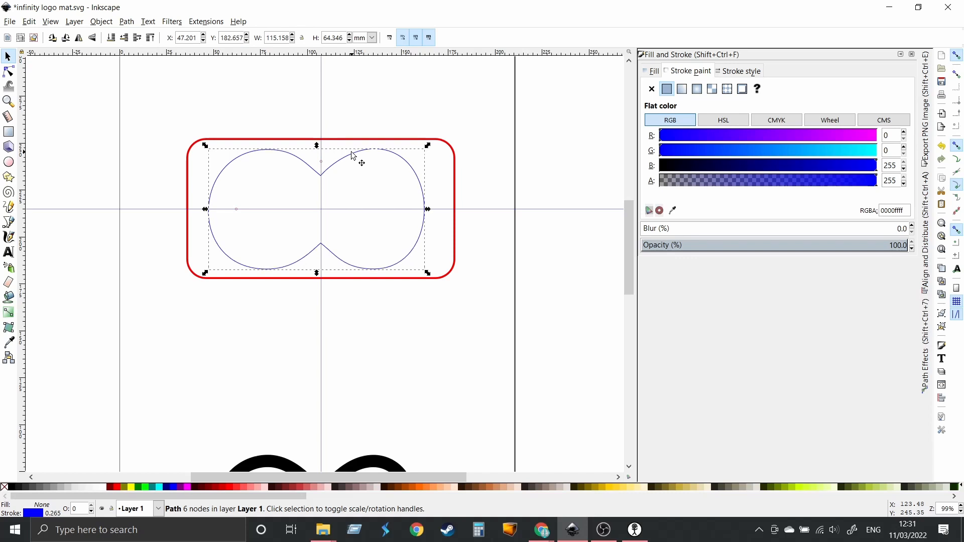
{"action": "mouse_move", "coordinate": [434, 343]}
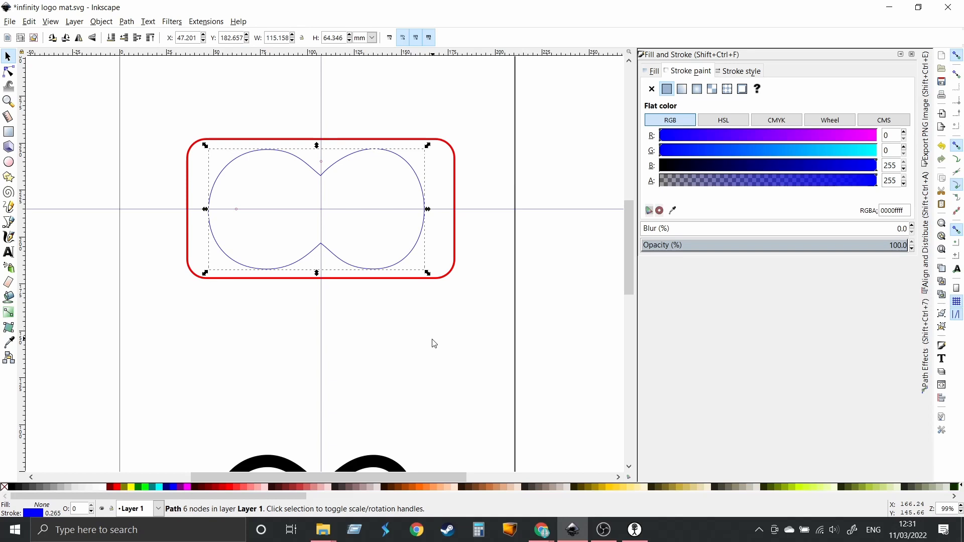
{"action": "left_click", "coordinate": [362, 197]}
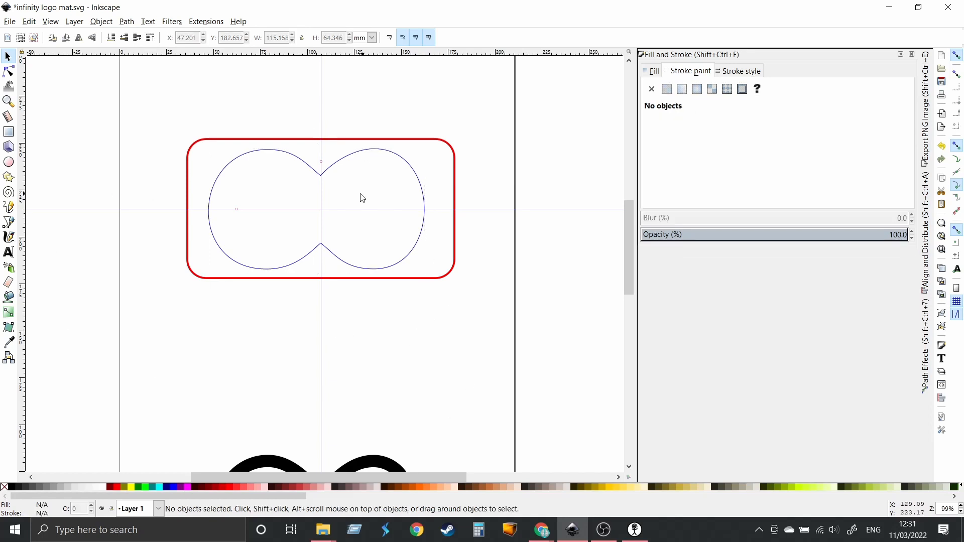
{"action": "mouse_move", "coordinate": [239, 149]}
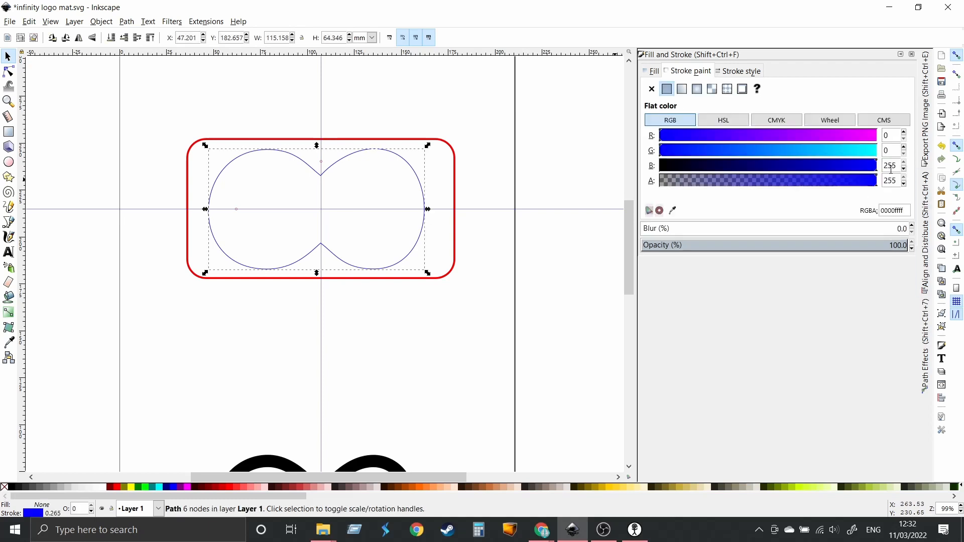
{"action": "mouse_move", "coordinate": [311, 178]}
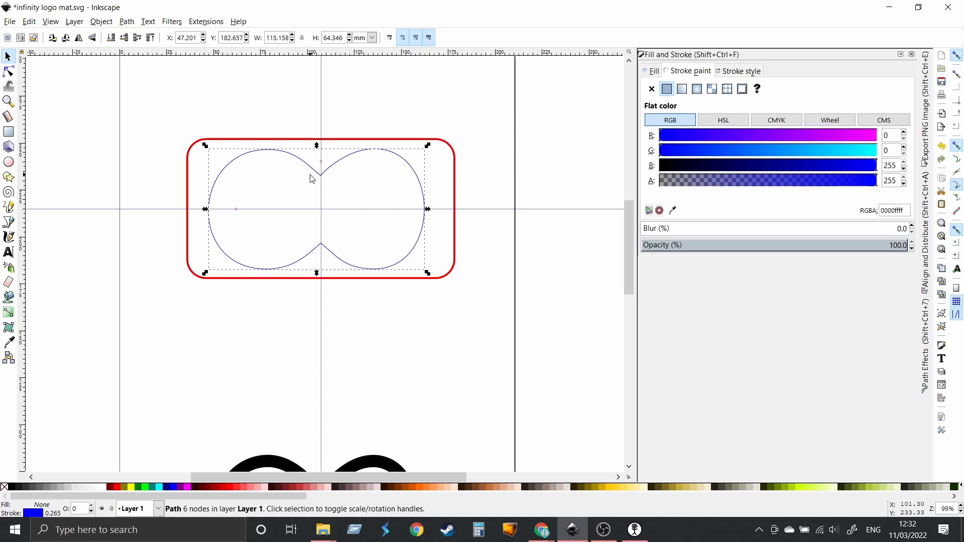
{"action": "mouse_move", "coordinate": [338, 173]}
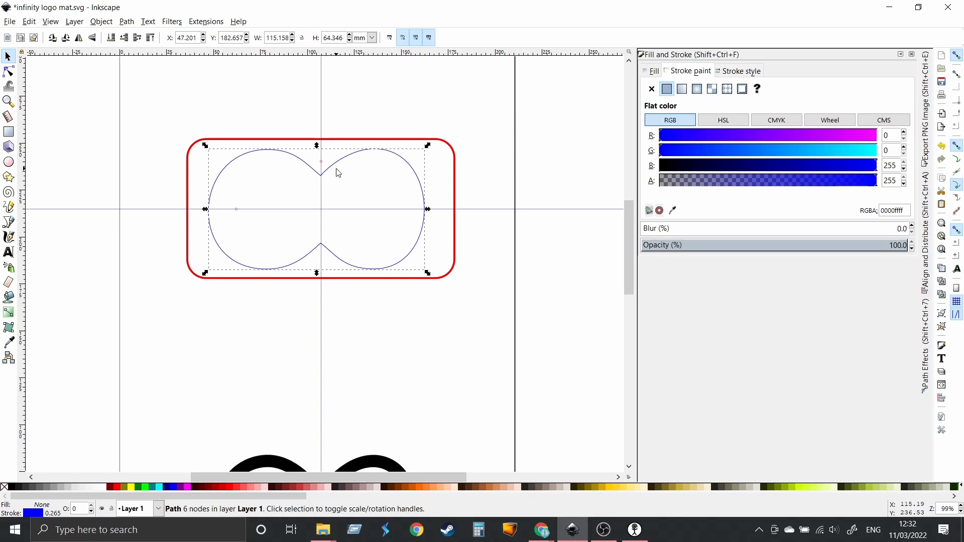
{"action": "mouse_move", "coordinate": [224, 167]}
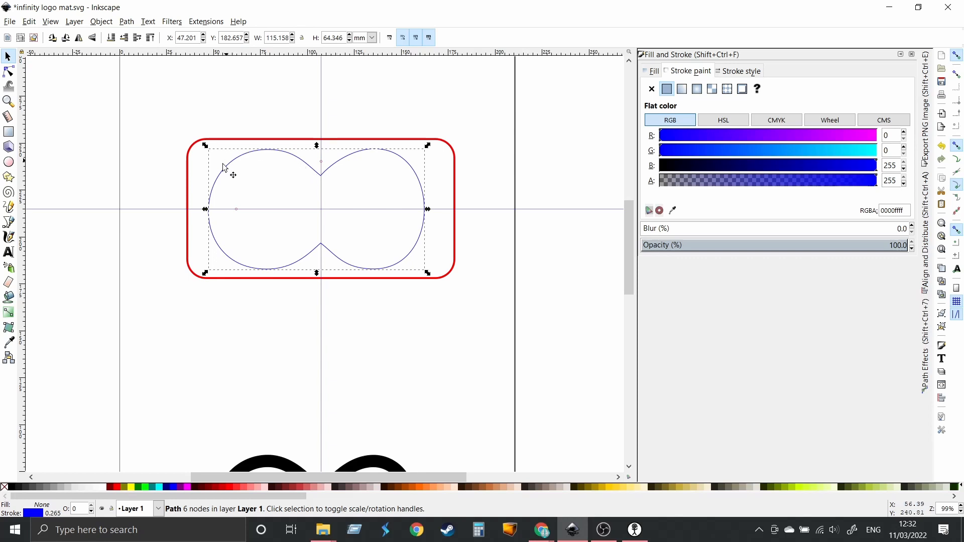
{"action": "mouse_move", "coordinate": [403, 257]}
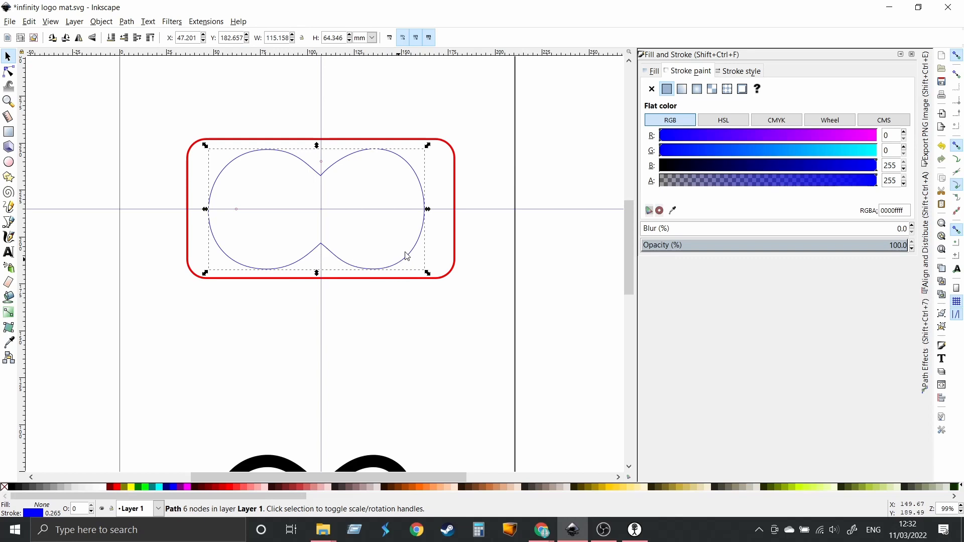
{"action": "mouse_move", "coordinate": [650, 364]}
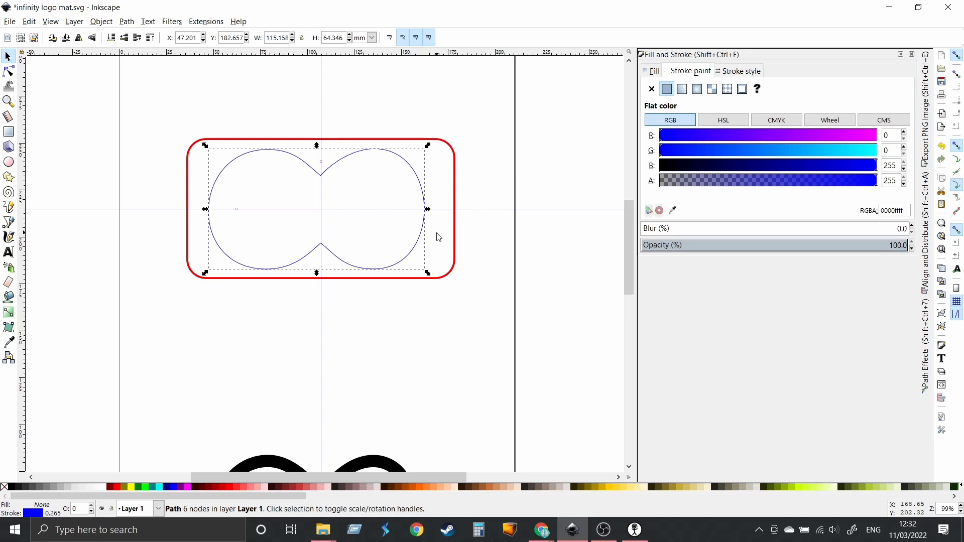
{"action": "mouse_move", "coordinate": [355, 233]}
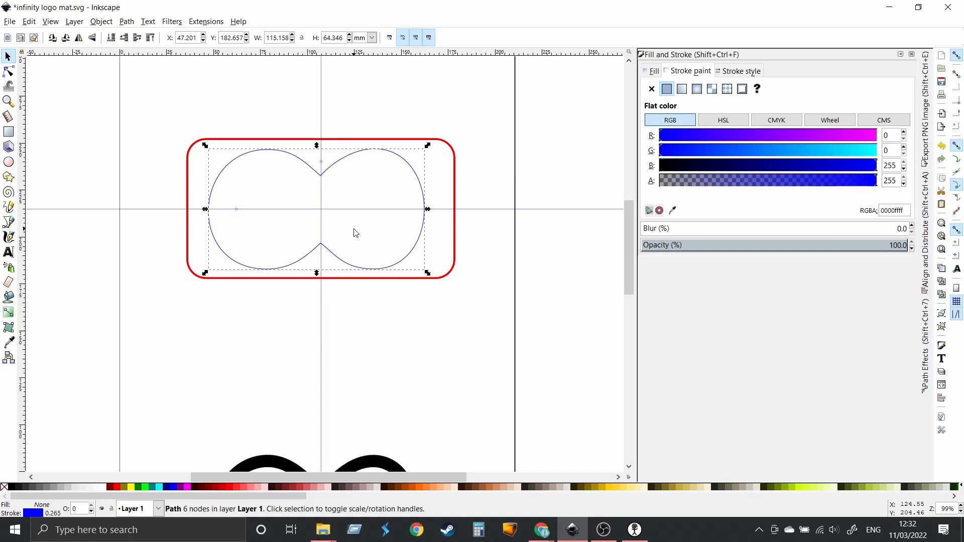
{"action": "mouse_move", "coordinate": [302, 453]}
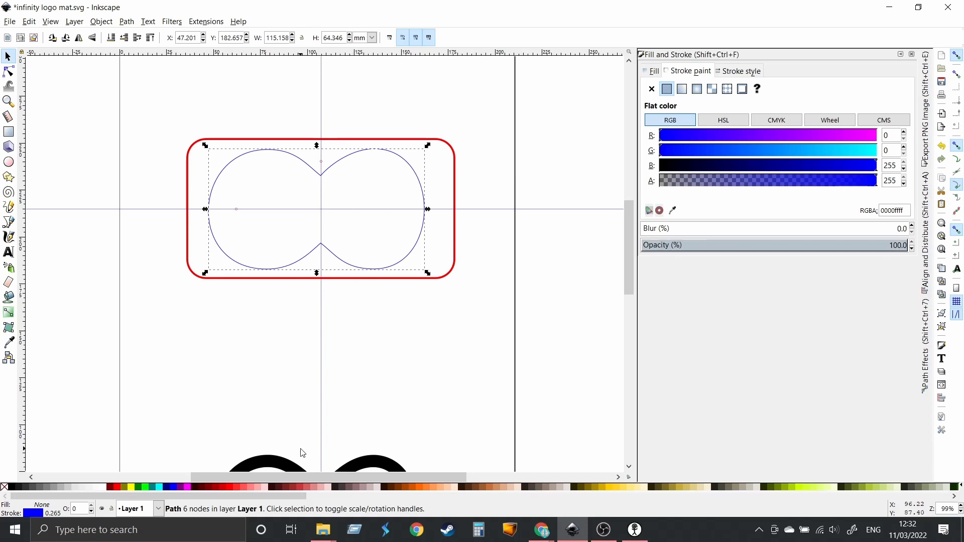
{"action": "mouse_move", "coordinate": [331, 389]}
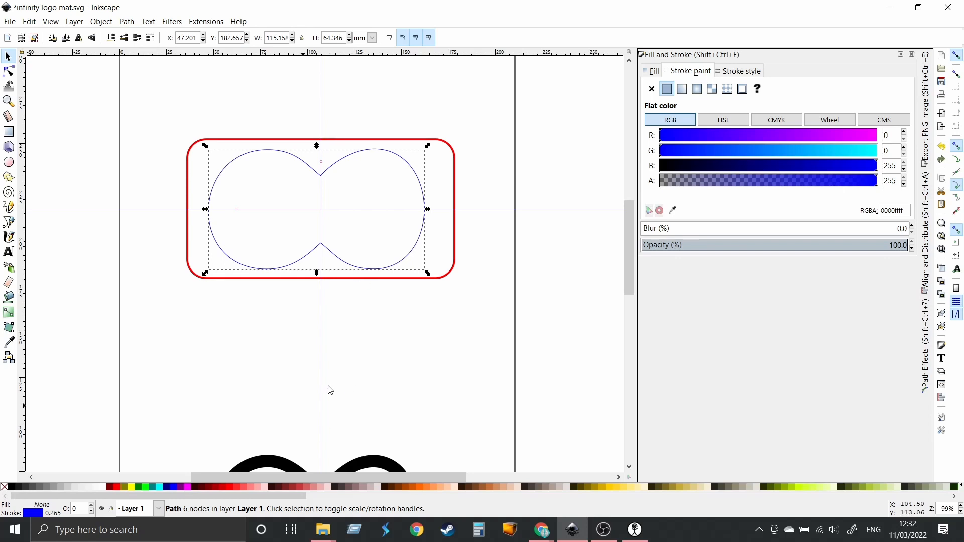
{"action": "mouse_move", "coordinate": [293, 168]}
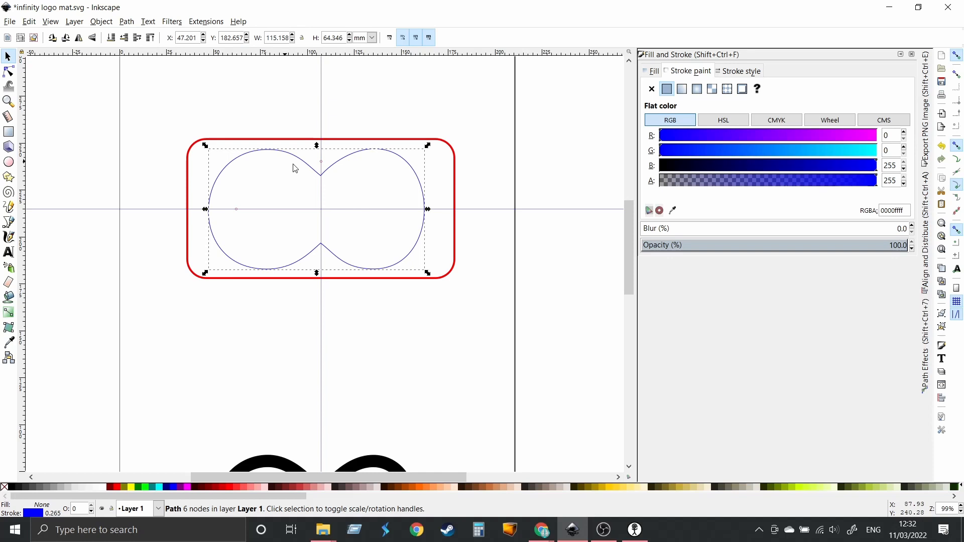
{"action": "mouse_move", "coordinate": [278, 464]}
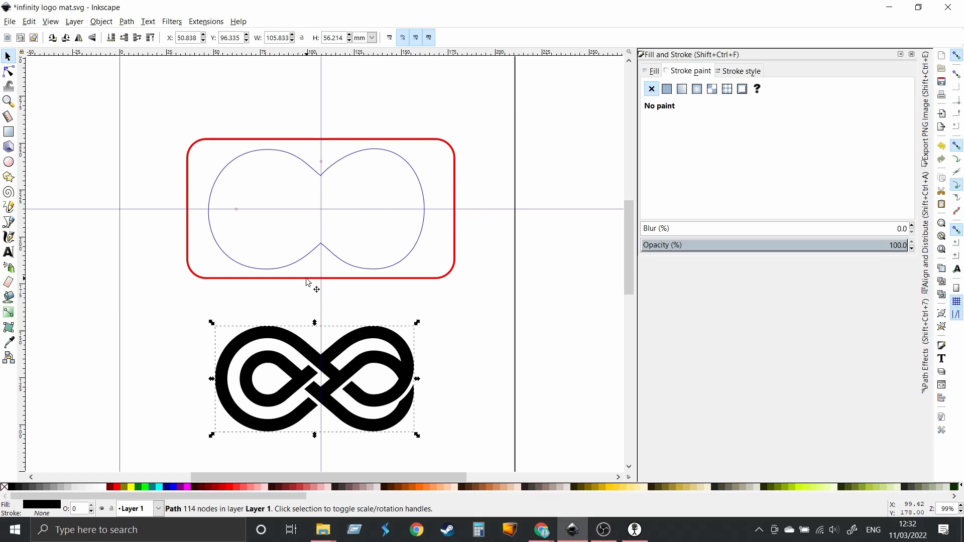
Drag the black infinity logo up and centre it over the blue outline
{"action": "left_click_drag", "start_coordinate": [313, 378], "coordinate": [319, 231]}
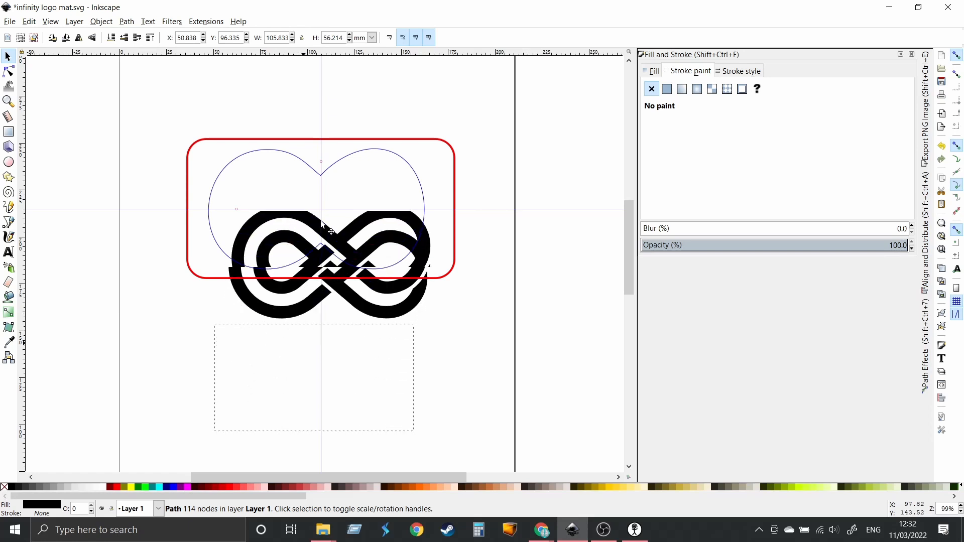
{"action": "left_click_drag", "start_coordinate": [319, 246], "coordinate": [313, 179]}
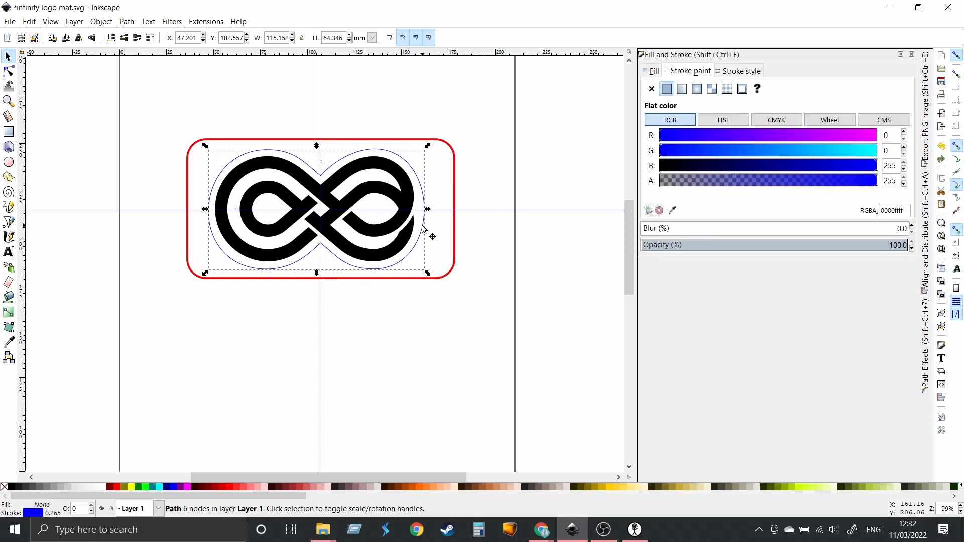
{"action": "mouse_move", "coordinate": [347, 425]}
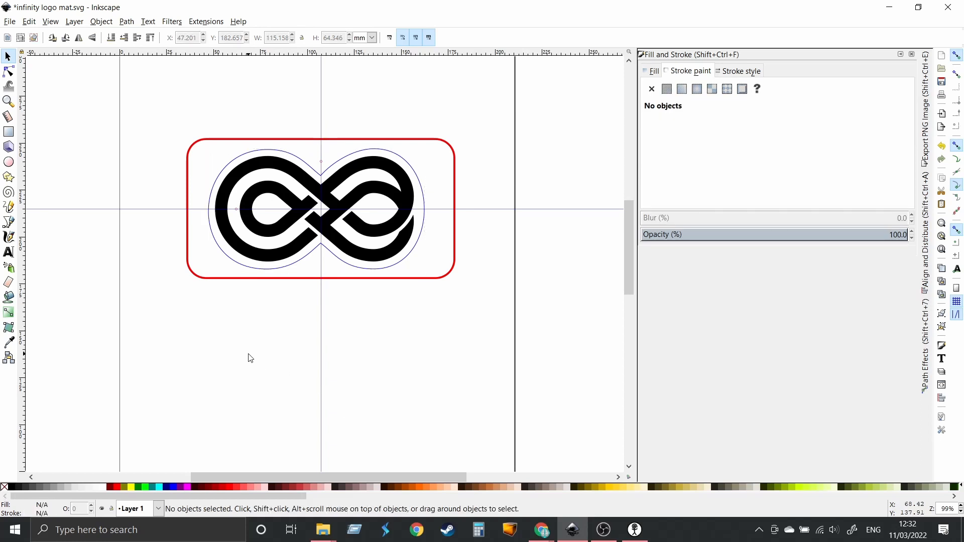
{"action": "mouse_move", "coordinate": [316, 261]}
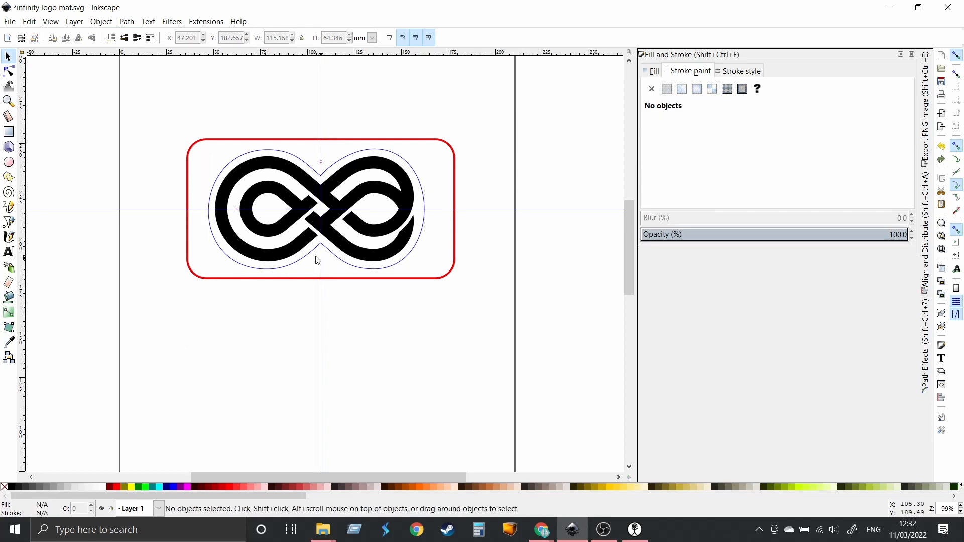
{"action": "mouse_move", "coordinate": [323, 178]}
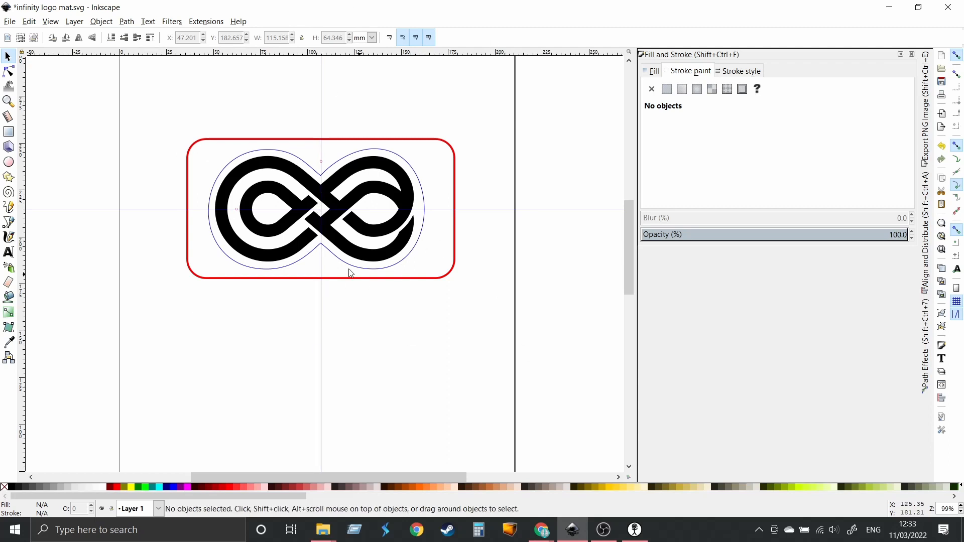
{"action": "mouse_move", "coordinate": [250, 173]}
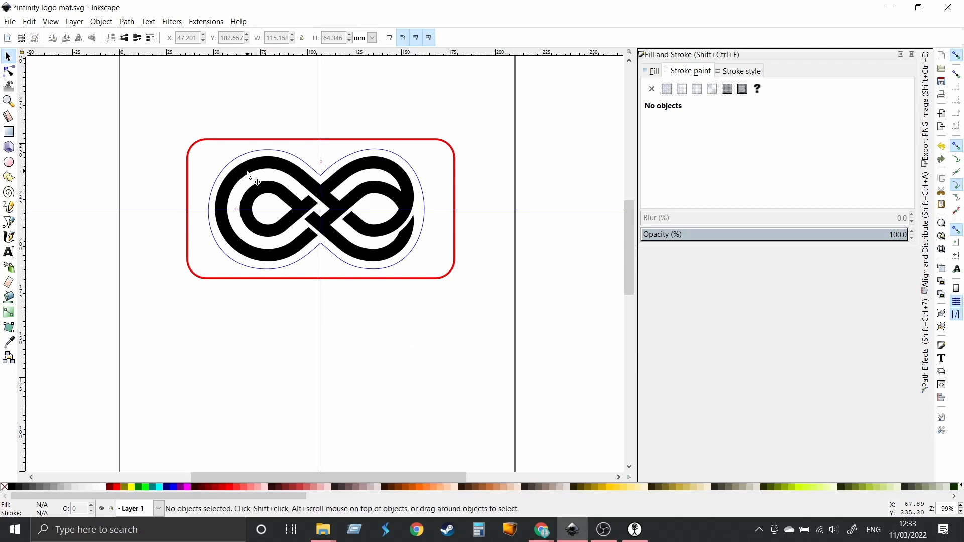
{"action": "mouse_move", "coordinate": [227, 195]}
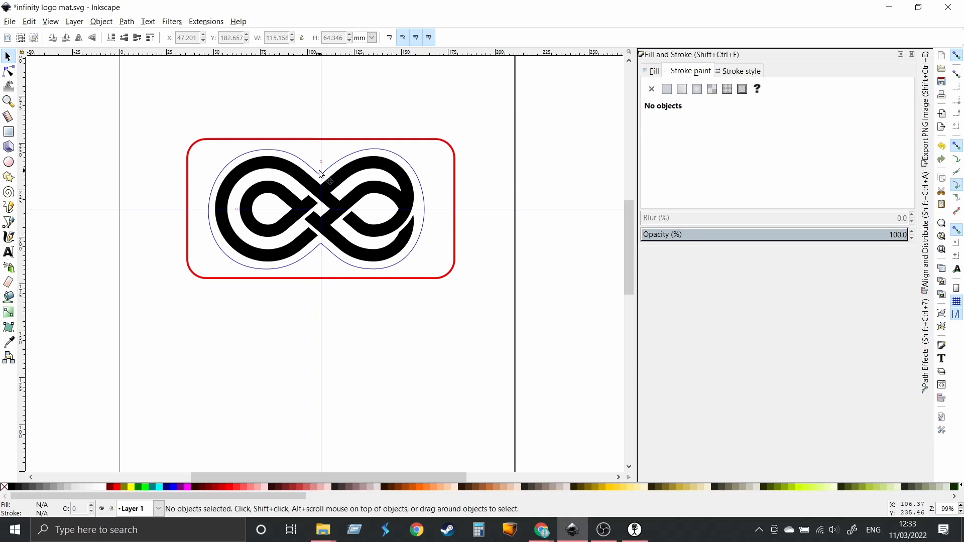
{"action": "mouse_move", "coordinate": [277, 177]}
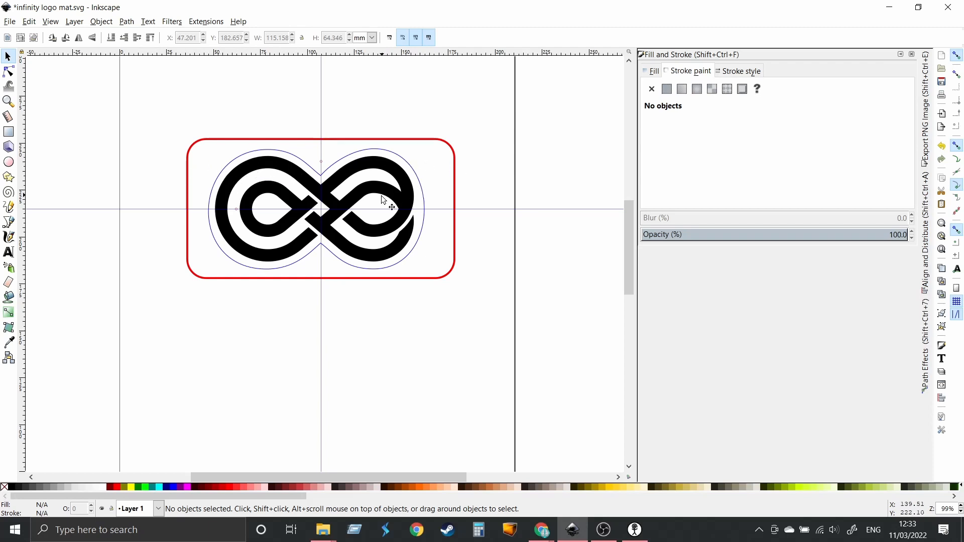
{"action": "mouse_move", "coordinate": [424, 214]}
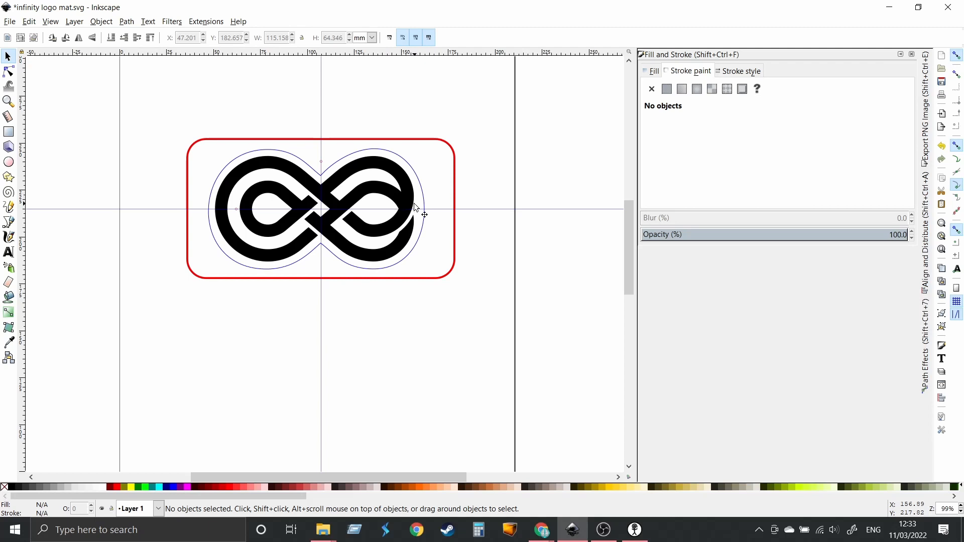
{"action": "mouse_move", "coordinate": [347, 175]}
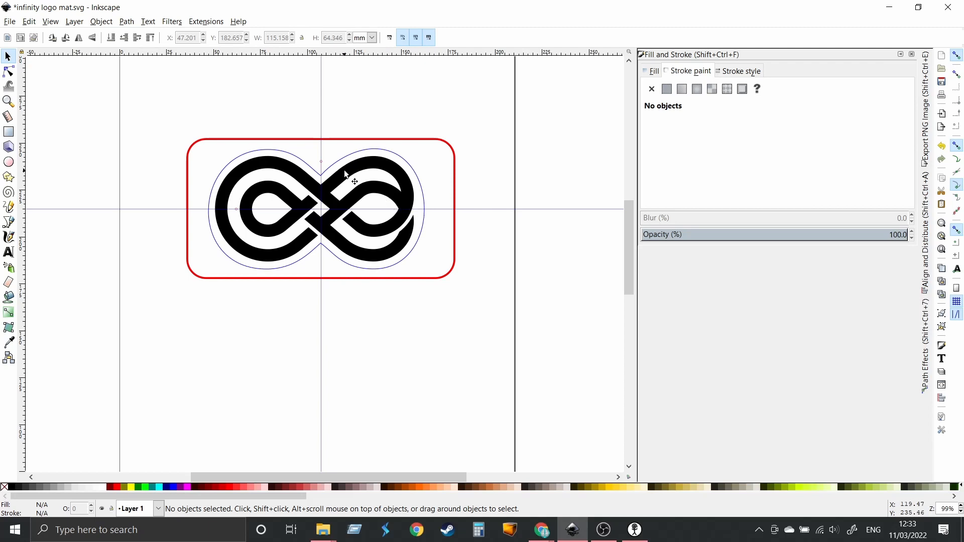
{"action": "mouse_move", "coordinate": [370, 201]}
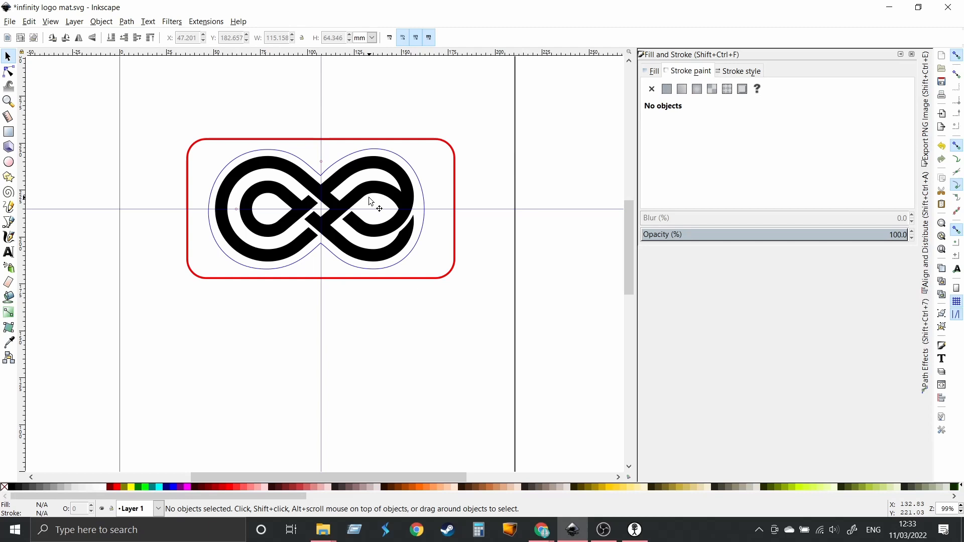
{"action": "mouse_move", "coordinate": [409, 200]}
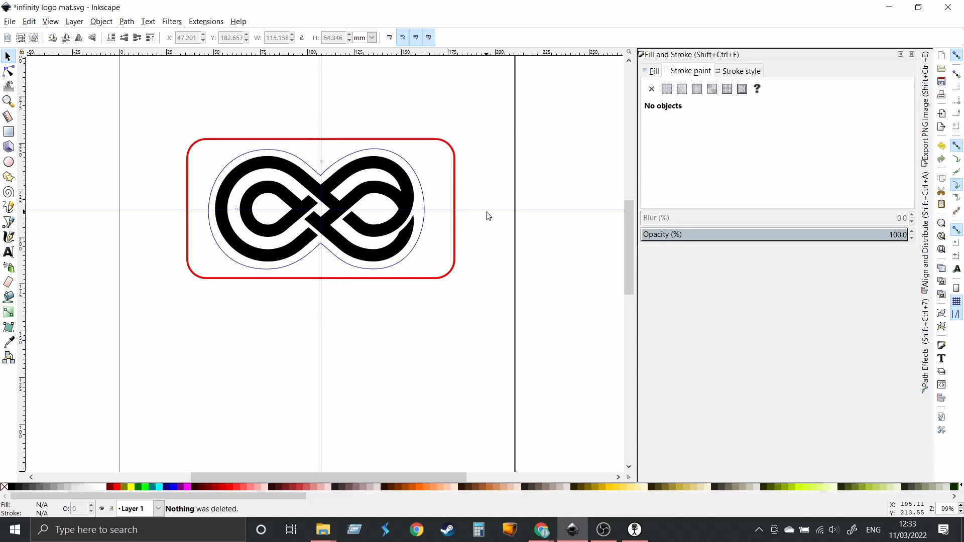
{"action": "mouse_move", "coordinate": [489, 213]}
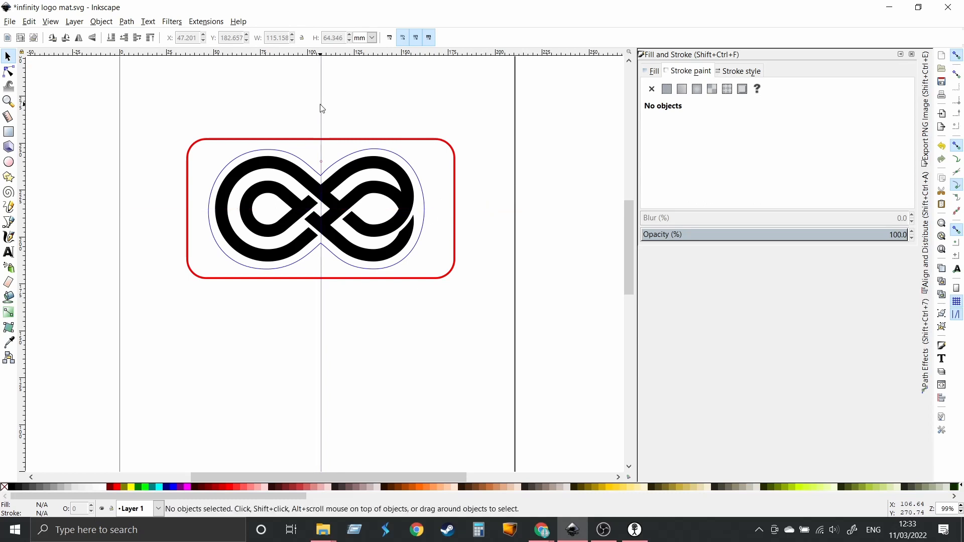
{"action": "mouse_move", "coordinate": [324, 109]}
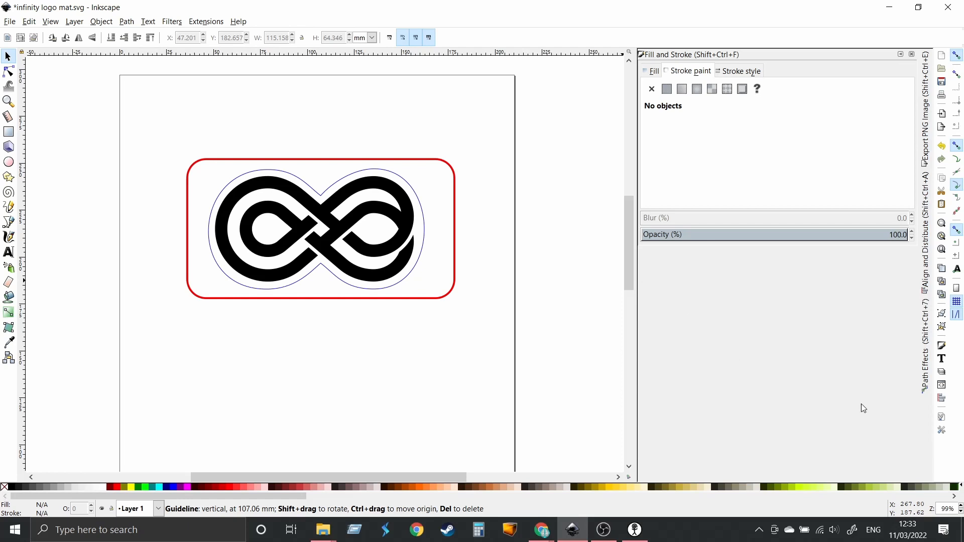
{"action": "mouse_move", "coordinate": [787, 335]}
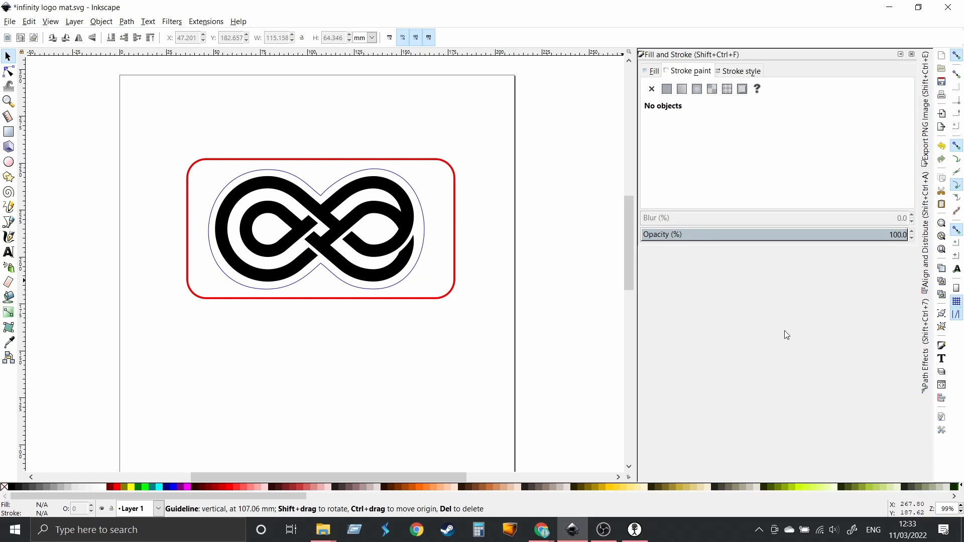
{"action": "mouse_move", "coordinate": [295, 175]}
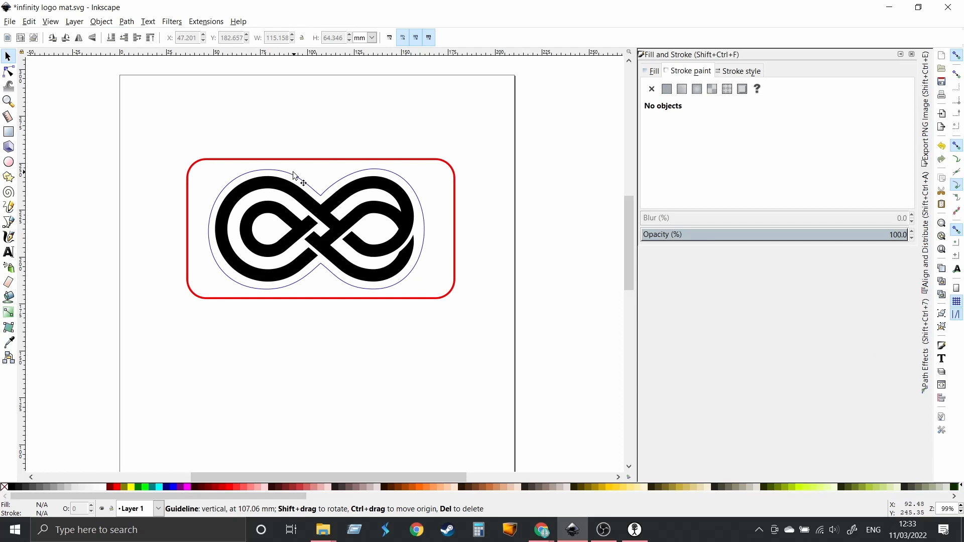
{"action": "left_click", "coordinate": [9, 21]}
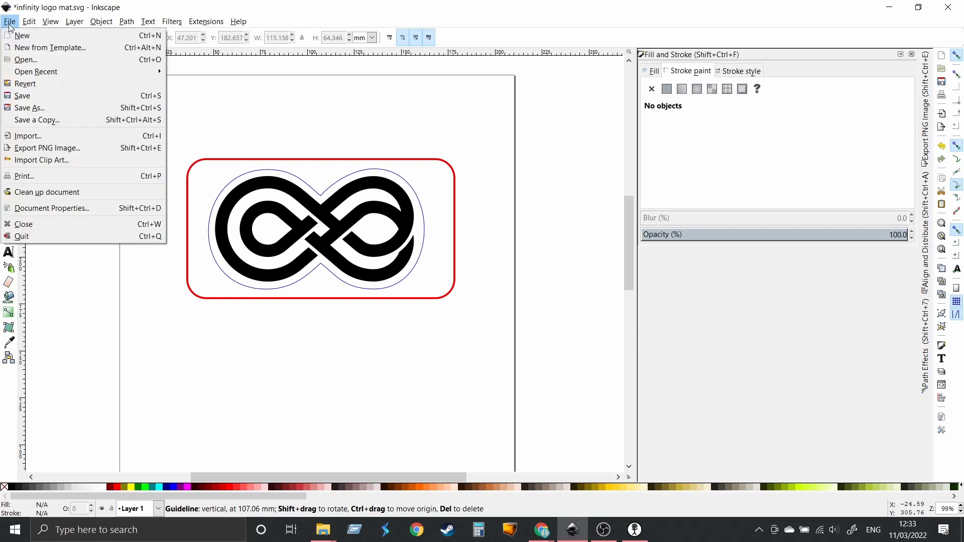
{"action": "left_click", "coordinate": [406, 455]}
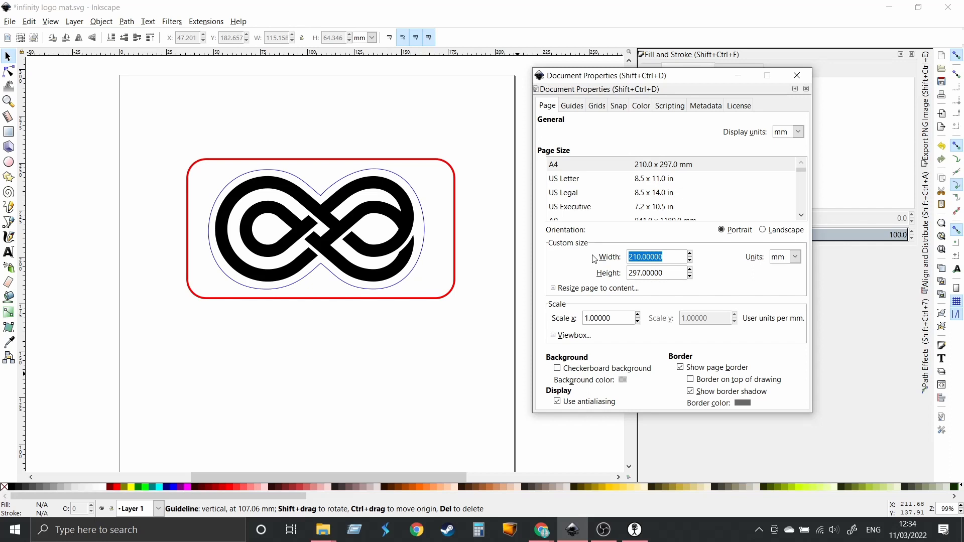
{"action": "type", "text": "300"}
{"action": "left_click", "coordinate": [656, 273]}
{"action": "type", "text": "2"}
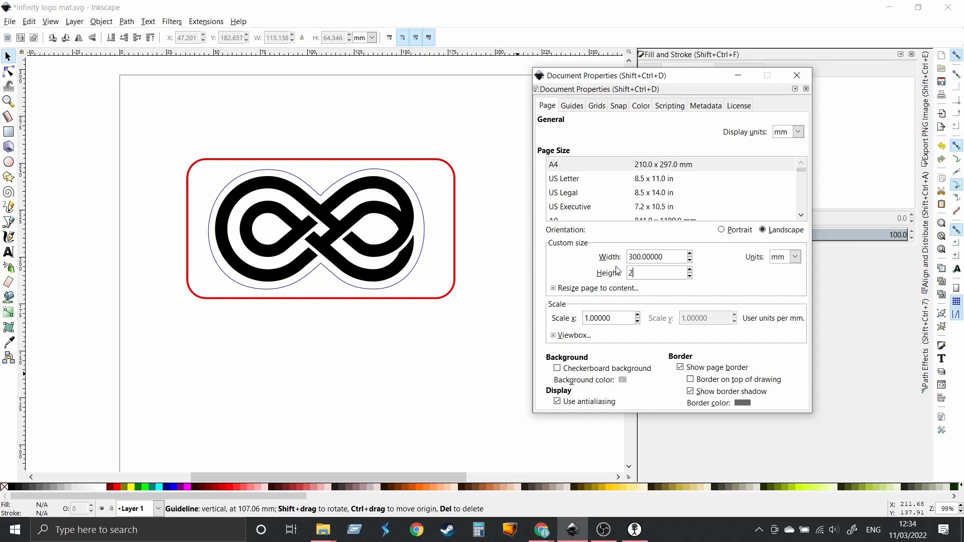
{"action": "type", "text": "00.00000"}
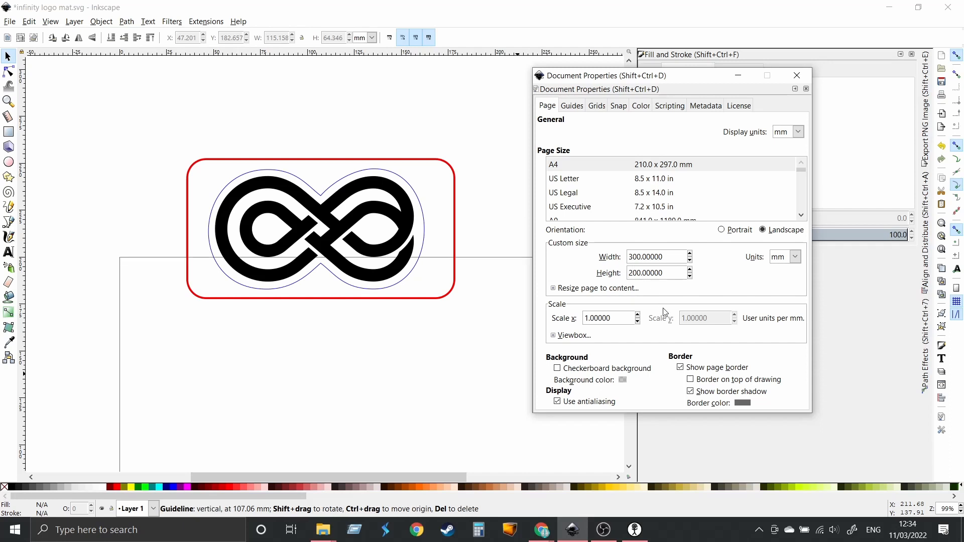
{"action": "mouse_move", "coordinate": [471, 287]}
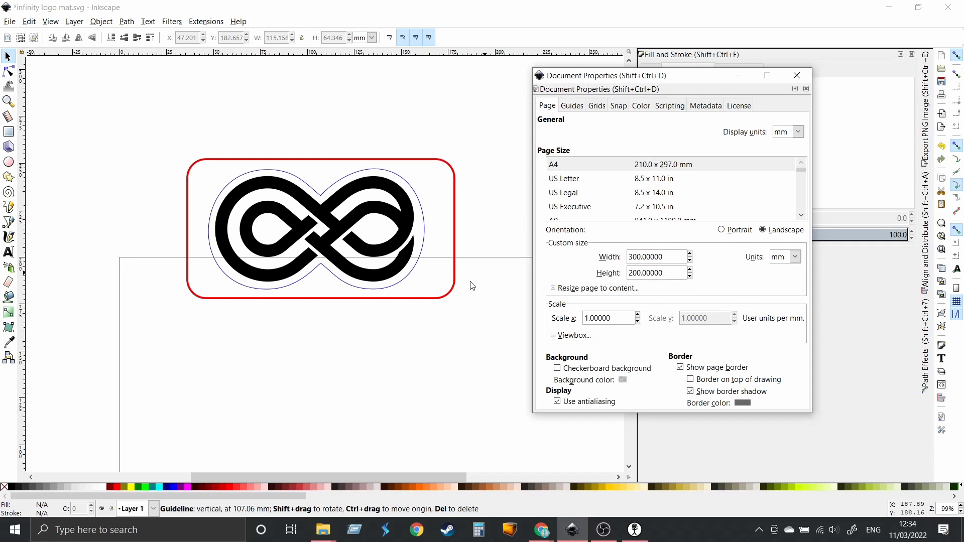
{"action": "mouse_move", "coordinate": [129, 126]}
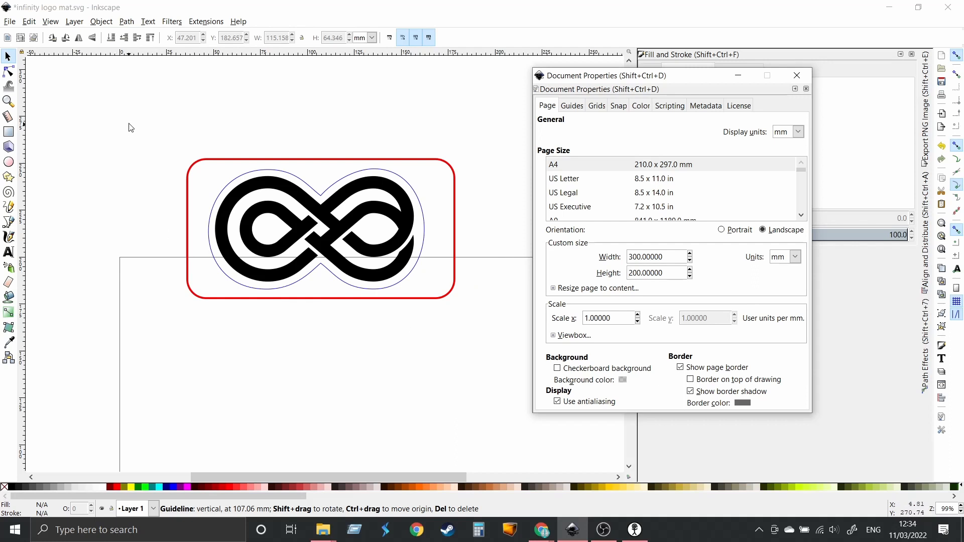
Resize the page to the selected border and logo, about 143 by 75 mm
{"action": "left_click", "coordinate": [319, 231]}
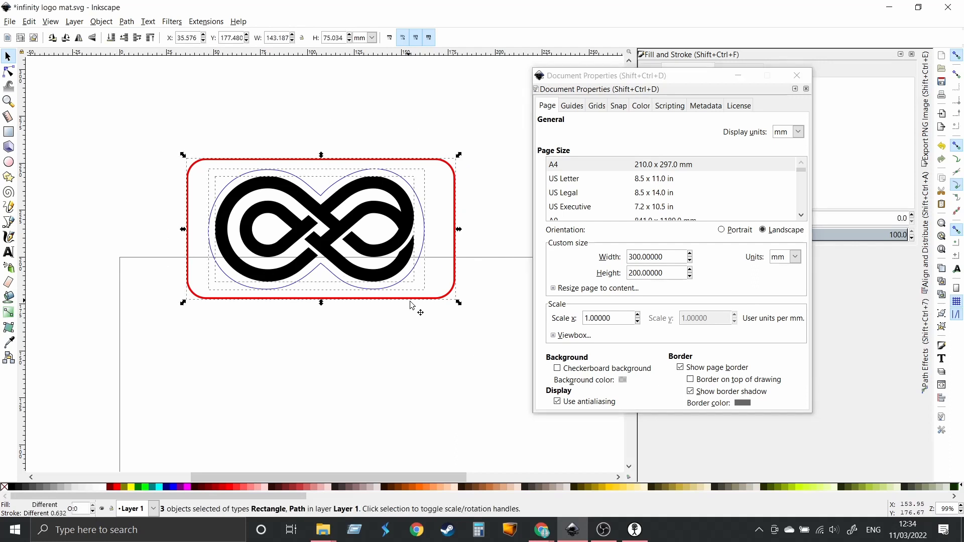
{"action": "mouse_move", "coordinate": [453, 305]}
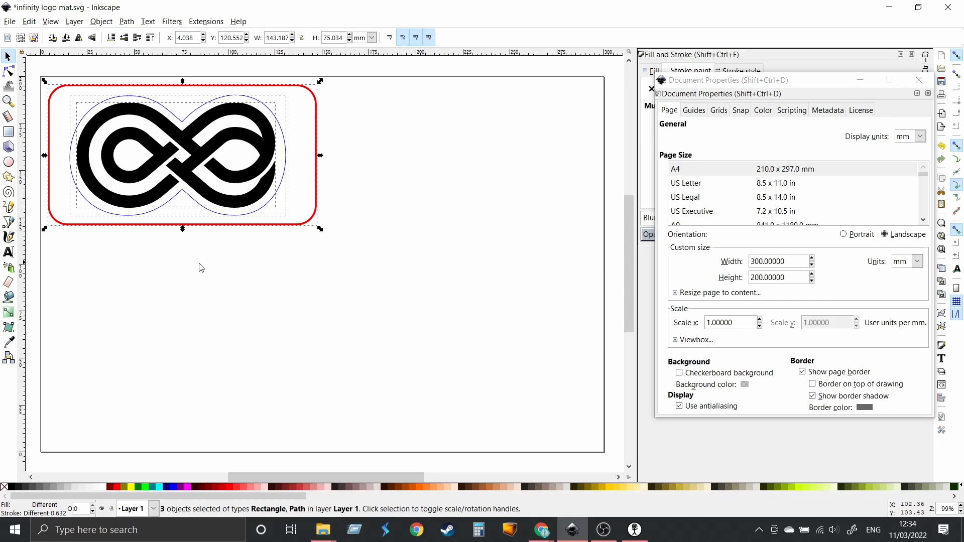
{"action": "mouse_move", "coordinate": [43, 106]}
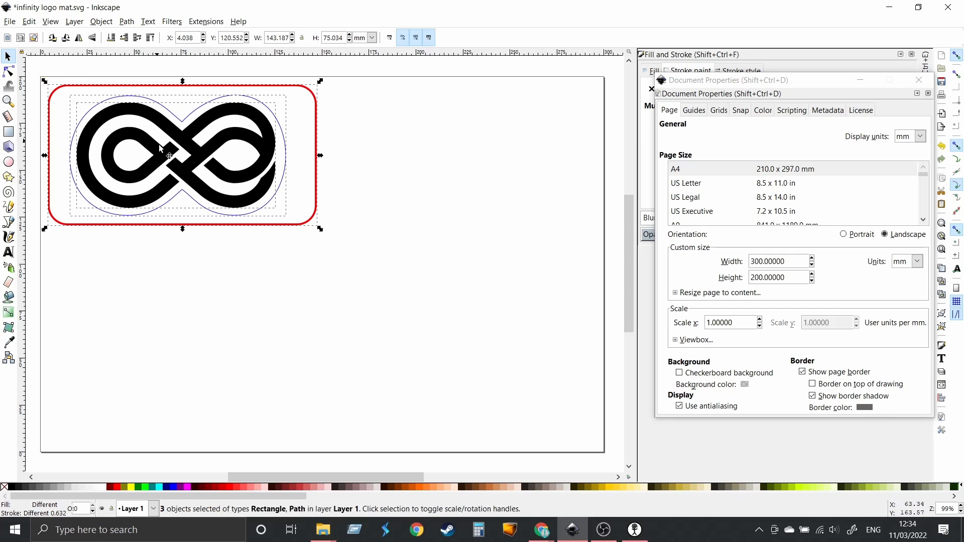
{"action": "mouse_move", "coordinate": [54, 99]}
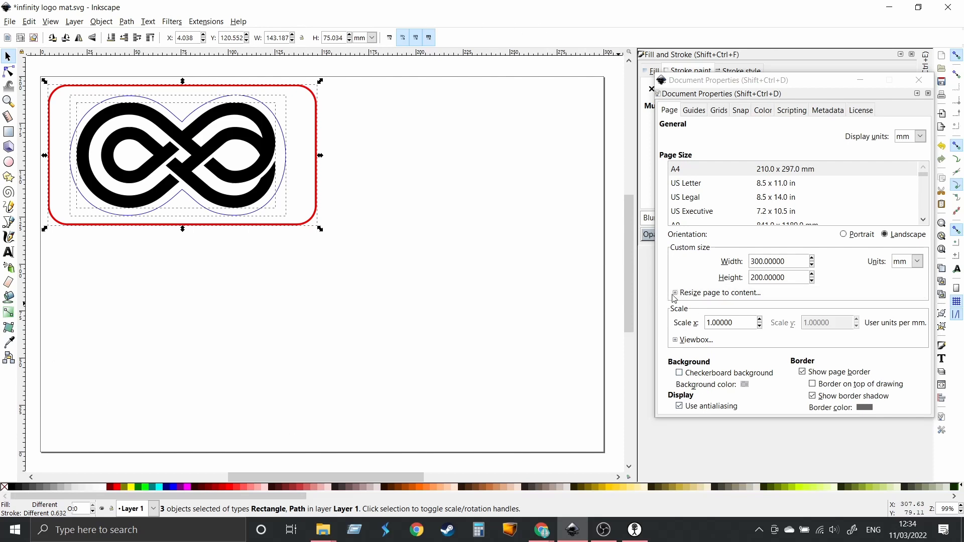
{"action": "left_click", "coordinate": [674, 293]}
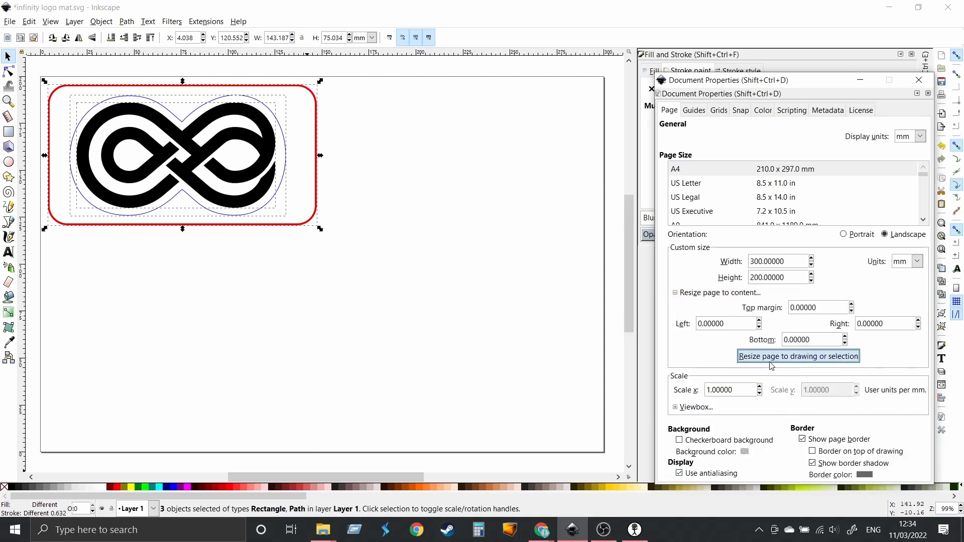
{"action": "left_click", "coordinate": [798, 356]}
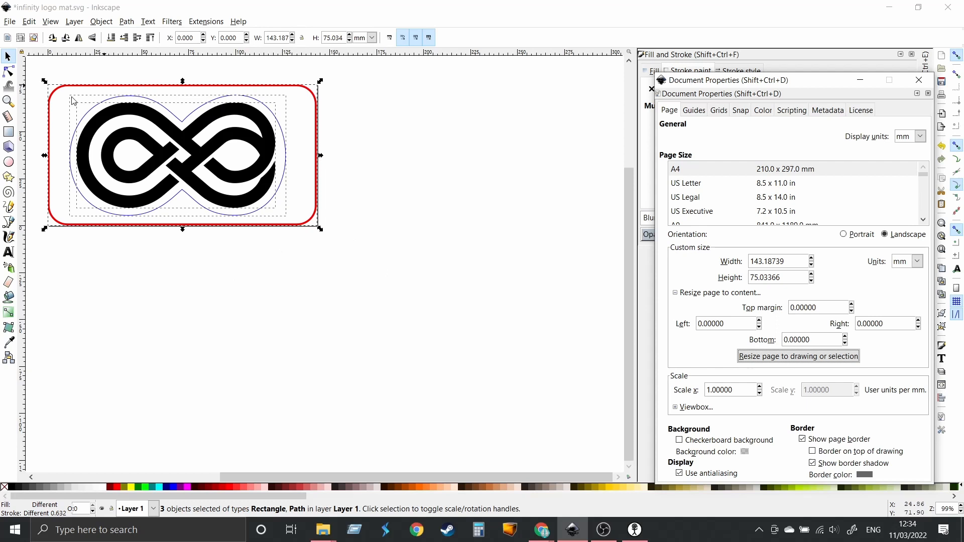
{"action": "mouse_move", "coordinate": [256, 69]}
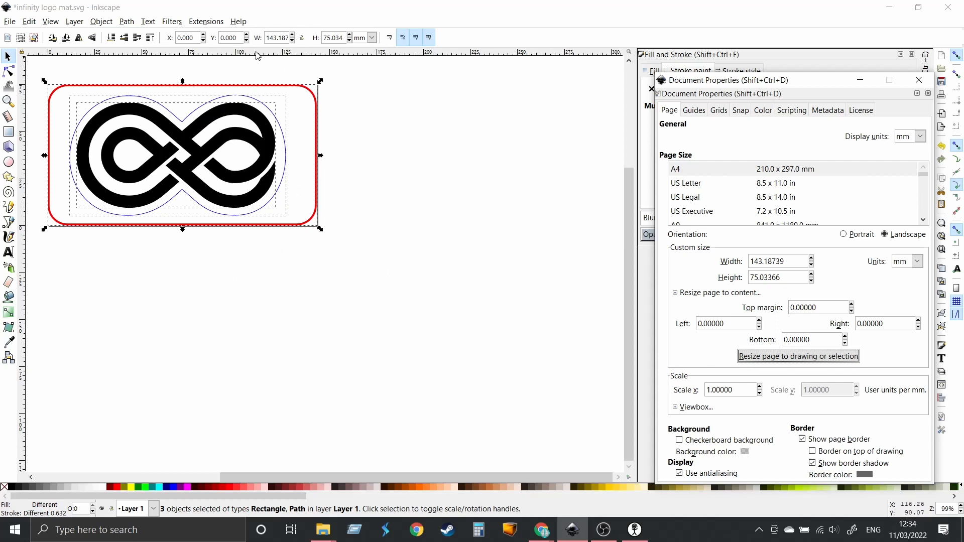
{"action": "mouse_move", "coordinate": [64, 79]}
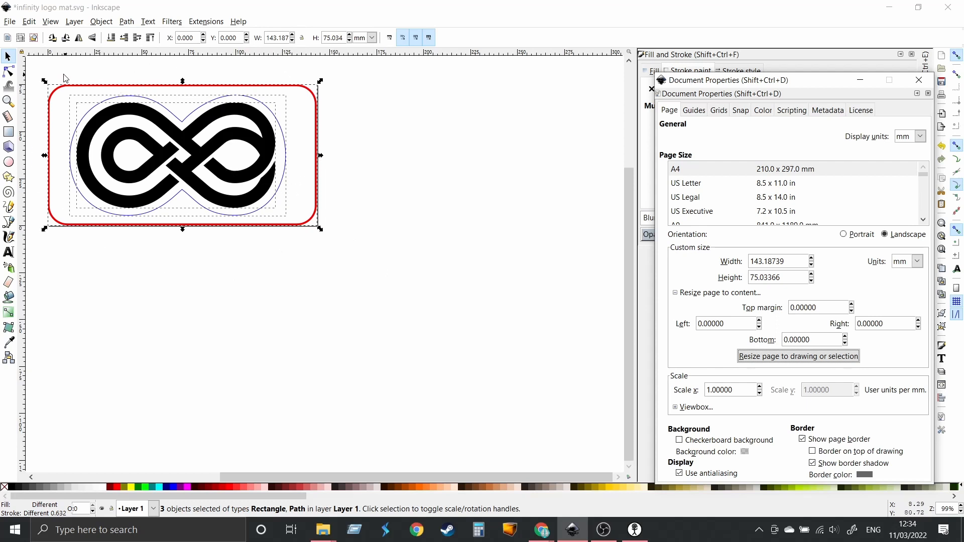
{"action": "mouse_move", "coordinate": [211, 97]}
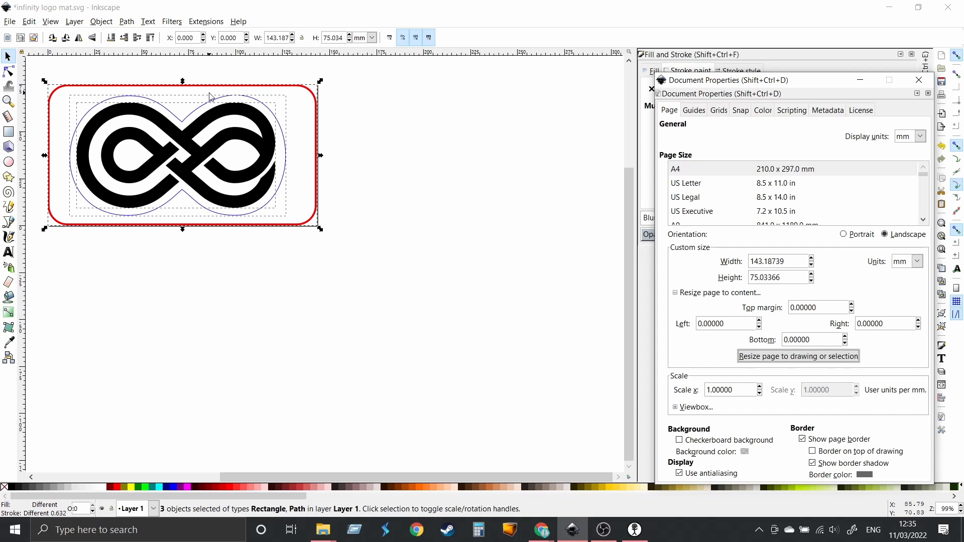
{"action": "mouse_move", "coordinate": [297, 241]}
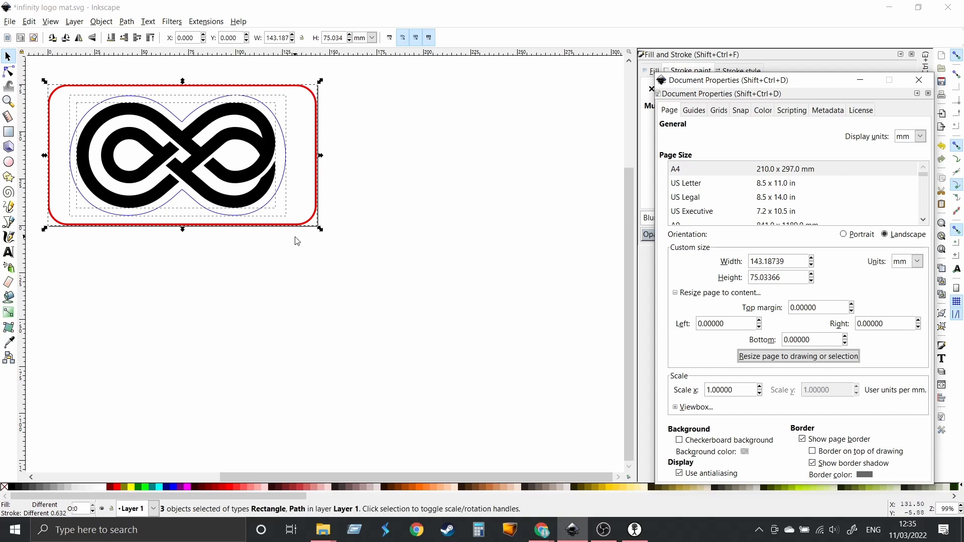
{"action": "mouse_move", "coordinate": [362, 264]}
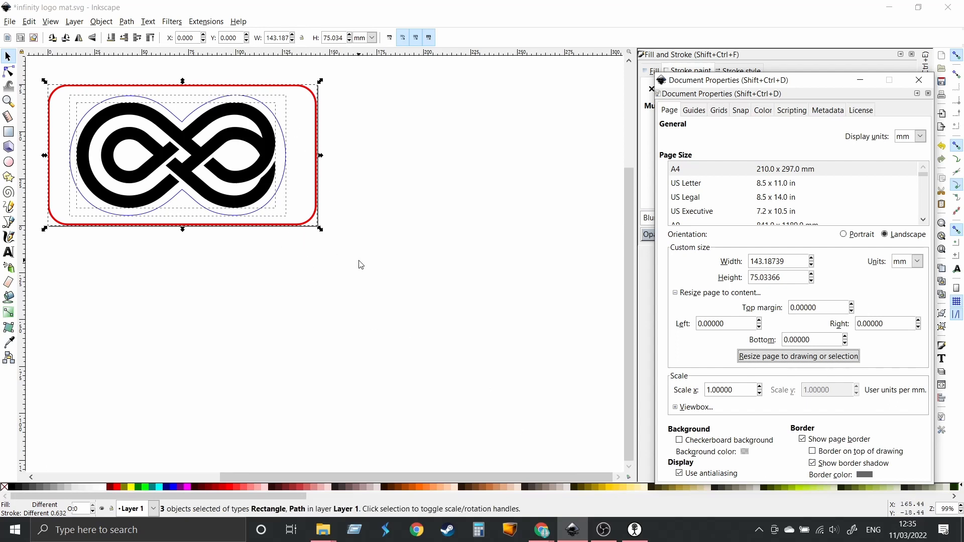
{"action": "mouse_move", "coordinate": [355, 276]}
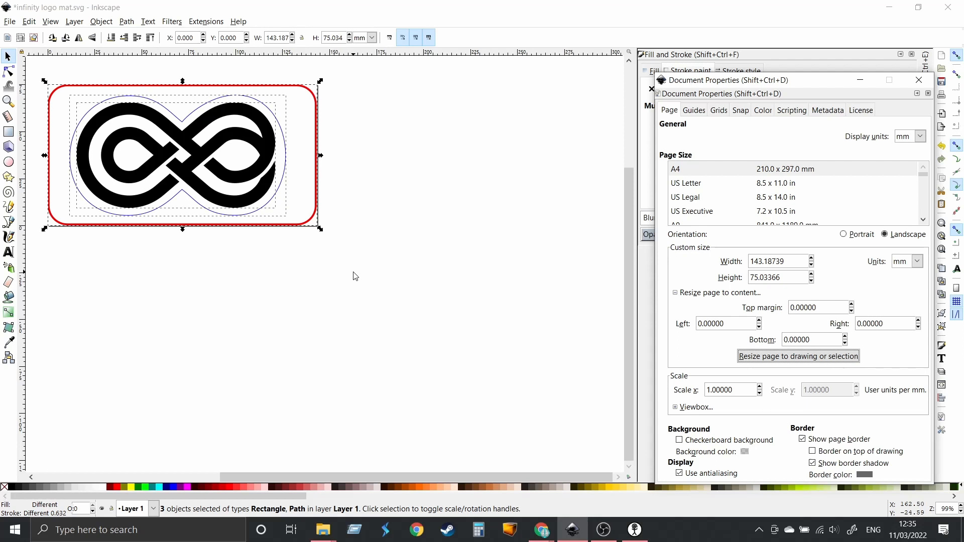
{"action": "mouse_move", "coordinate": [265, 250]}
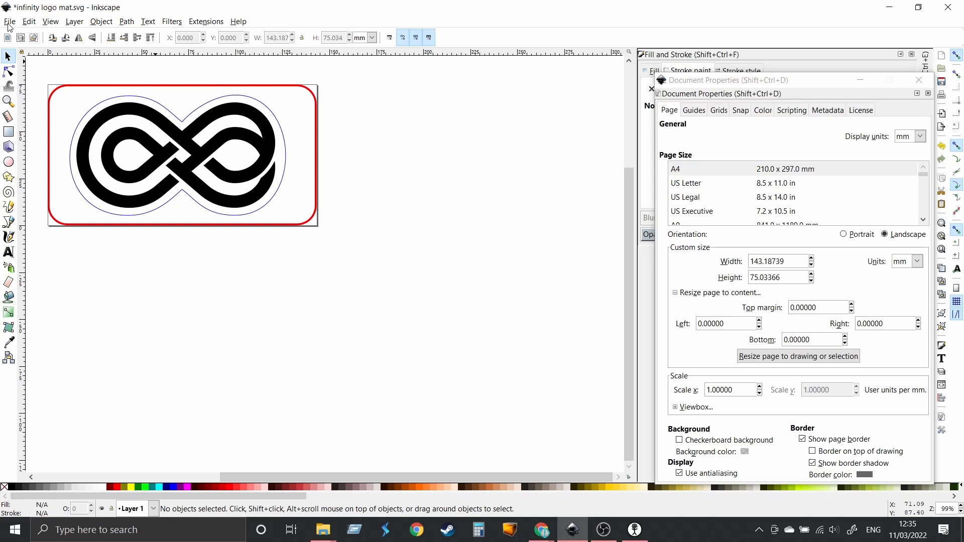
Save the drawing as infinity logo mat.svg, replacing the existing file
{"action": "left_click", "coordinate": [12, 21]}
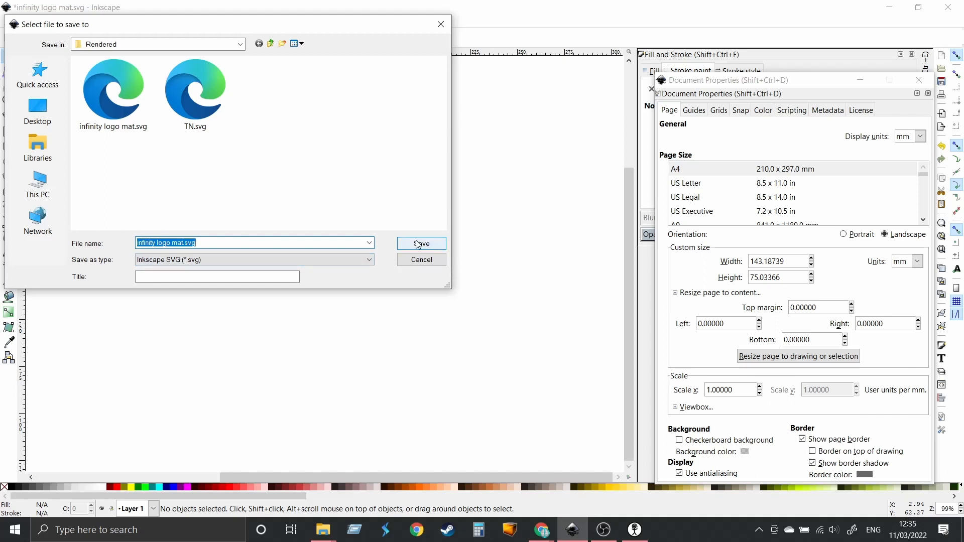
{"action": "left_click", "coordinate": [422, 243]}
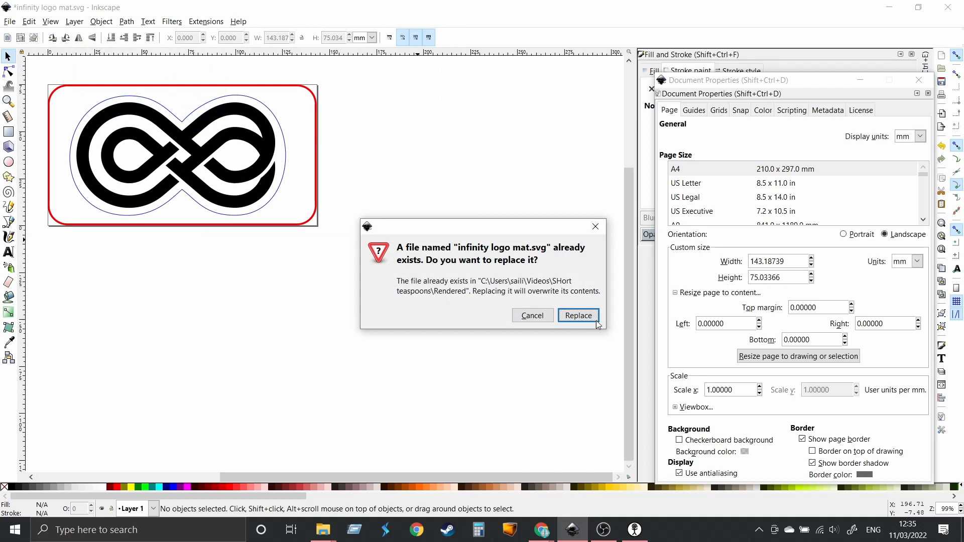
{"action": "left_click", "coordinate": [579, 315]}
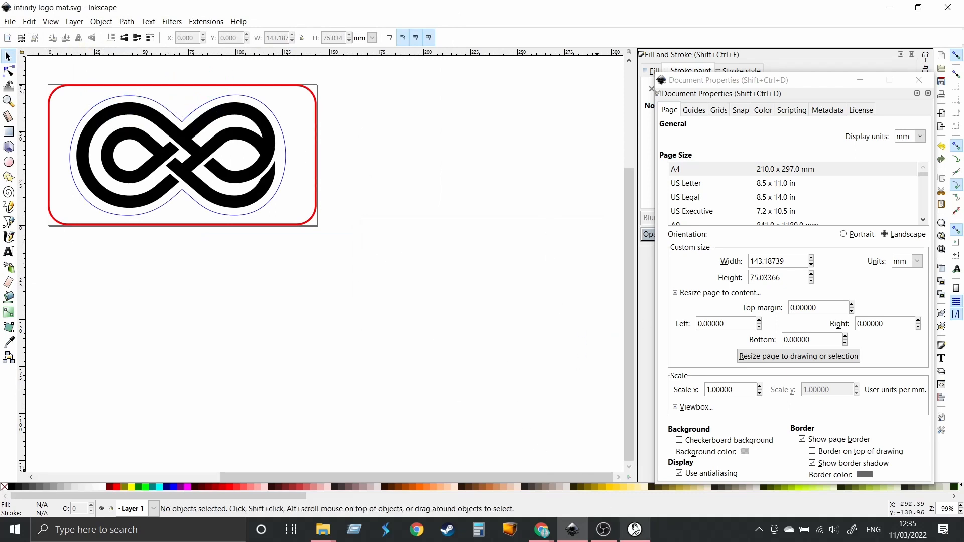
Open infinity logo mat.svg from Quick access recent files in K40 Whisperer
{"action": "left_click", "coordinate": [635, 529]}
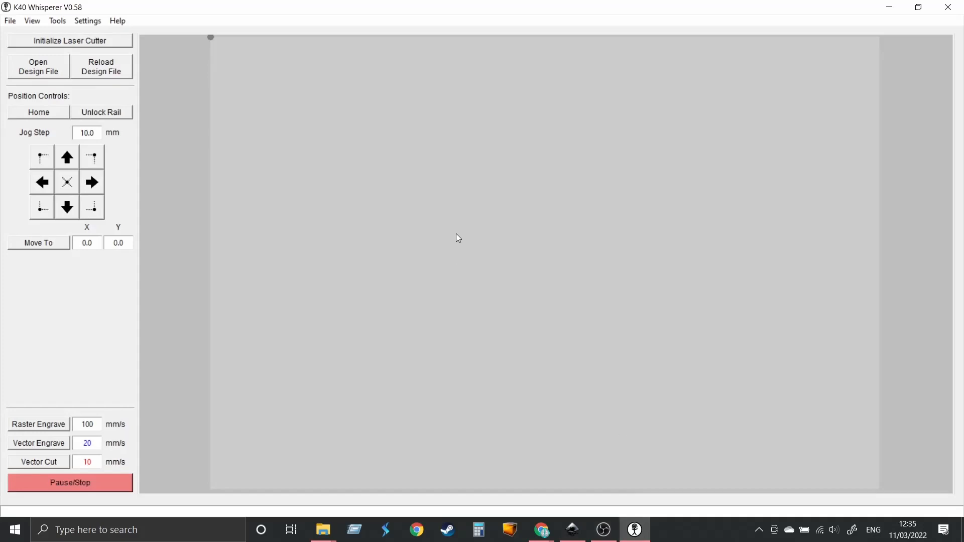
{"action": "mouse_move", "coordinate": [40, 74]}
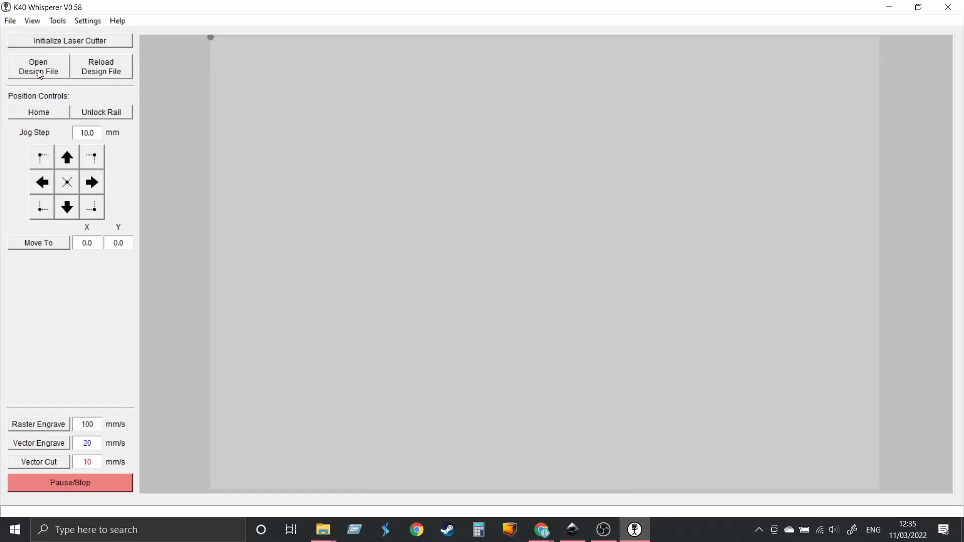
{"action": "left_click", "coordinate": [38, 66]}
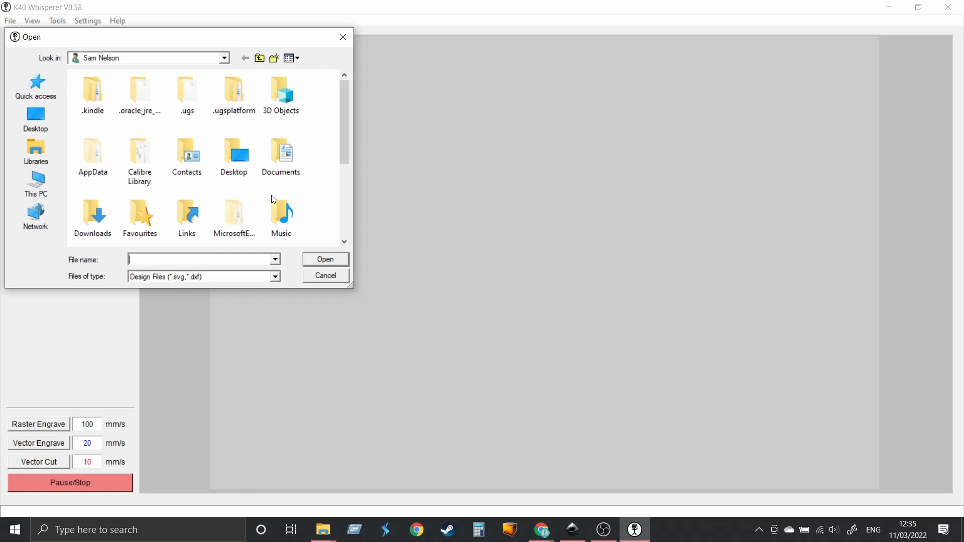
{"action": "mouse_move", "coordinate": [577, 397]}
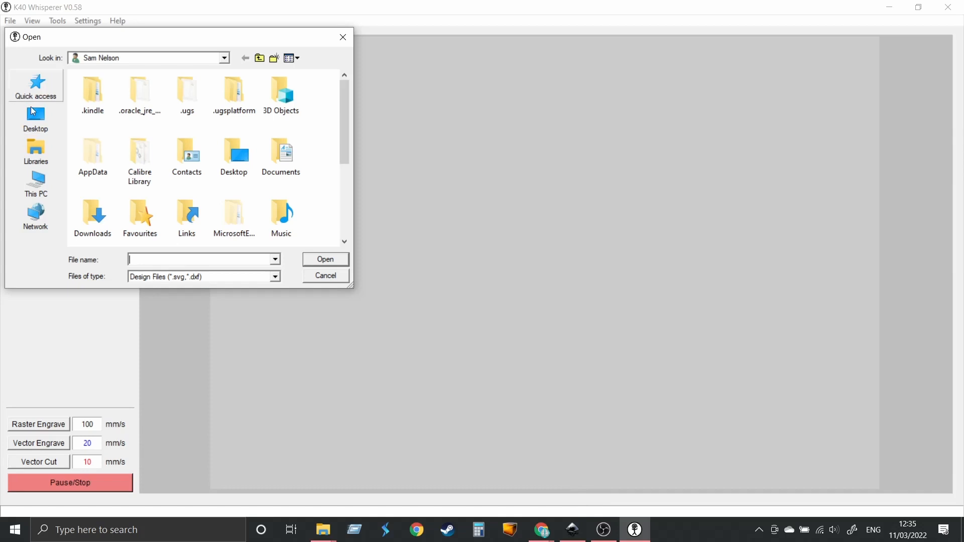
{"action": "left_click", "coordinate": [35, 85]}
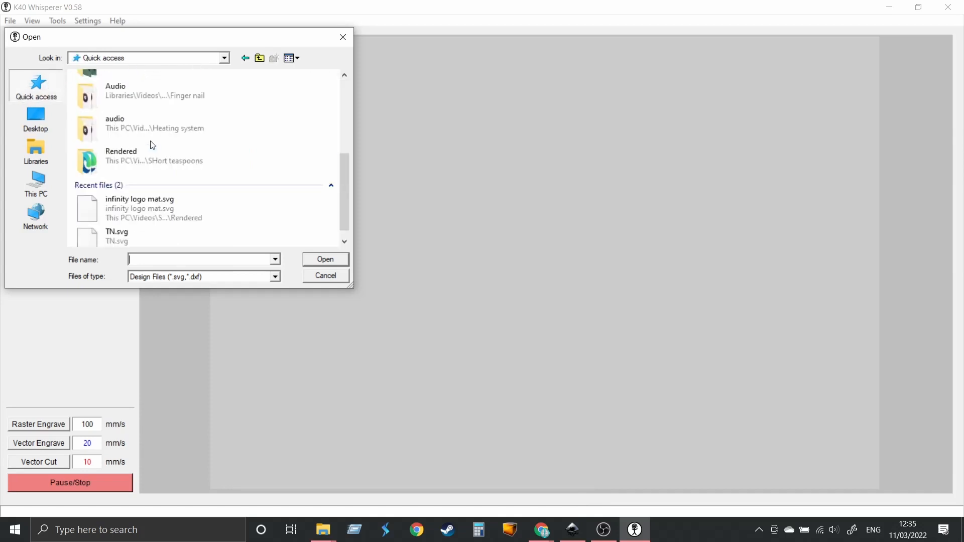
{"action": "left_click", "coordinate": [139, 196]}
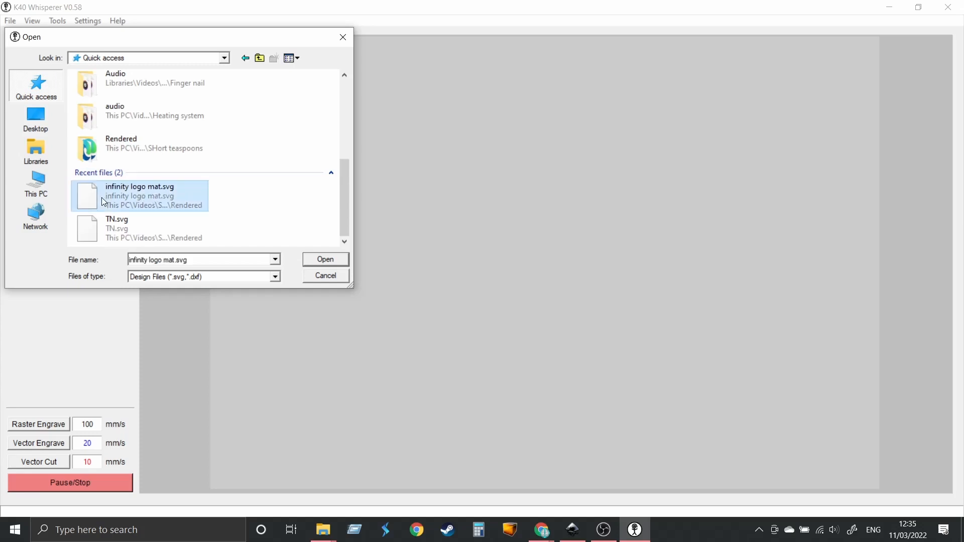
{"action": "mouse_move", "coordinate": [165, 218]}
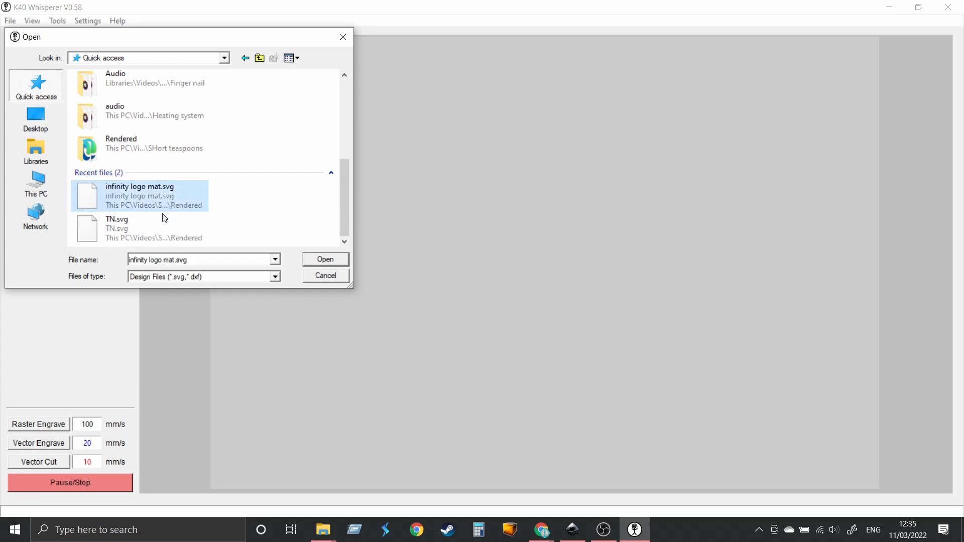
{"action": "left_click", "coordinate": [325, 259]}
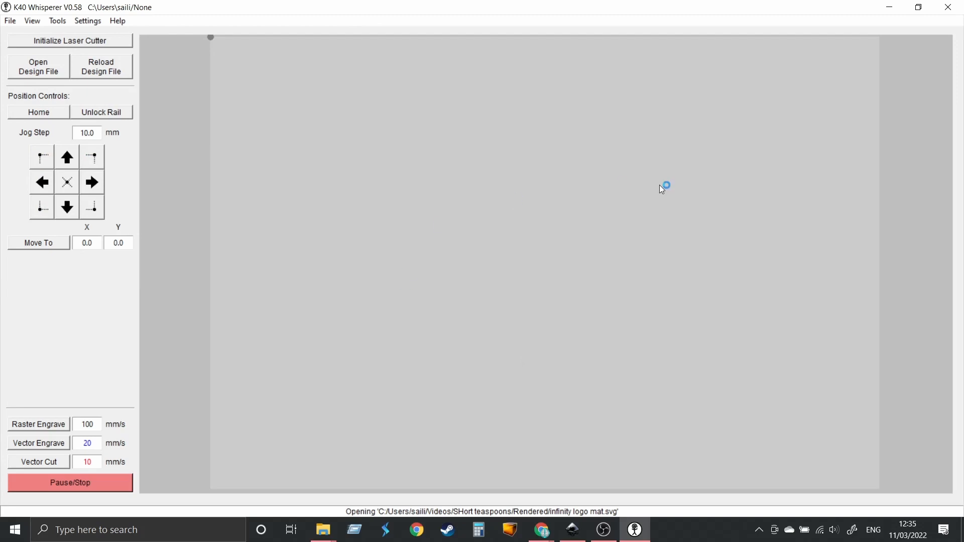
{"action": "mouse_move", "coordinate": [215, 42]}
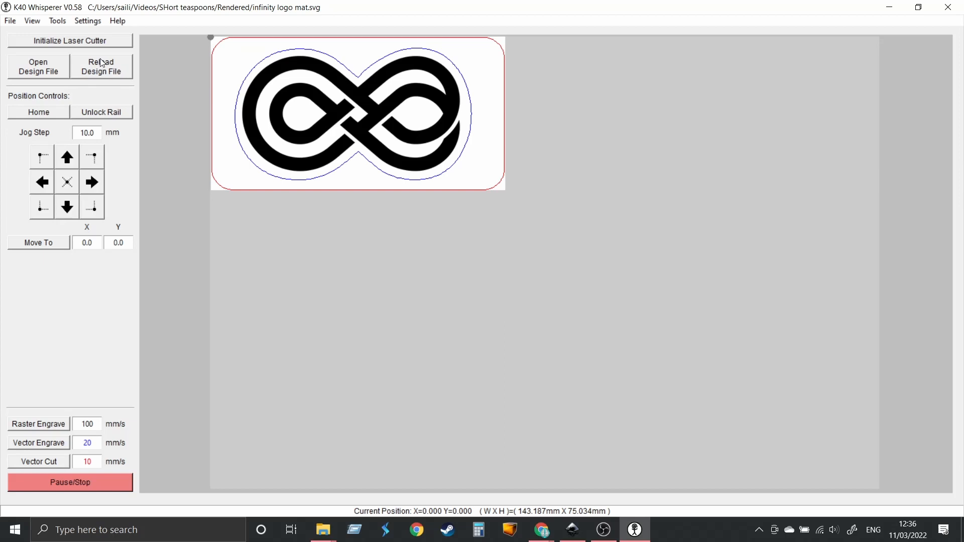
{"action": "mouse_move", "coordinate": [258, 66]}
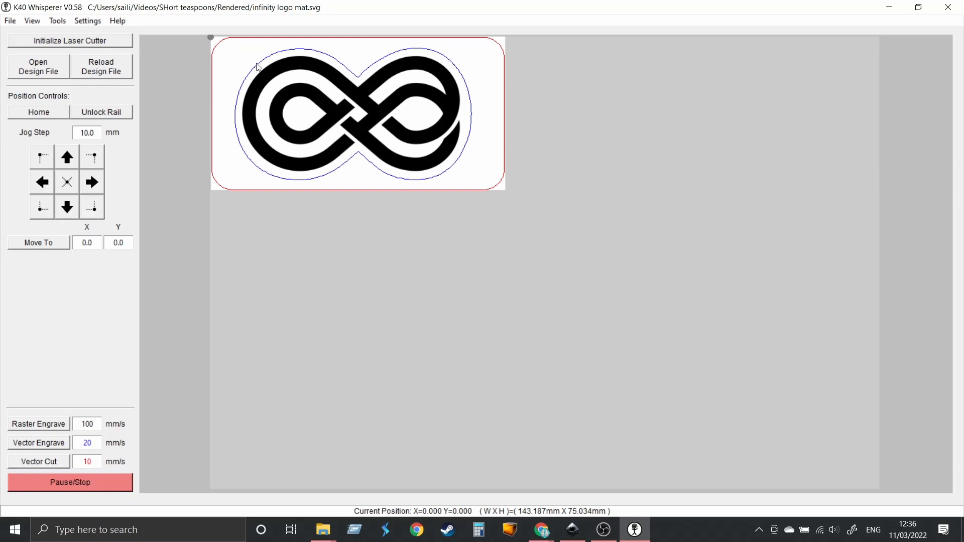
{"action": "mouse_move", "coordinate": [237, 63]}
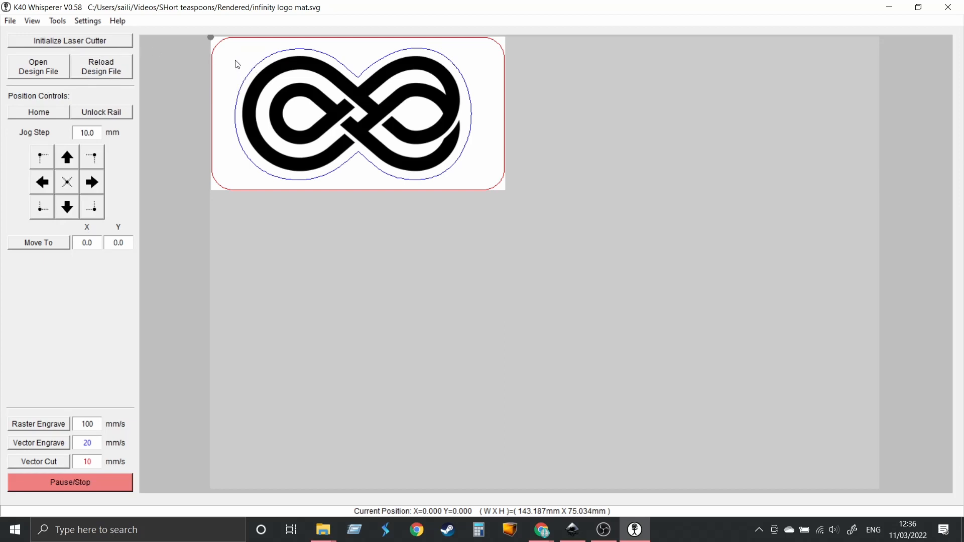
{"action": "mouse_move", "coordinate": [213, 59]}
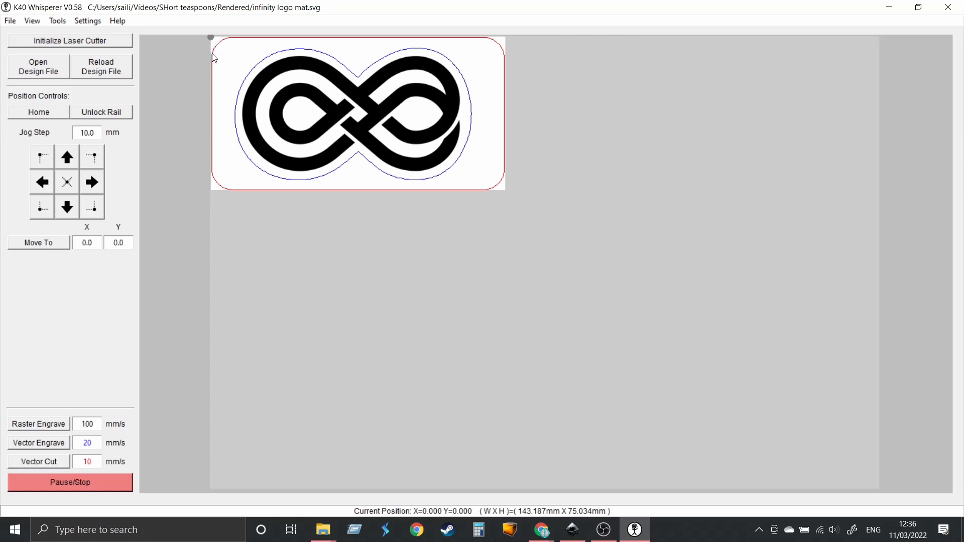
{"action": "mouse_move", "coordinate": [212, 185]}
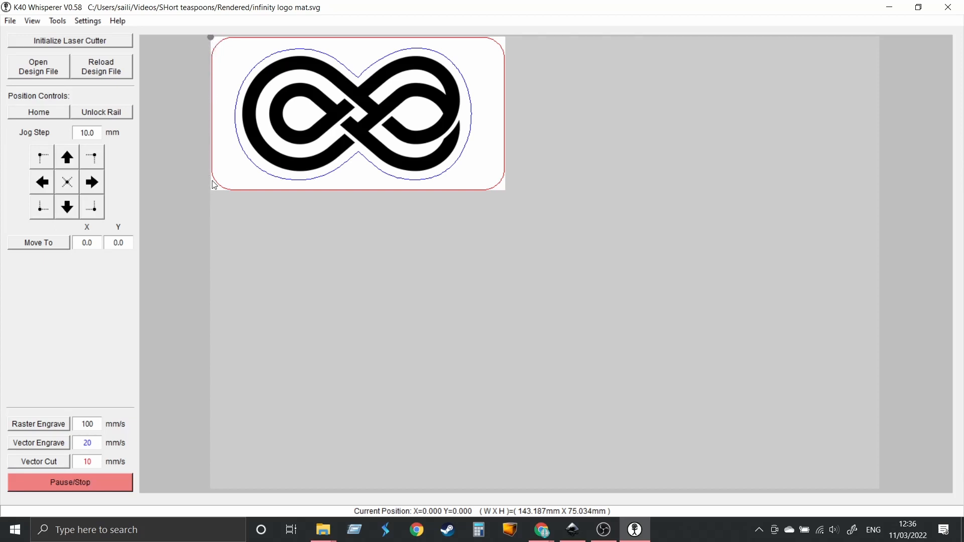
{"action": "mouse_move", "coordinate": [520, 143]}
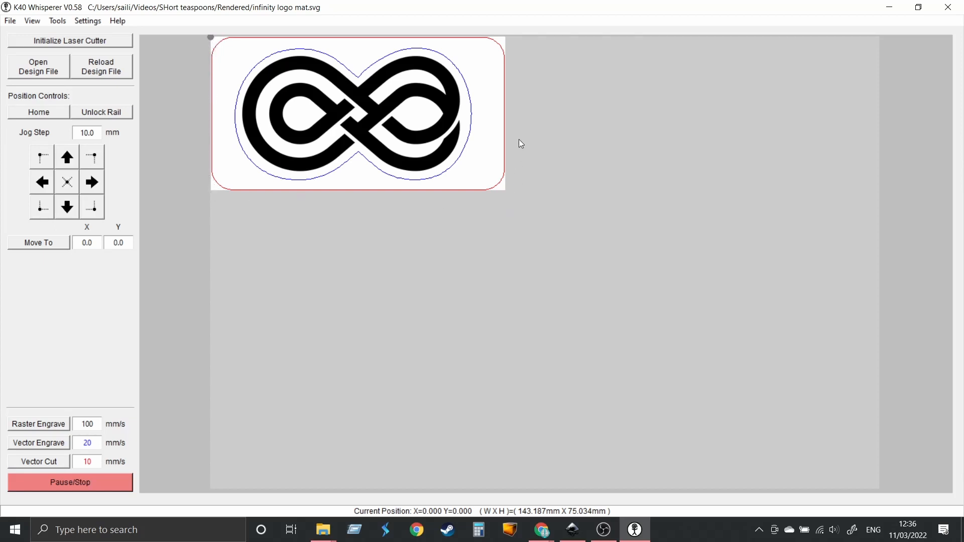
{"action": "mouse_move", "coordinate": [354, 220]}
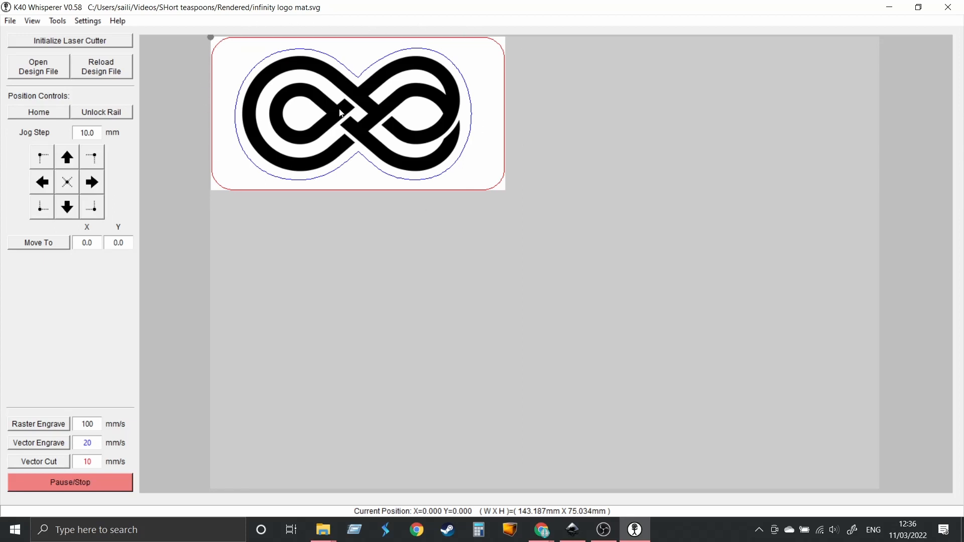
{"action": "mouse_move", "coordinate": [287, 90]}
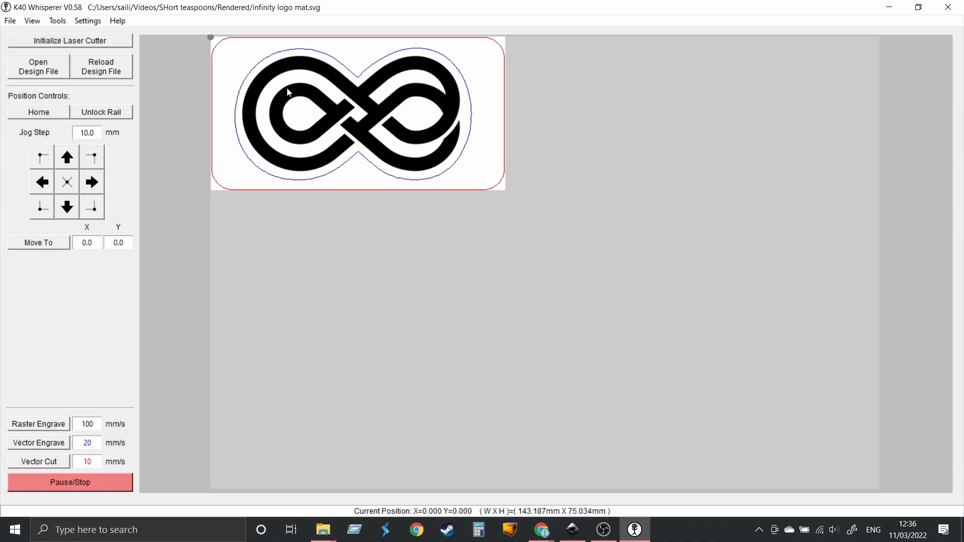
{"action": "left_click_drag", "start_coordinate": [289, 92], "coordinate": [335, 365]}
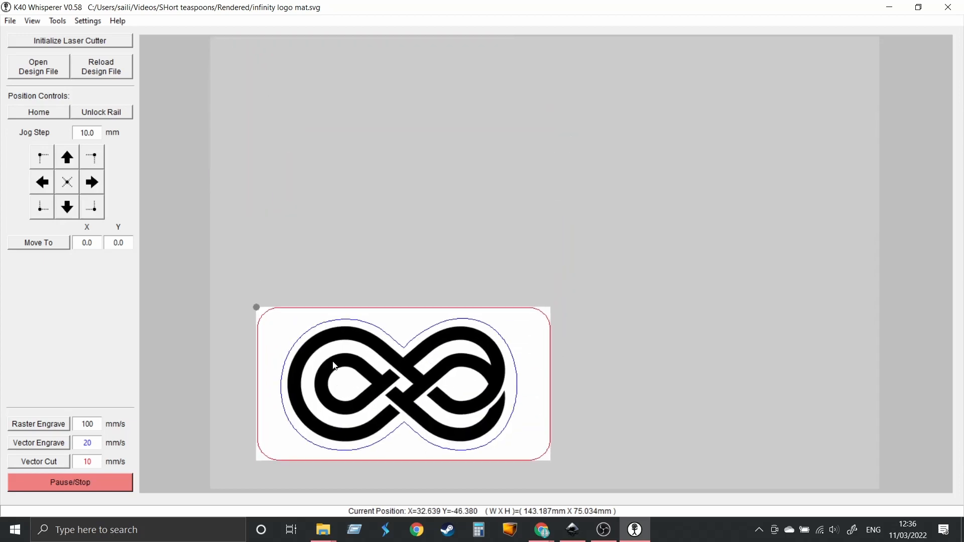
{"action": "left_click_drag", "start_coordinate": [335, 366], "coordinate": [747, 380]}
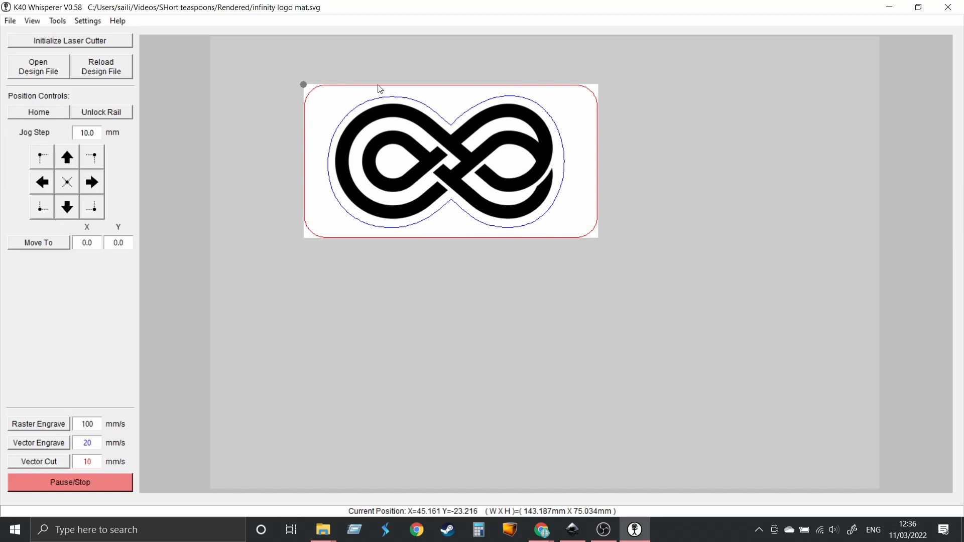
{"action": "mouse_move", "coordinate": [836, 321]}
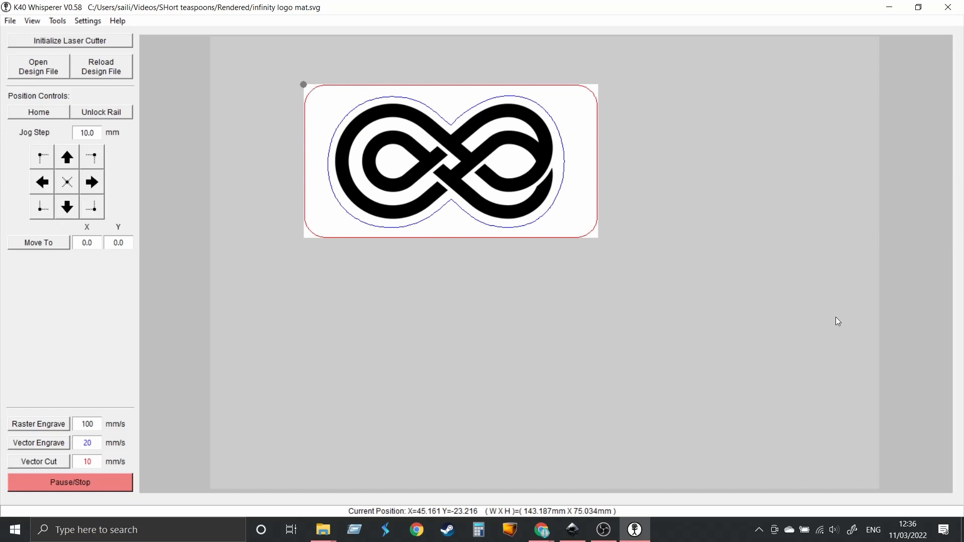
{"action": "mouse_move", "coordinate": [200, 388]}
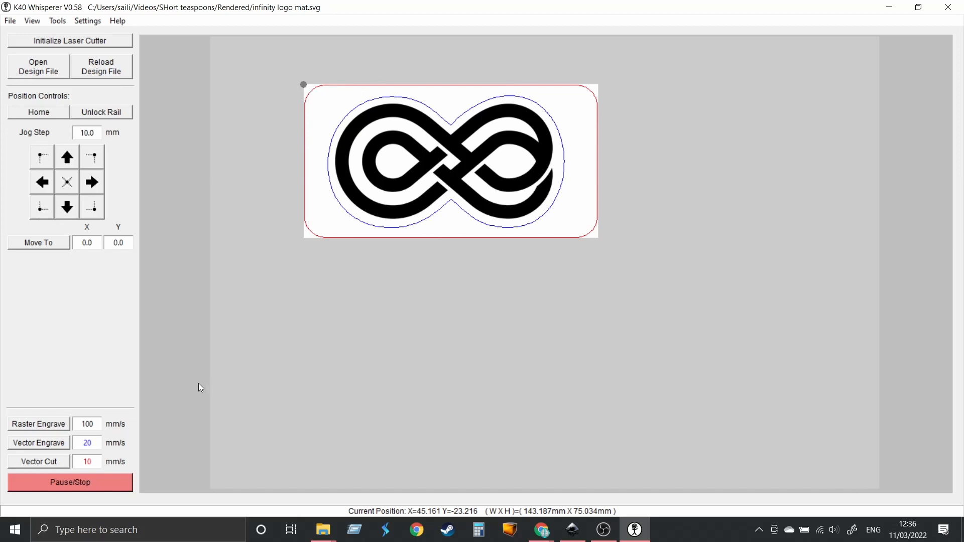
{"action": "mouse_move", "coordinate": [304, 293]}
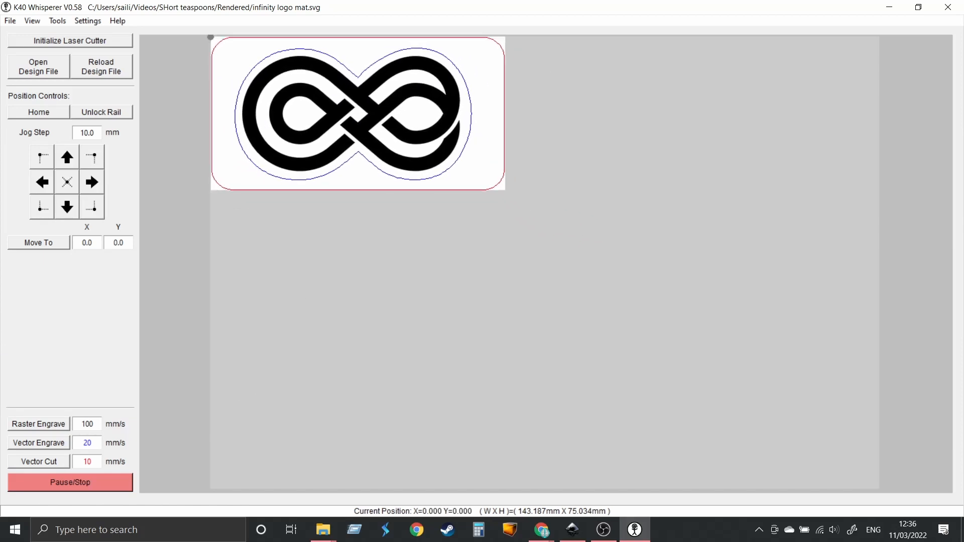
{"action": "mouse_move", "coordinate": [112, 401]}
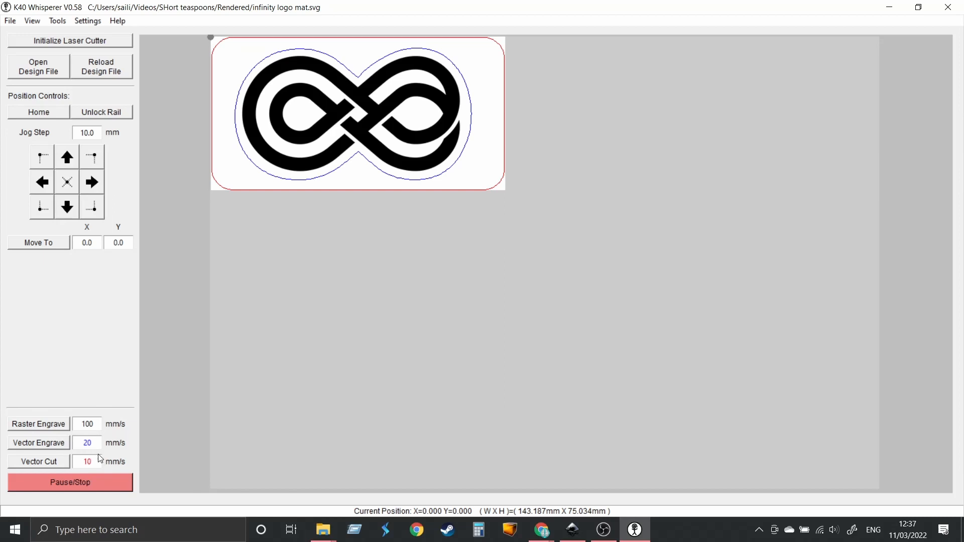
{"action": "mouse_move", "coordinate": [48, 416]}
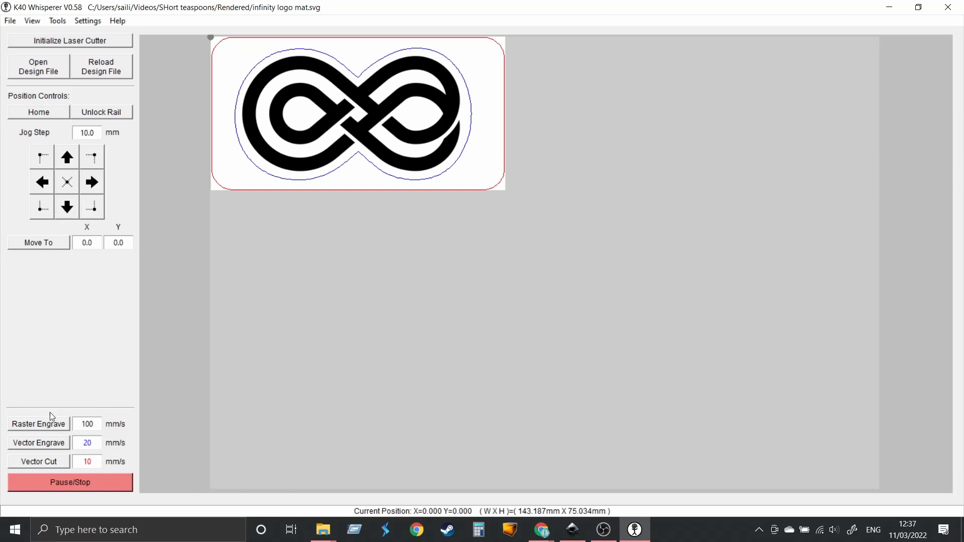
{"action": "mouse_move", "coordinate": [46, 428]}
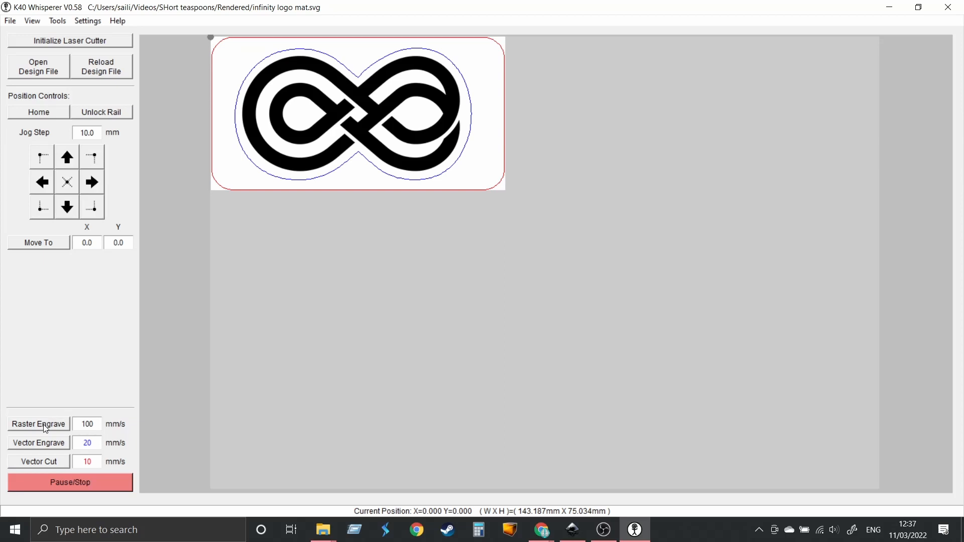
{"action": "mouse_move", "coordinate": [46, 463]}
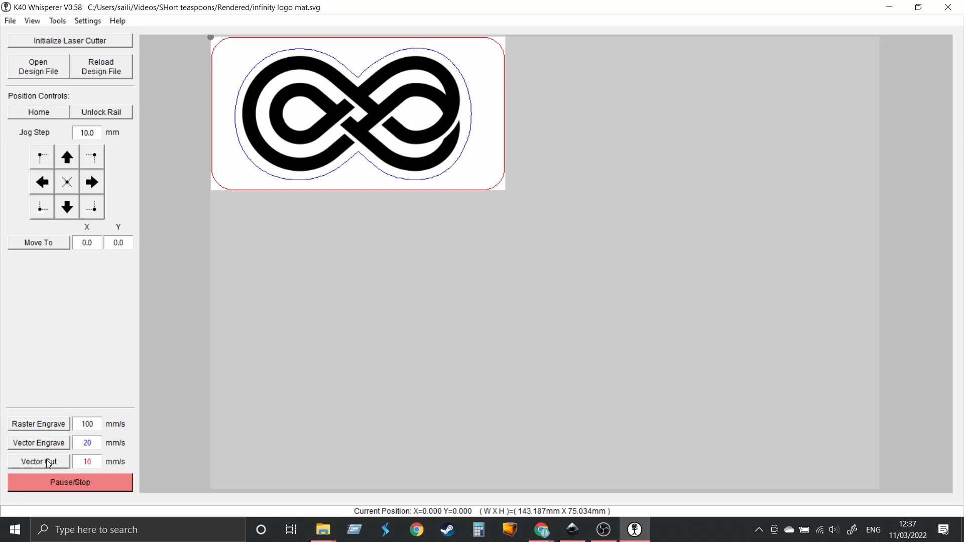
{"action": "mouse_move", "coordinate": [544, 203]}
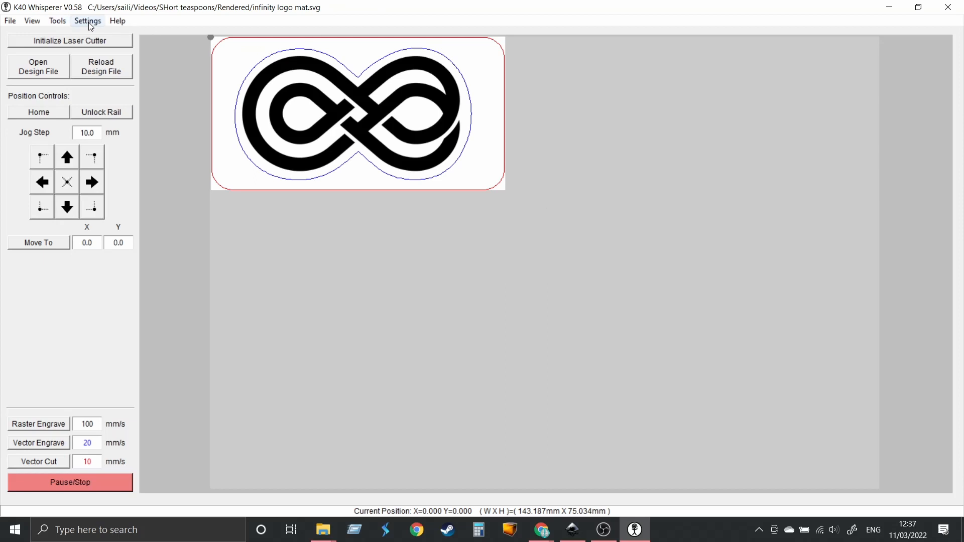
Open the Settings menu to reach Advanced Settings
{"action": "left_click", "coordinate": [88, 20]}
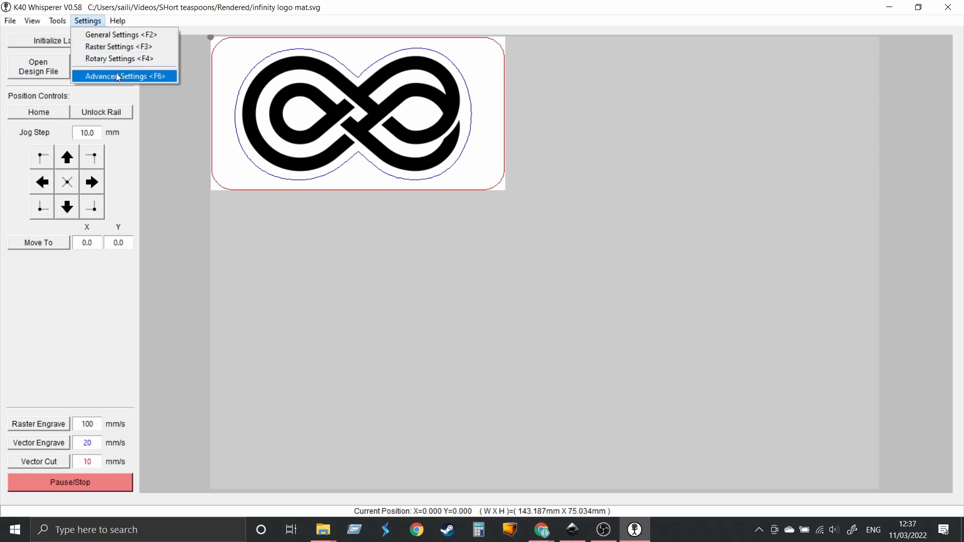
In Advanced Settings, tick Group Engrave Tasks so raster and vector engraving run together
{"action": "left_click", "coordinate": [124, 76]}
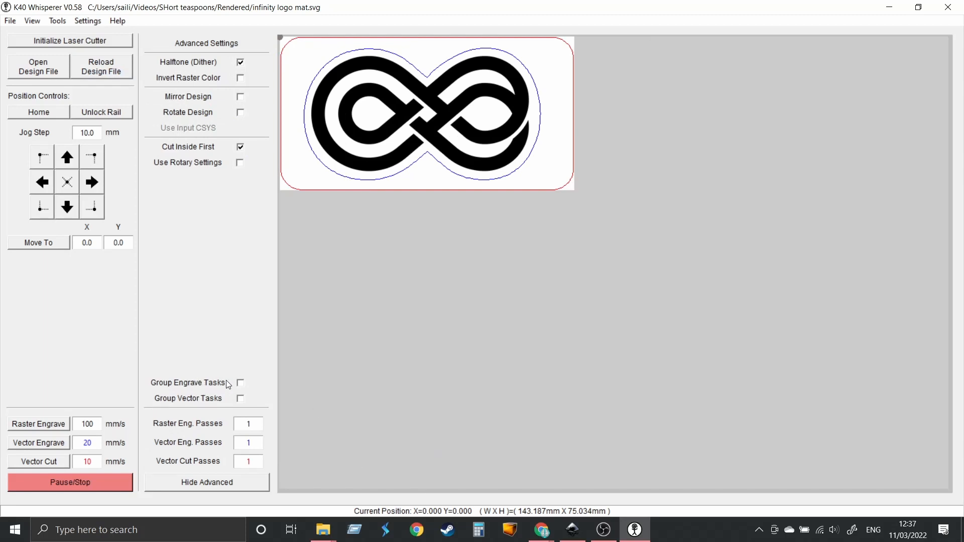
{"action": "left_click", "coordinate": [240, 383]}
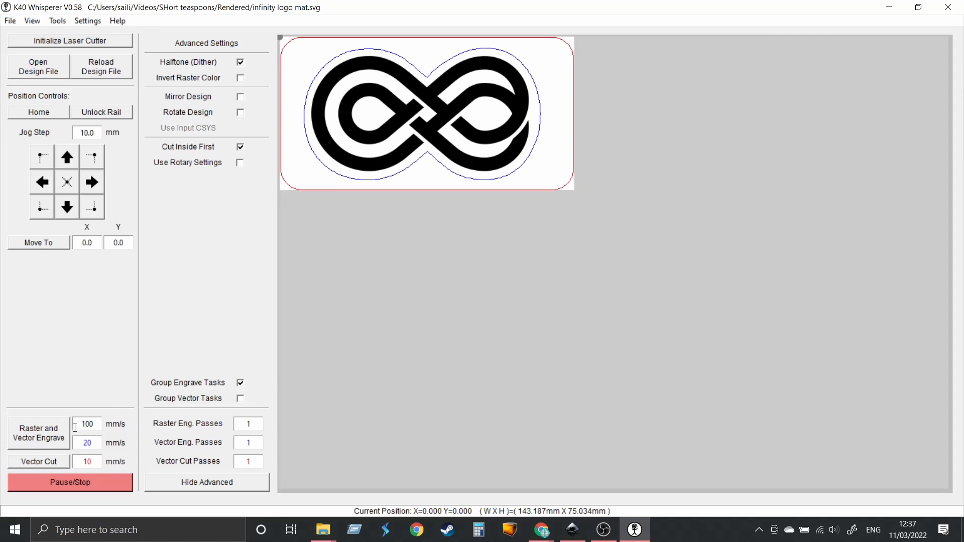
{"action": "mouse_move", "coordinate": [45, 428]}
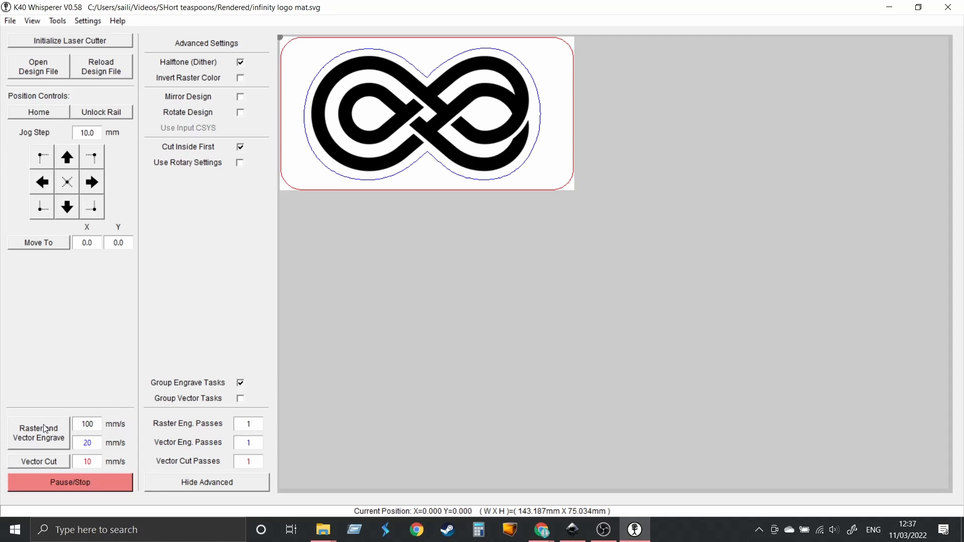
{"action": "mouse_move", "coordinate": [143, 423]}
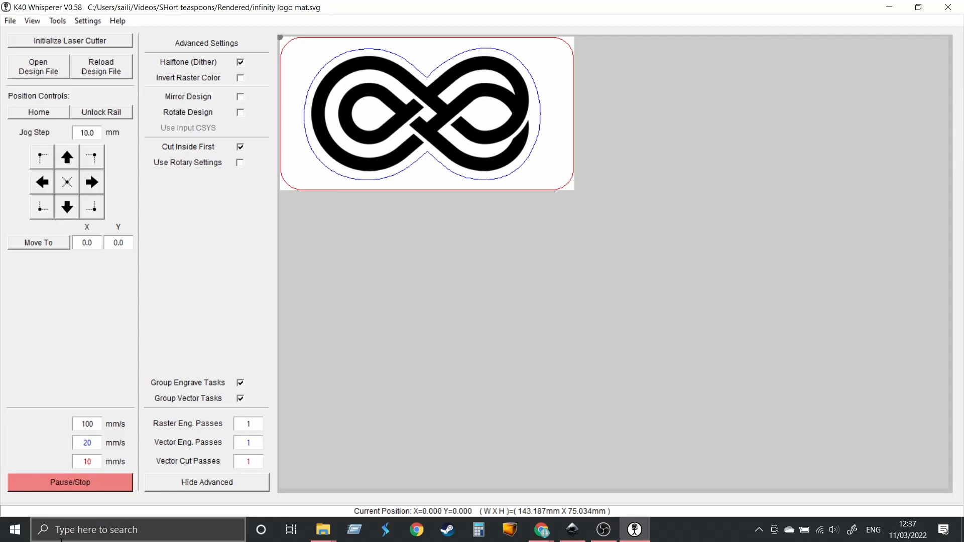
{"action": "mouse_move", "coordinate": [64, 415]}
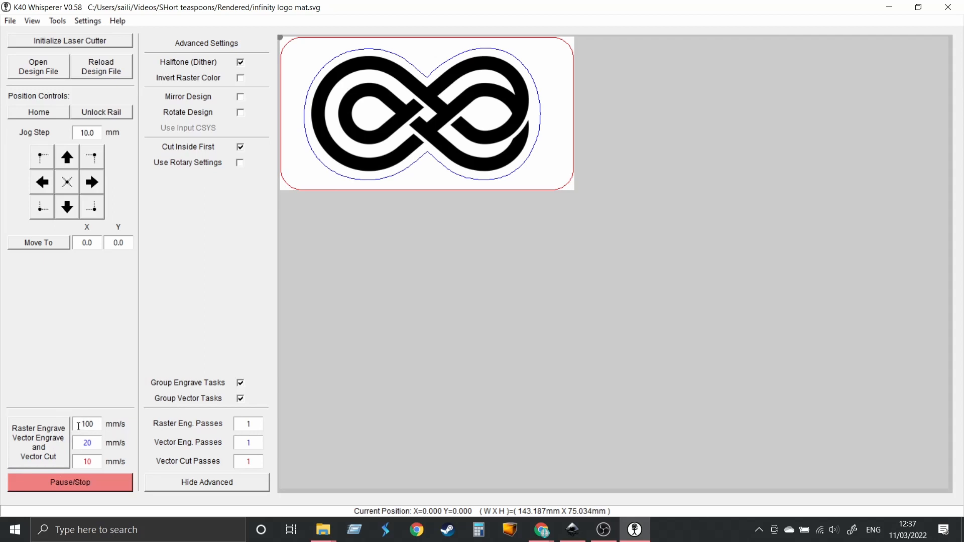
{"action": "mouse_move", "coordinate": [173, 468]}
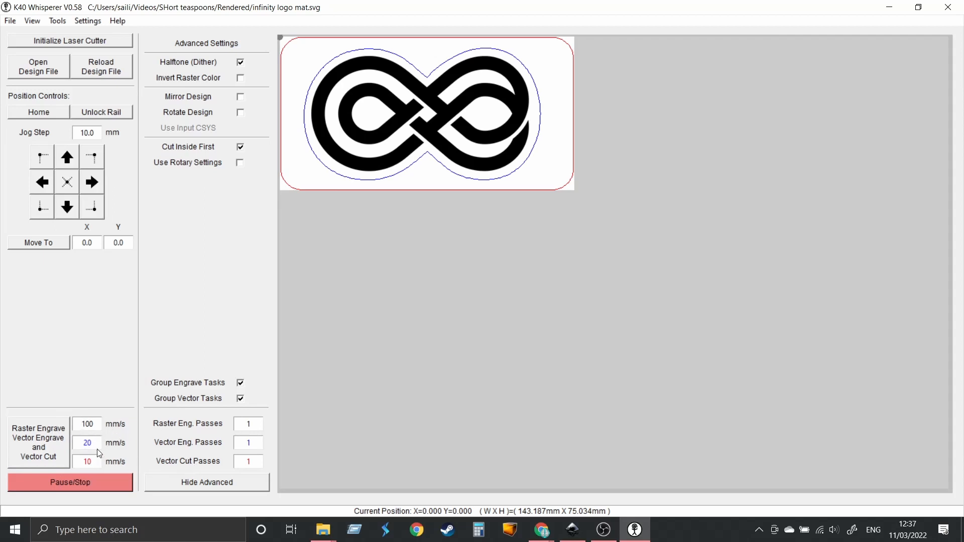
{"action": "mouse_move", "coordinate": [145, 472]}
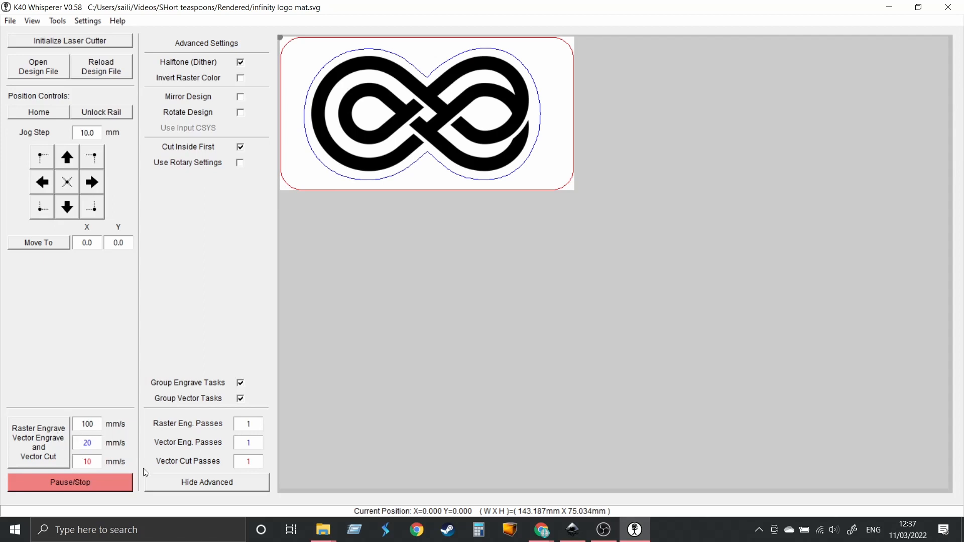
{"action": "mouse_move", "coordinate": [283, 387]}
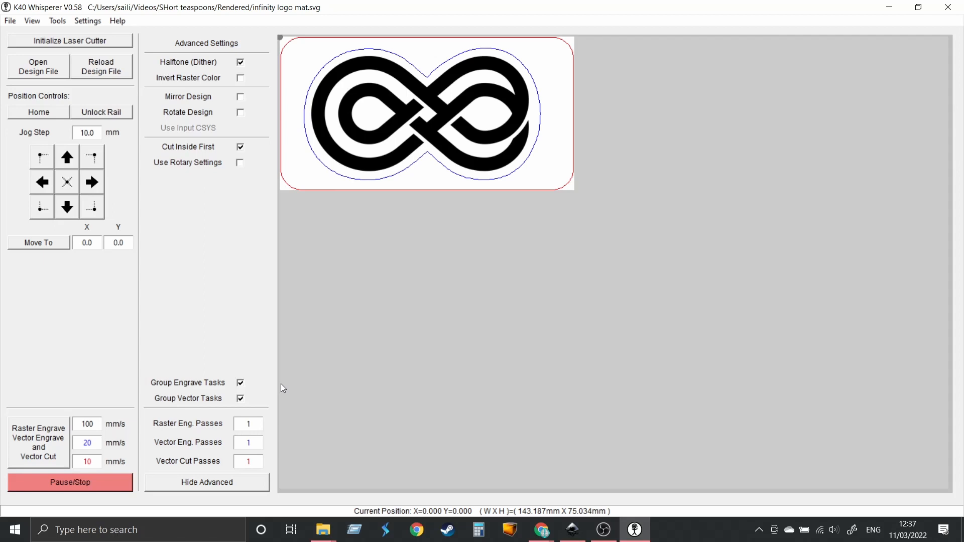
{"action": "mouse_move", "coordinate": [281, 386]}
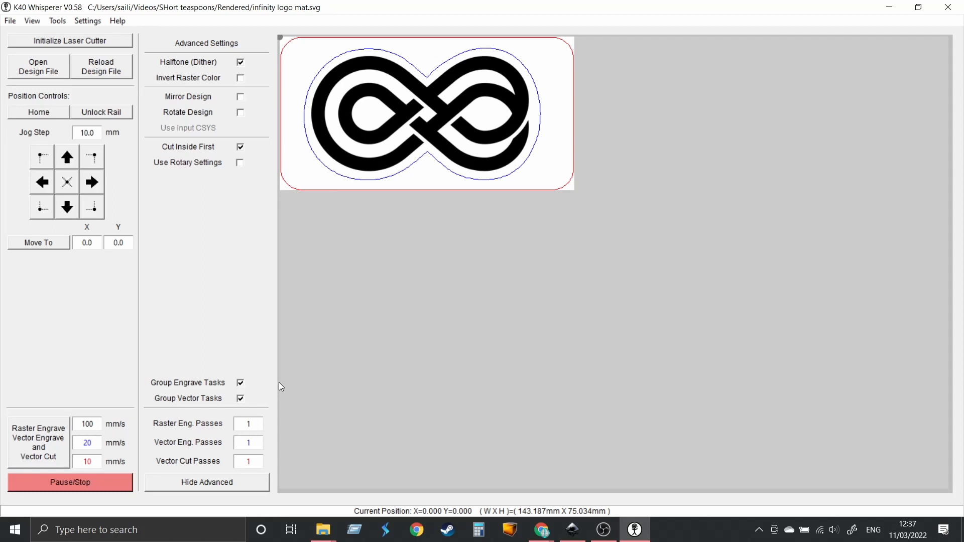
{"action": "mouse_move", "coordinate": [583, 227]}
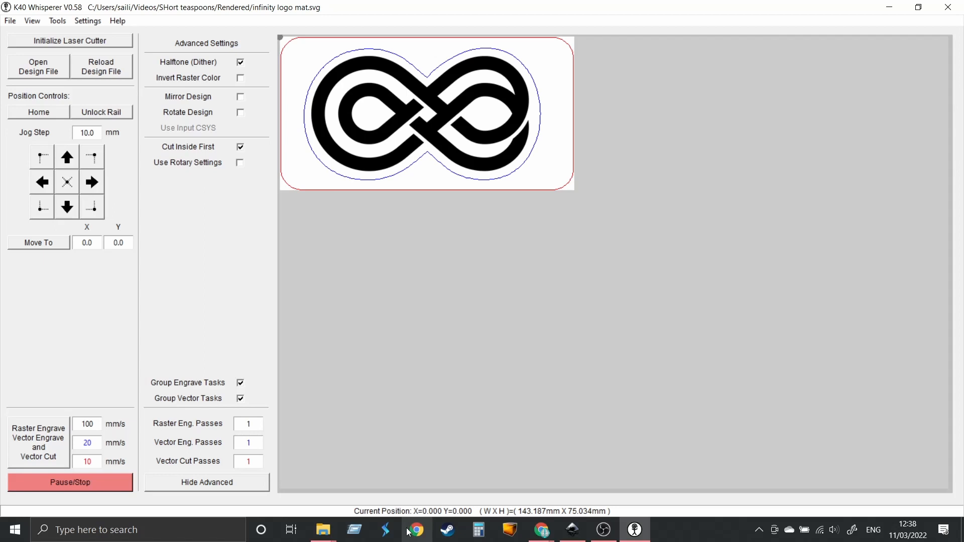
{"action": "mouse_move", "coordinate": [402, 528]}
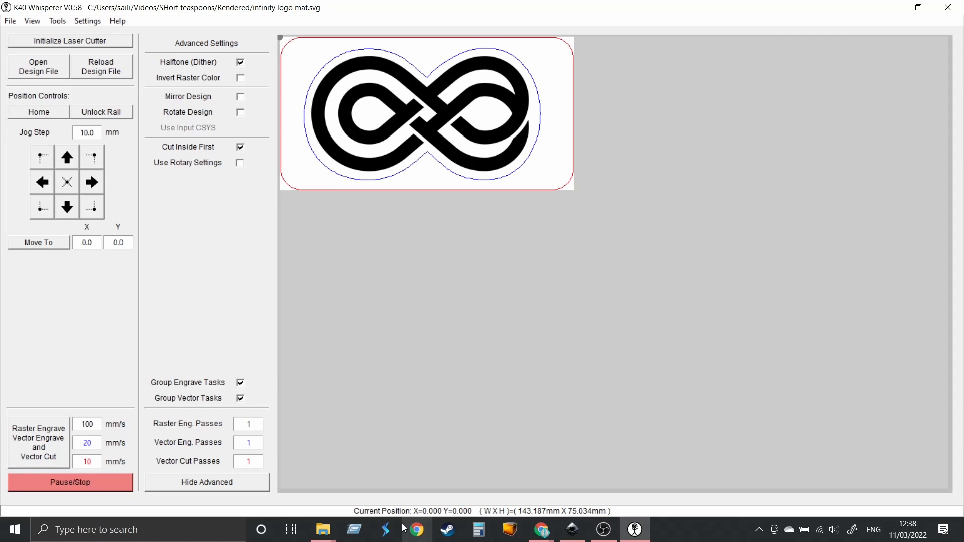
{"action": "mouse_move", "coordinate": [2, 163]}
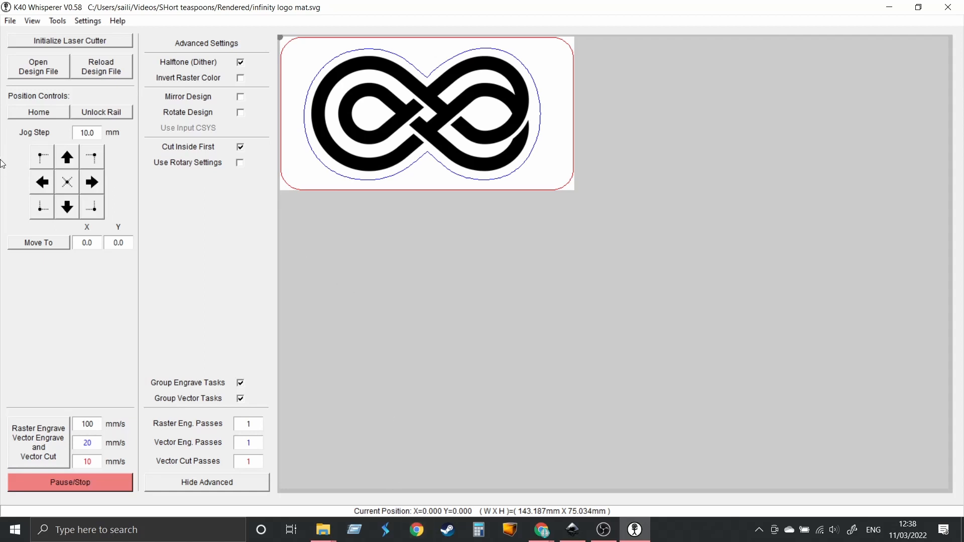
{"action": "mouse_move", "coordinate": [354, 281]}
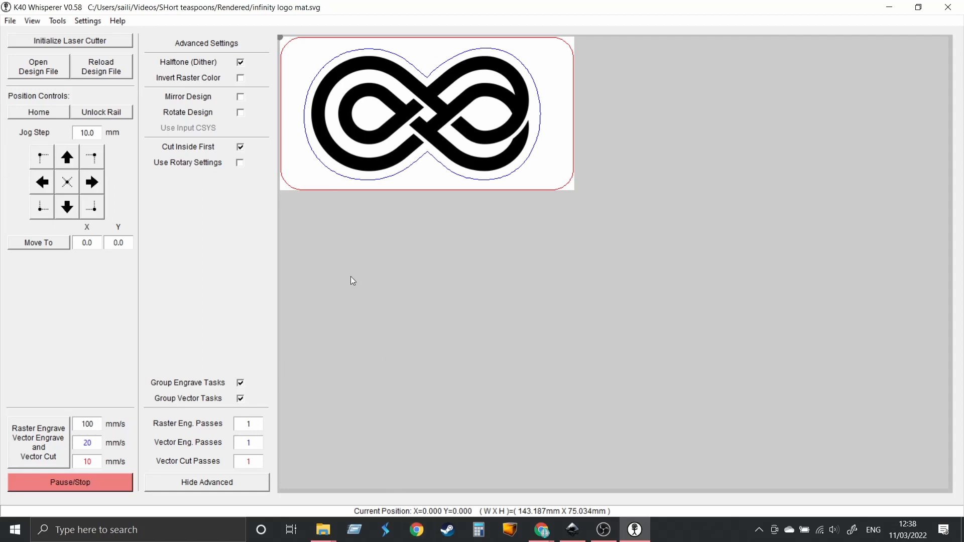